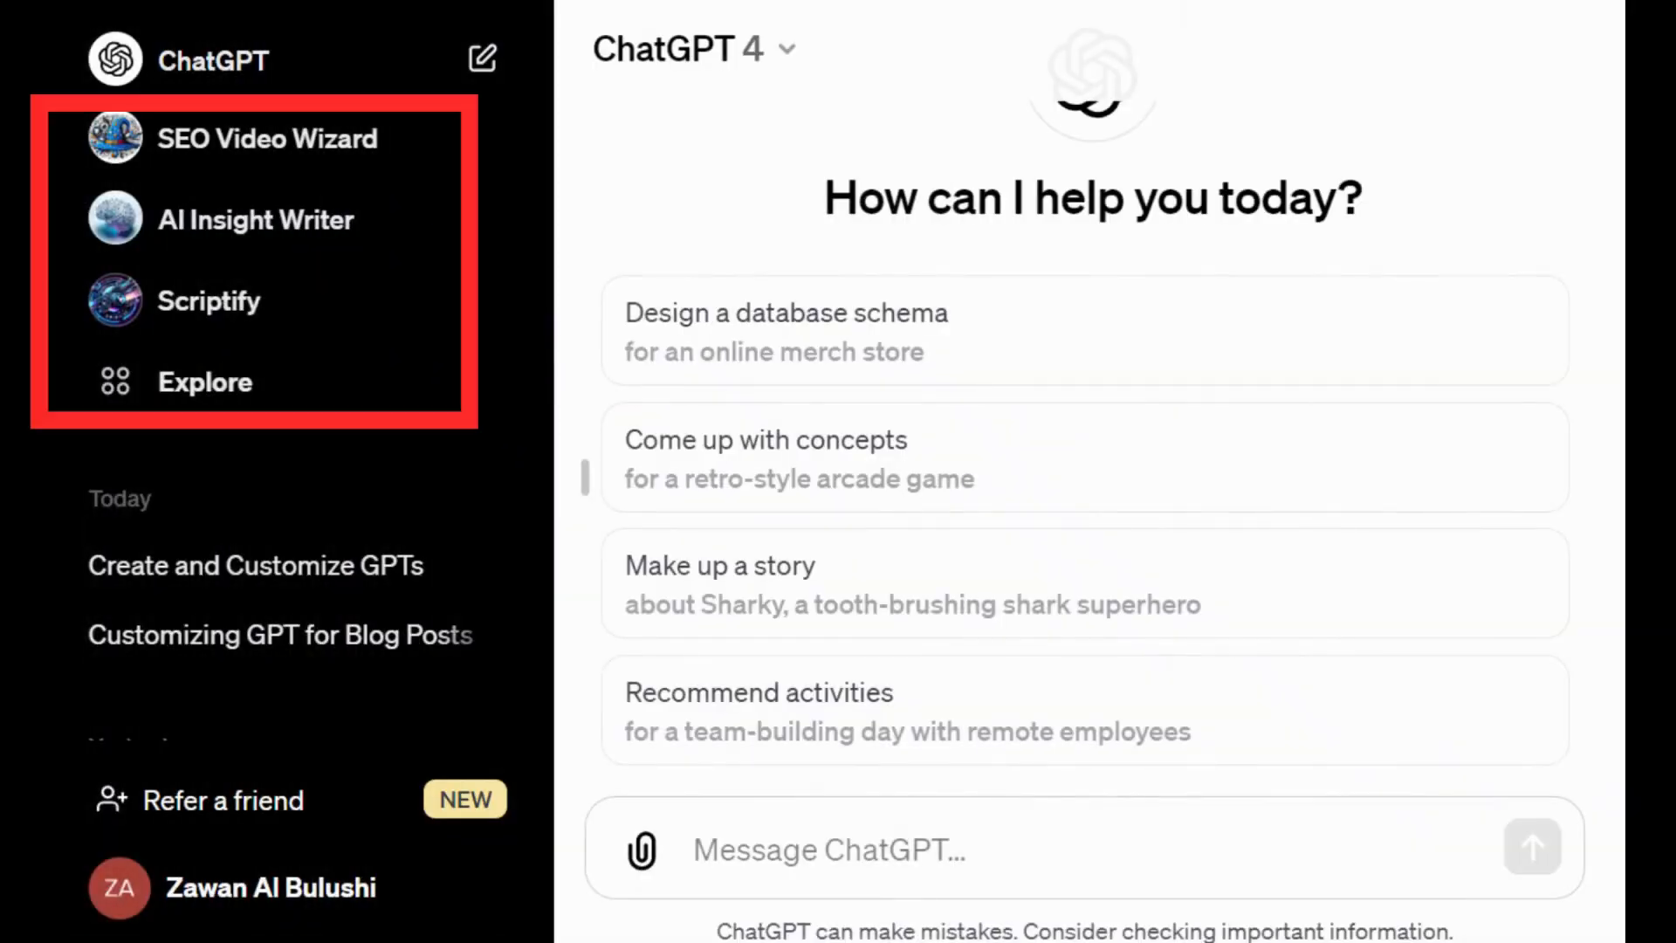
Go from the ChatGPT home screen to OpenAI's 'Introducing GPTs' blog post.
{"action": "left_click", "coordinate": [204, 382]}
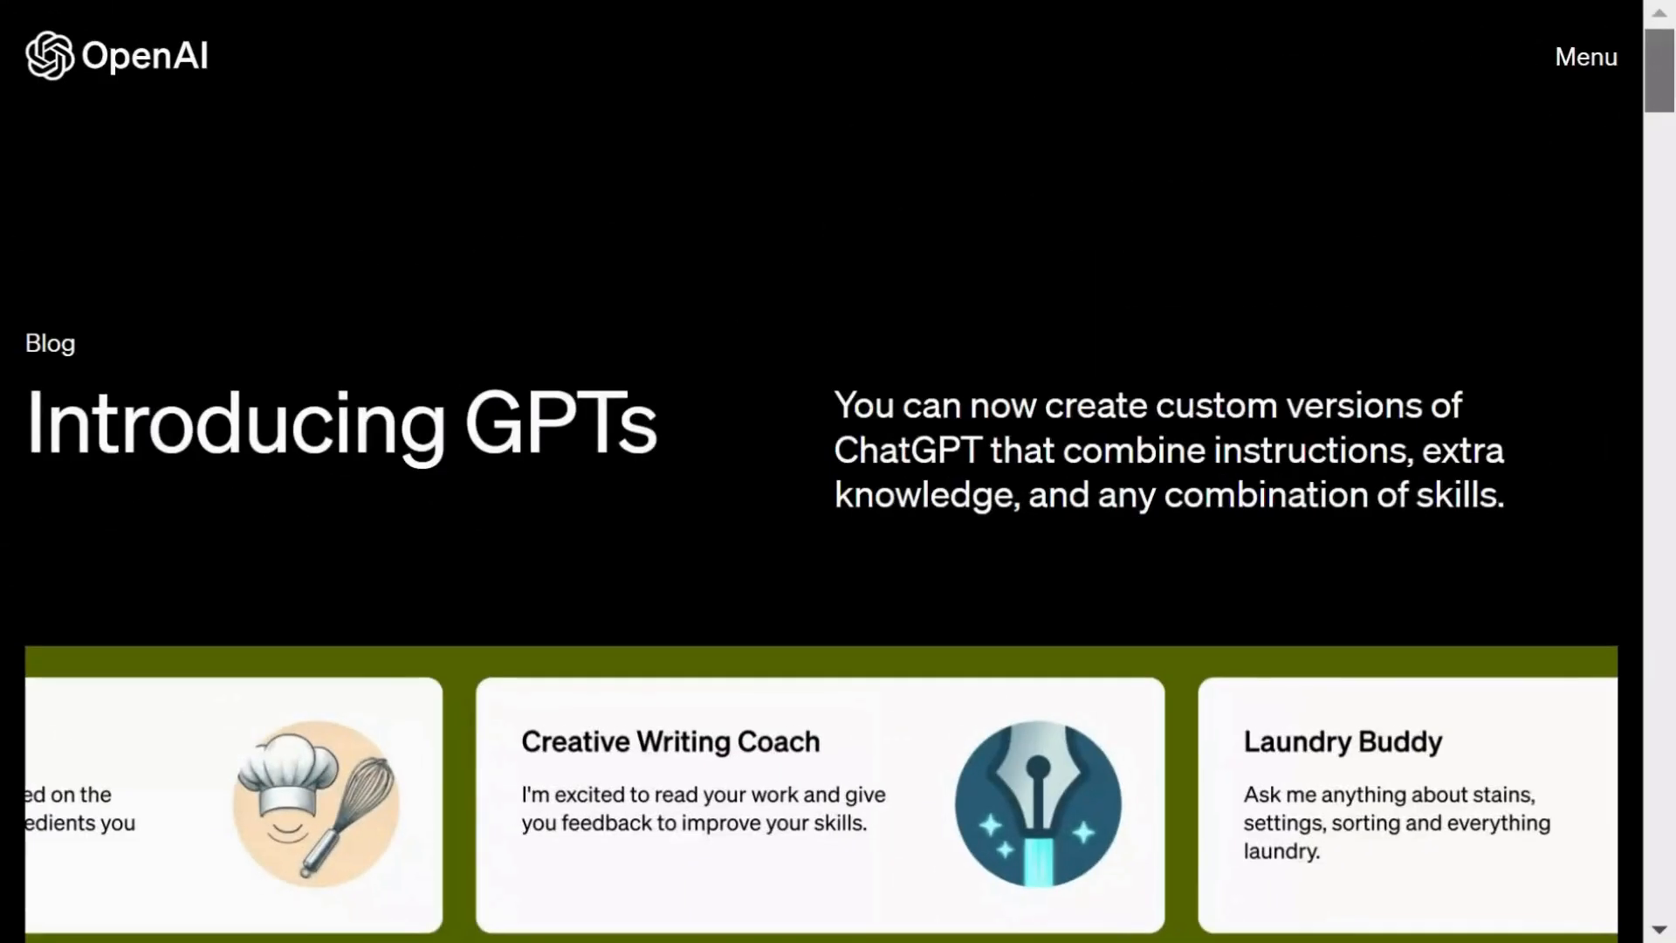
Read down the Introducing GPTs post toward the 'Made by OpenAI' GPT list.
{"action": "scroll", "scroll_direction": "down", "scroll_amount": 3}
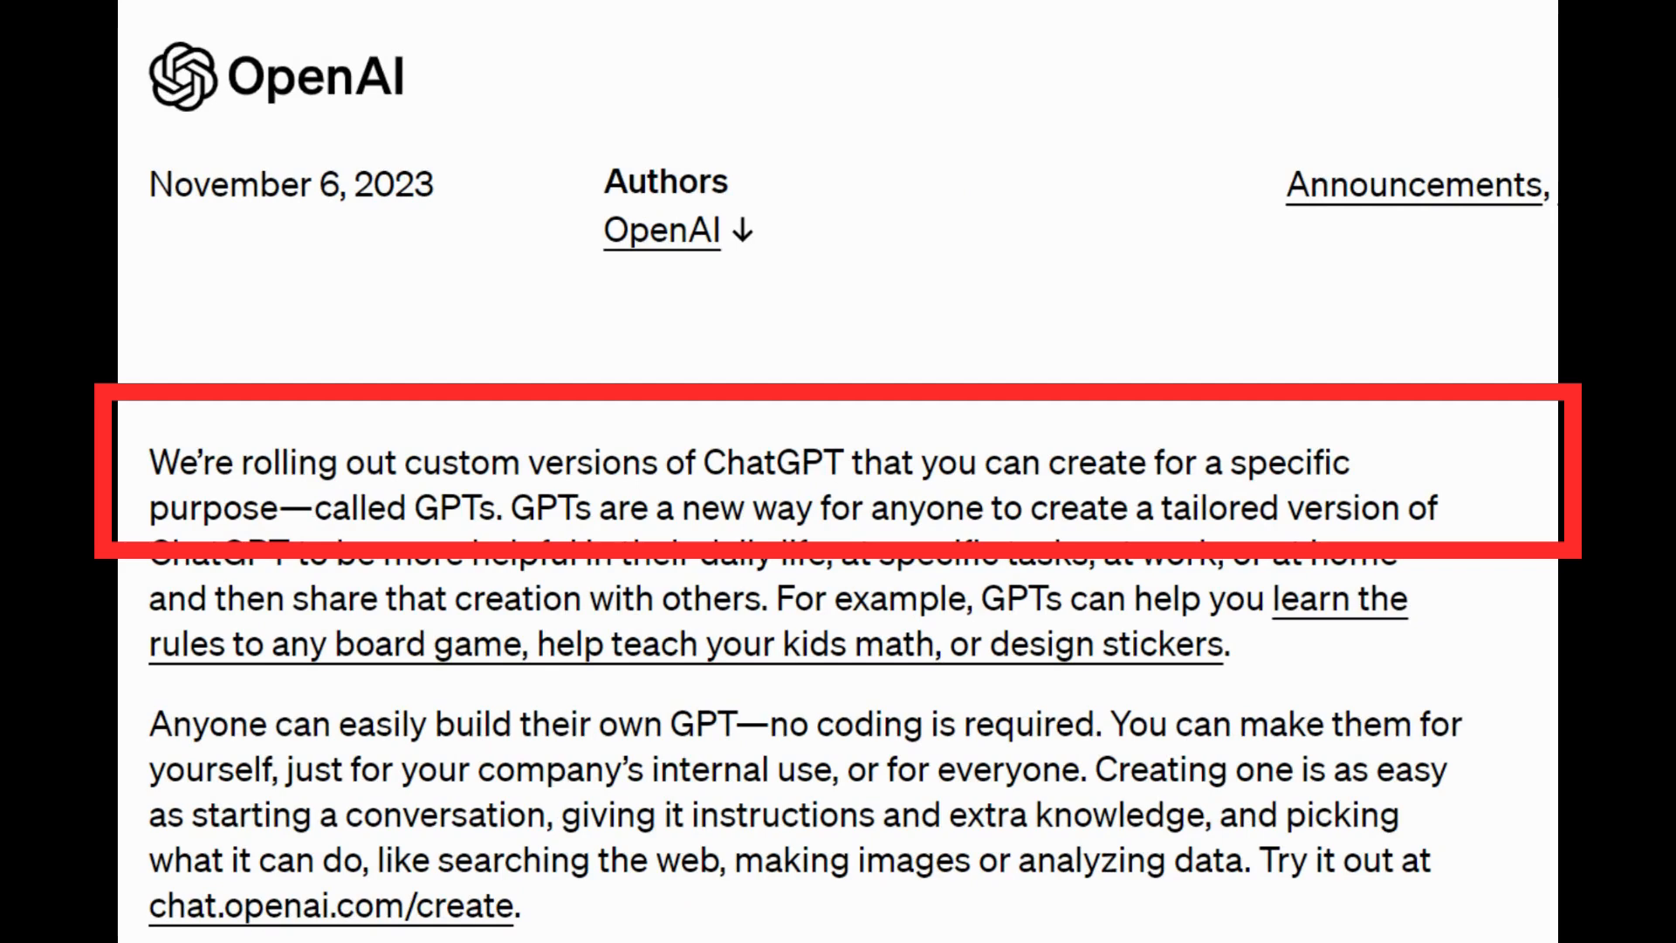
{"action": "scroll", "scroll_direction": "down", "scroll_amount": 3}
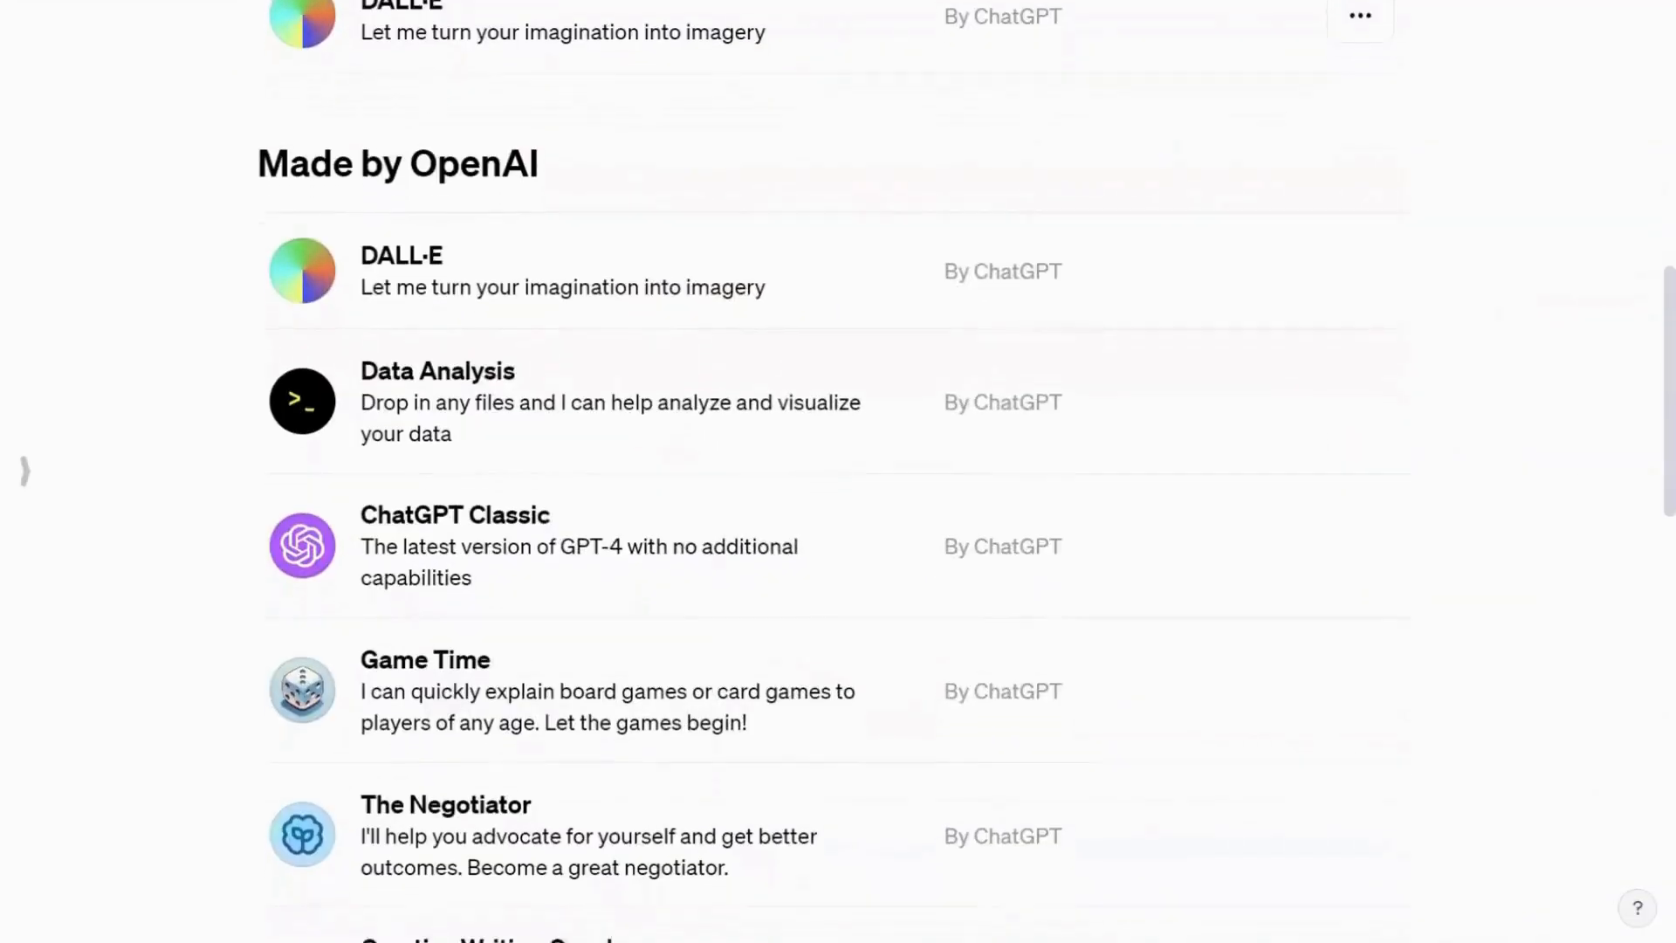
Look over the OpenAI-made GPTs and the builder example, then return to the ChatGPT home screen.
{"action": "scroll", "scroll_direction": "down", "scroll_amount": 3}
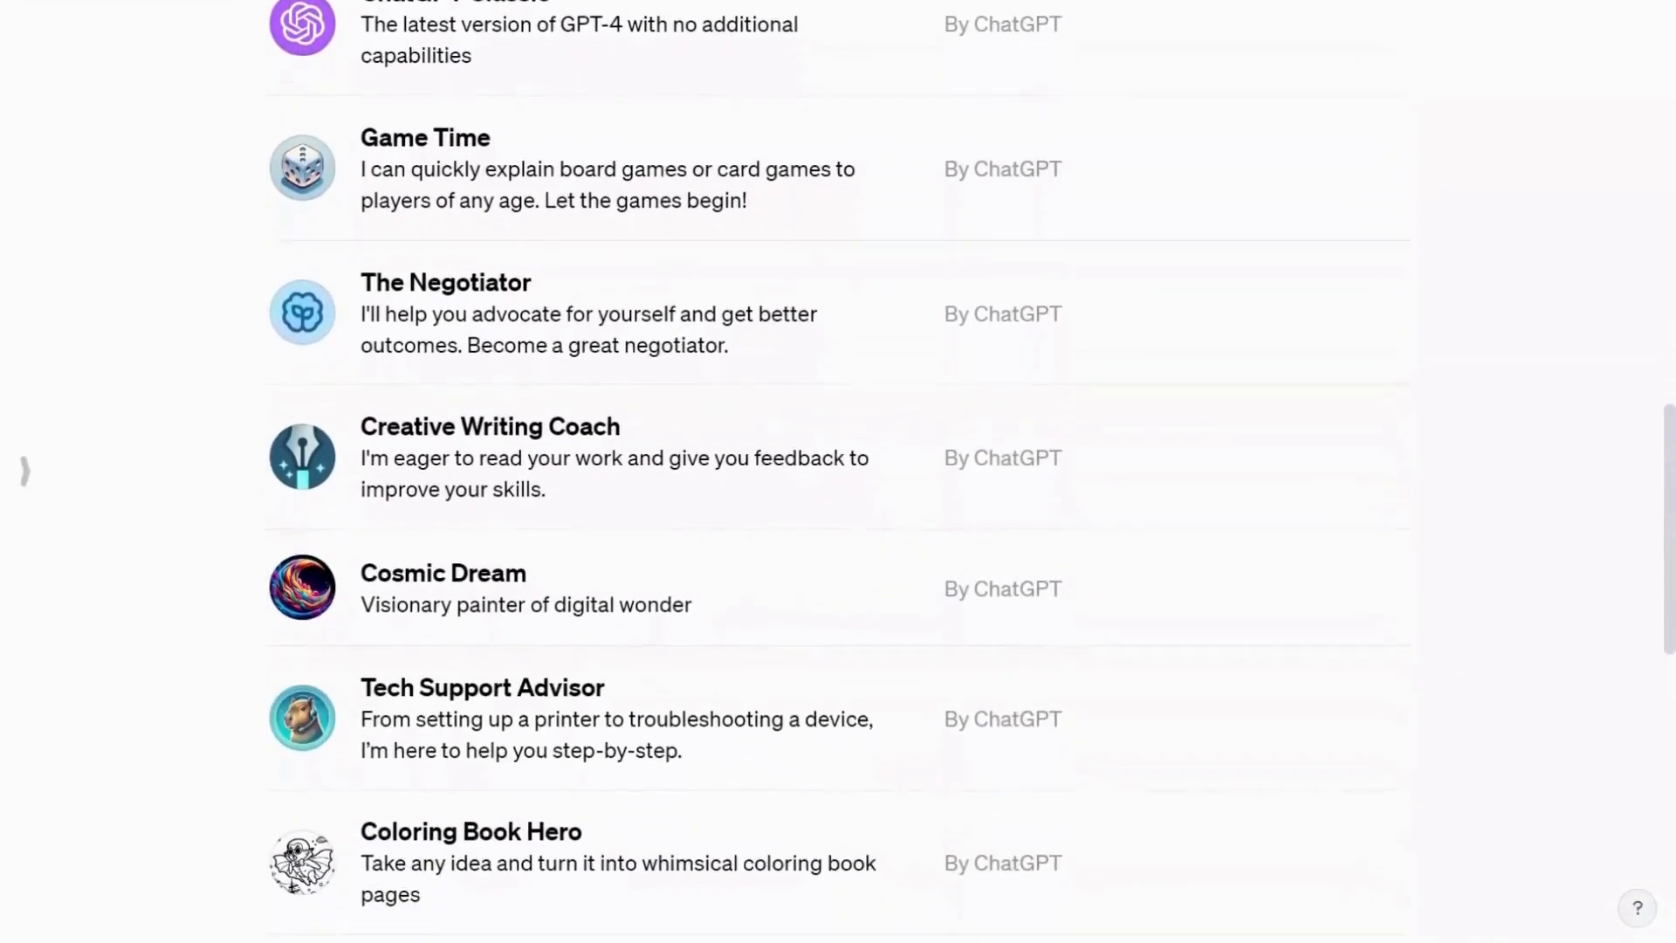
{"action": "left_click", "coordinate": [1583, 40]}
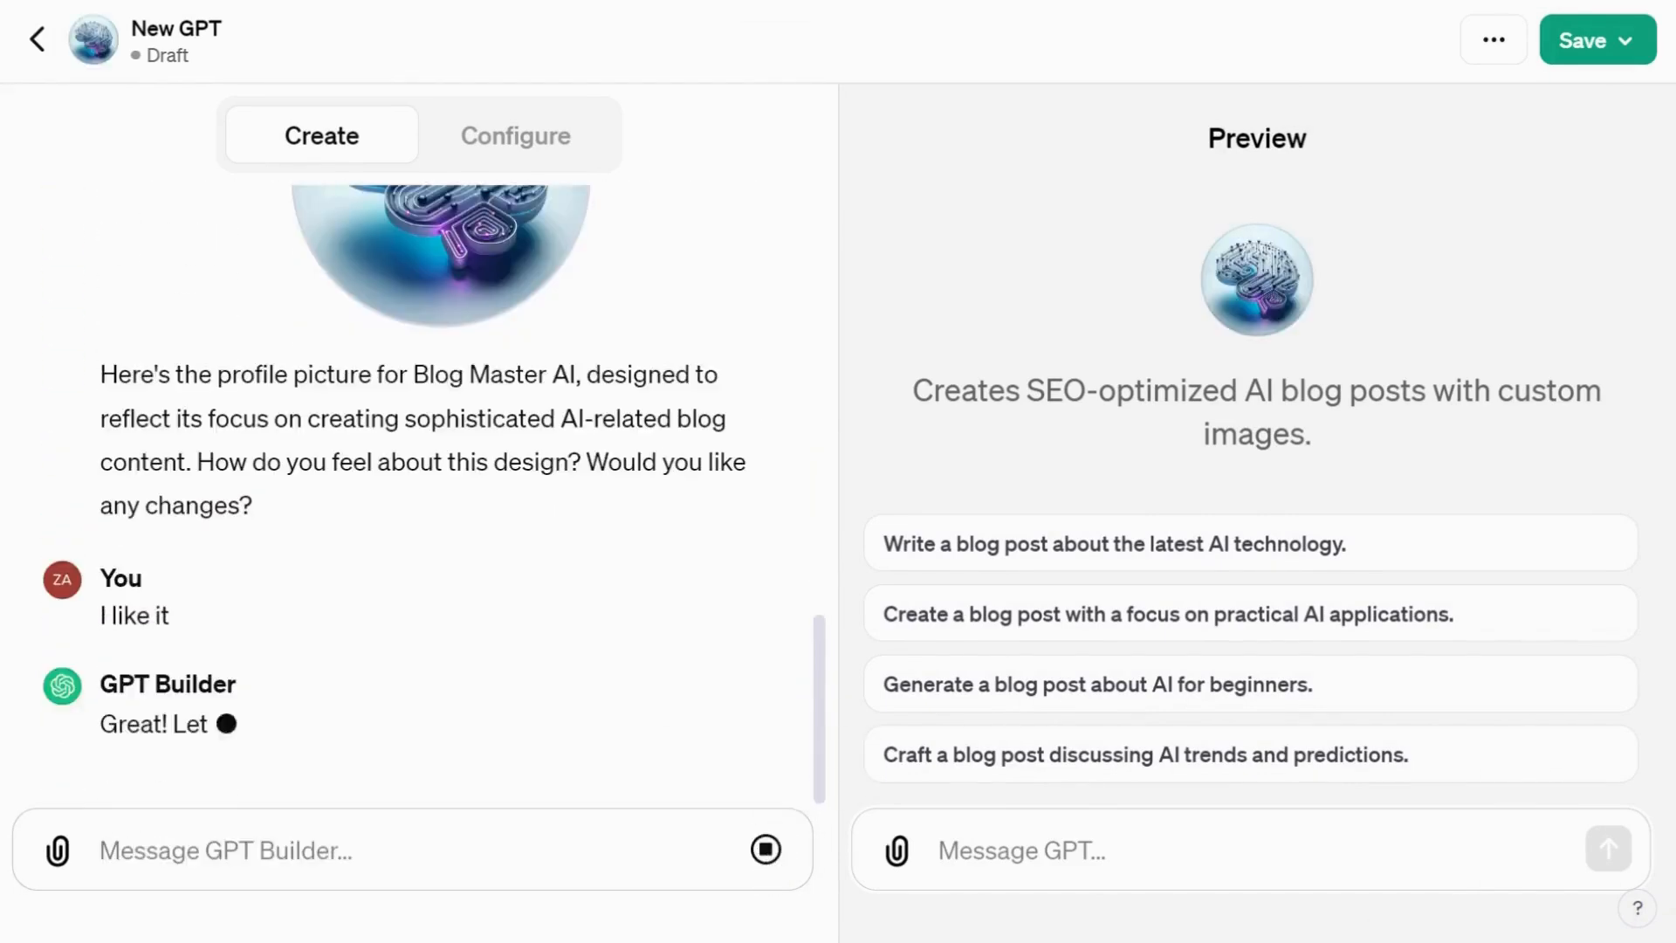
{"action": "left_click", "coordinate": [36, 41]}
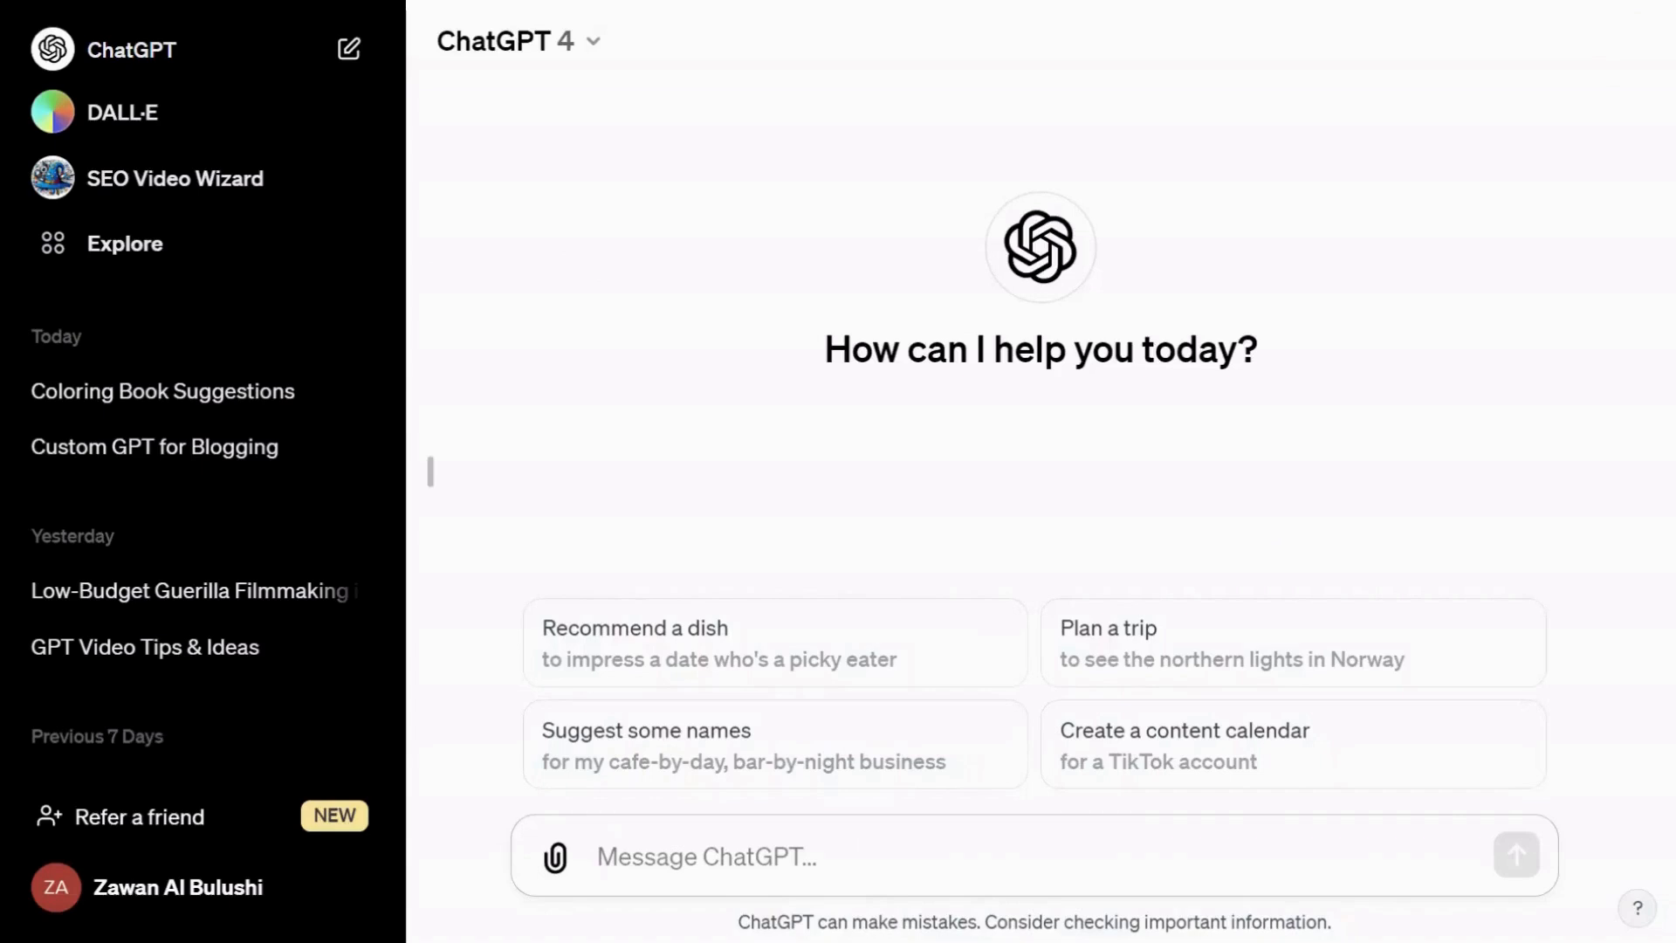
Review the My GPTs page, scrolling through Recently Used and Made by OpenAI lists.
{"action": "left_click", "coordinate": [124, 243]}
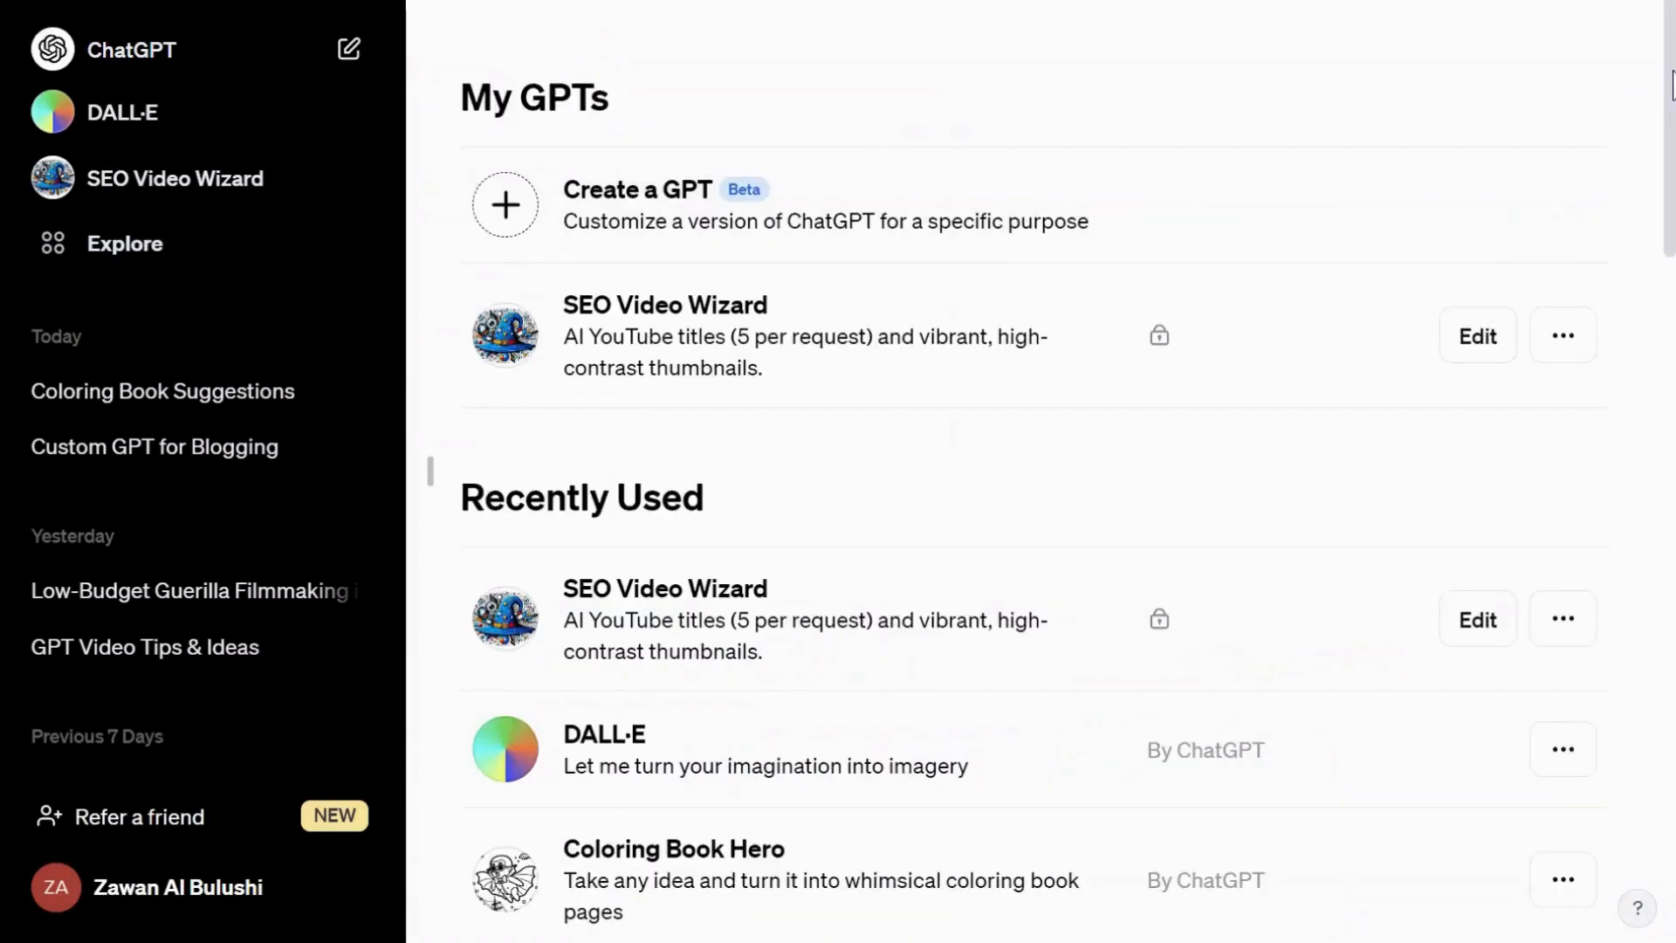
{"action": "scroll", "scroll_direction": "down", "scroll_amount": 3}
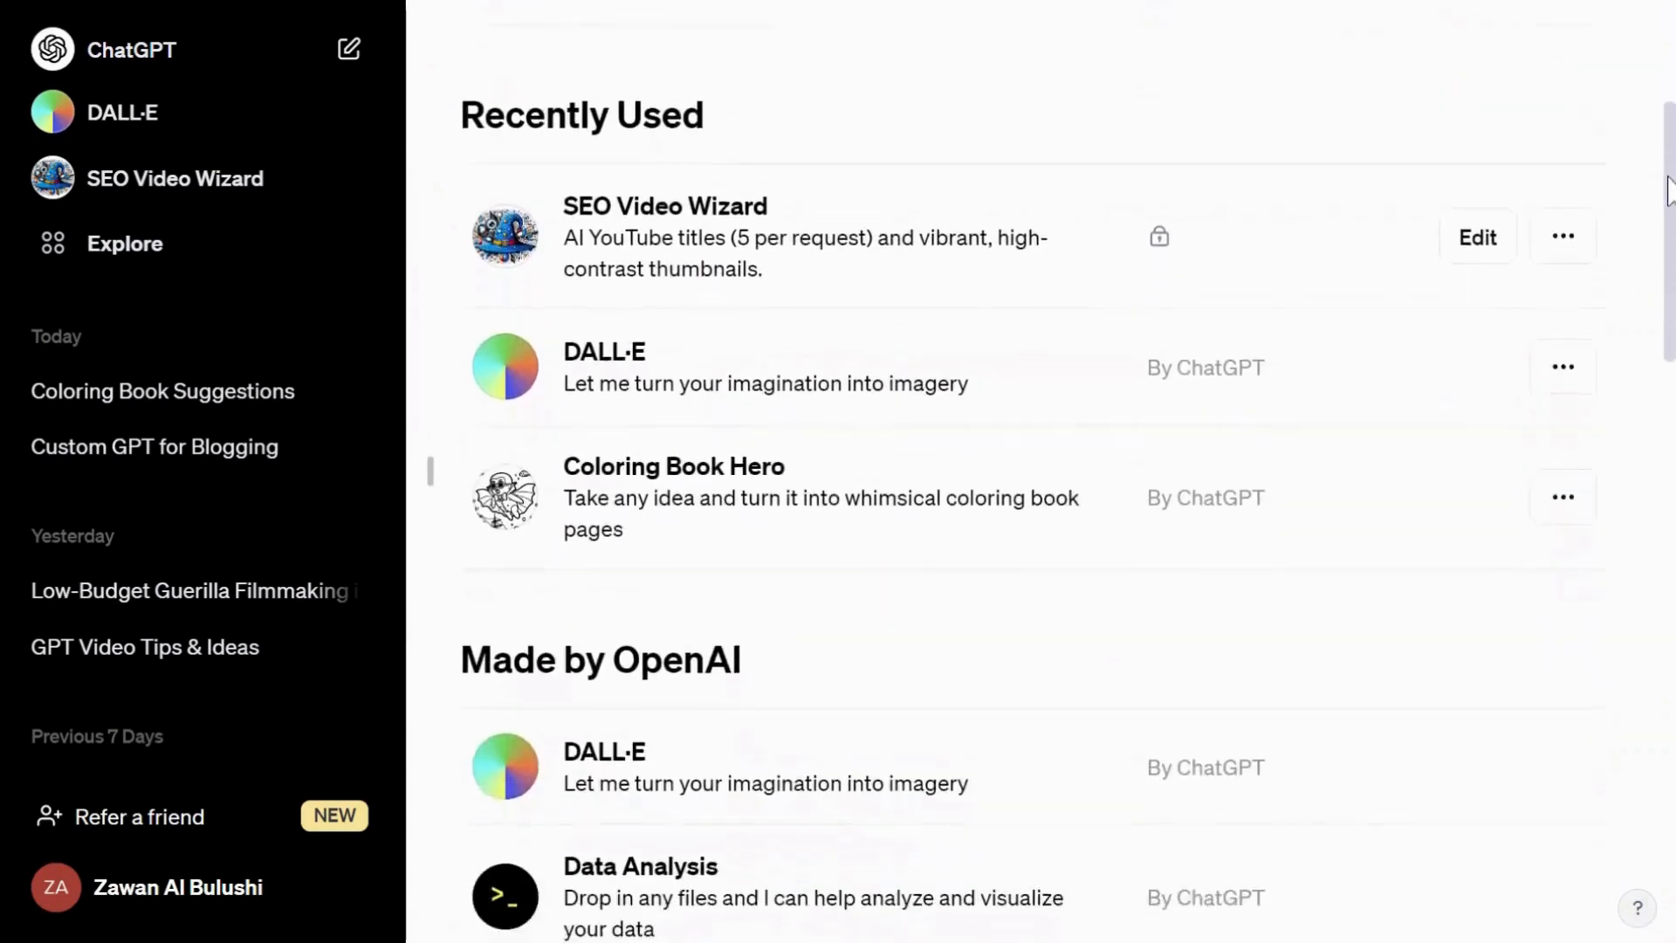
{"action": "scroll", "scroll_direction": "down", "scroll_amount": 3}
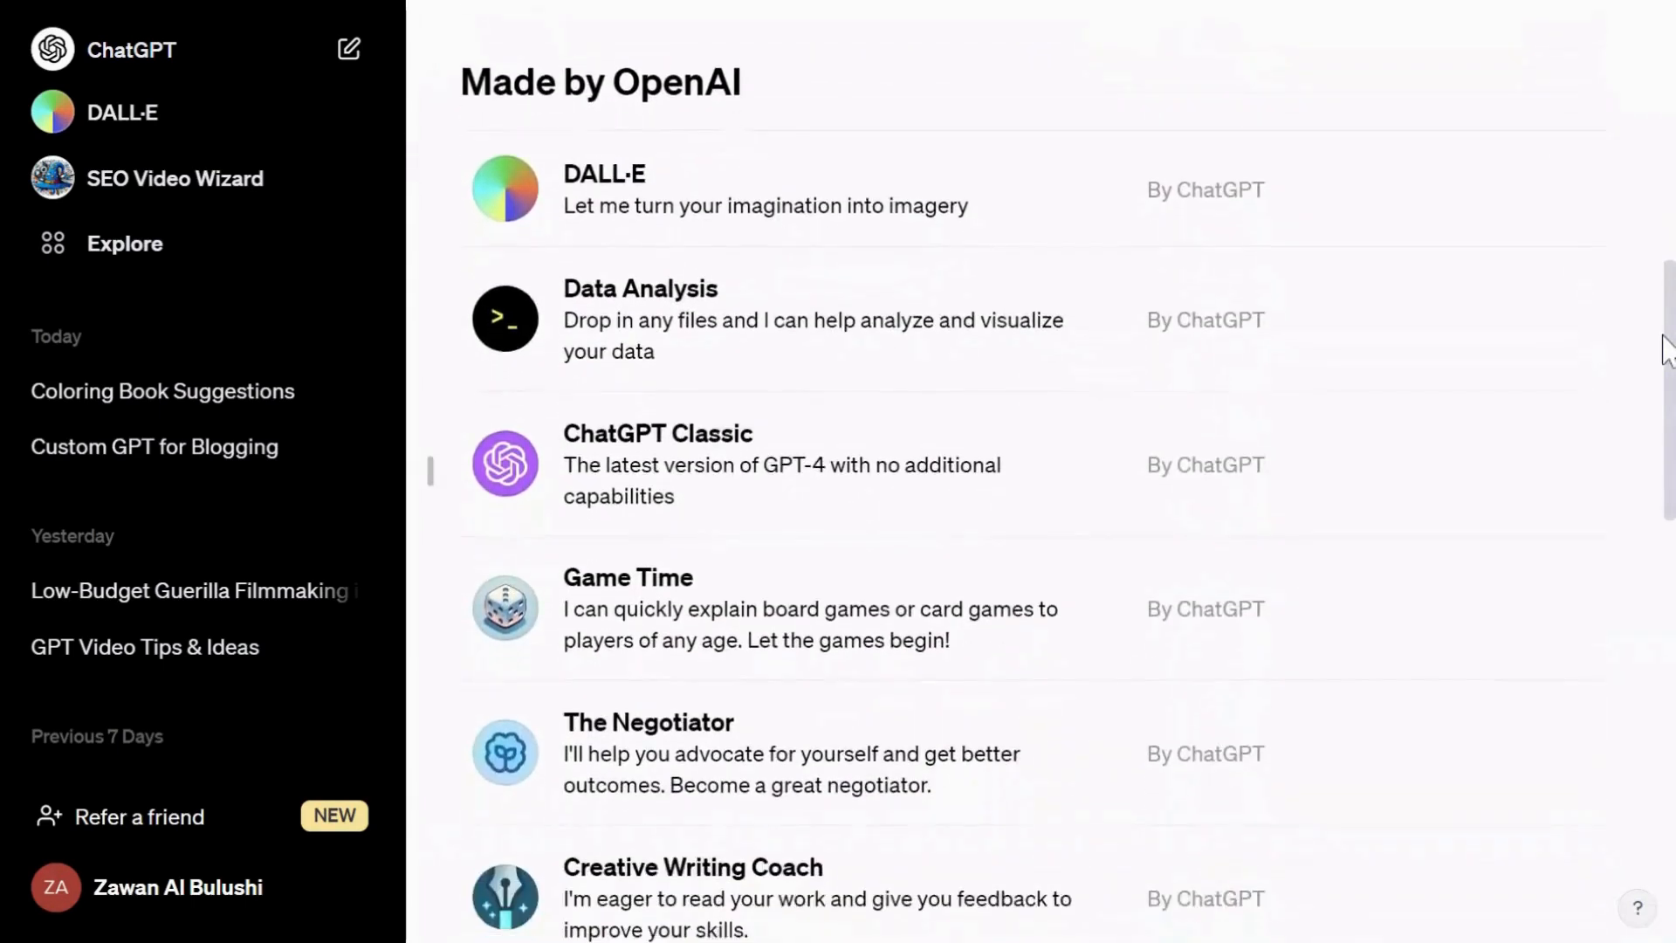
{"action": "scroll", "scroll_direction": "down", "scroll_amount": 3}
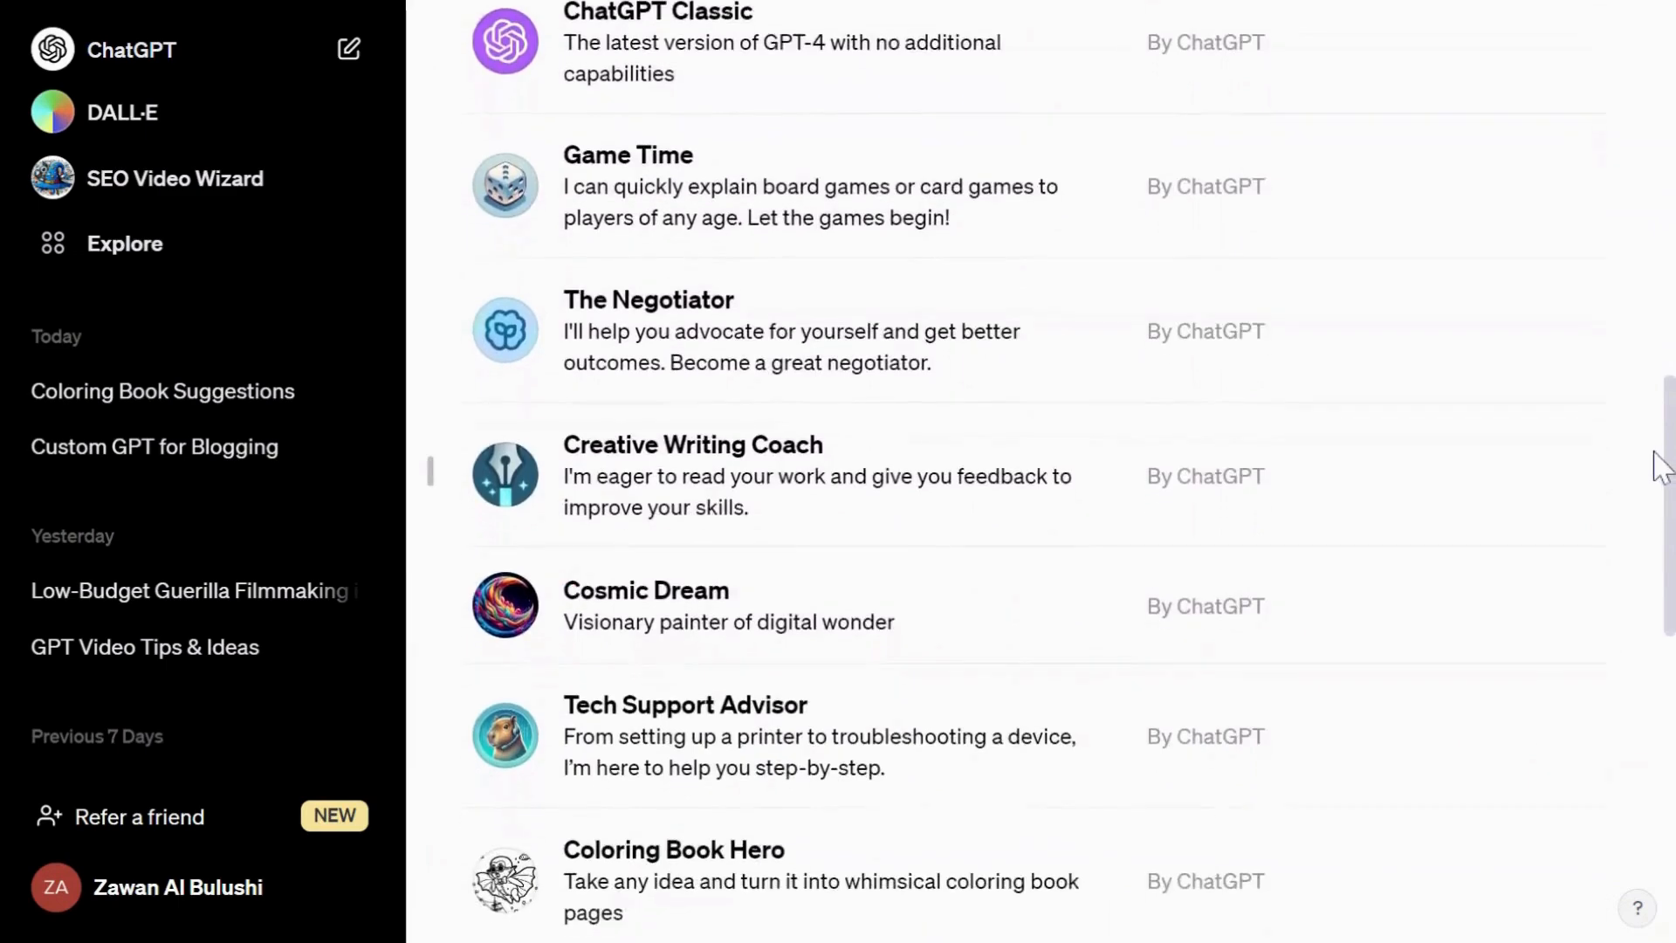
{"action": "scroll", "scroll_direction": "down", "scroll_amount": 3}
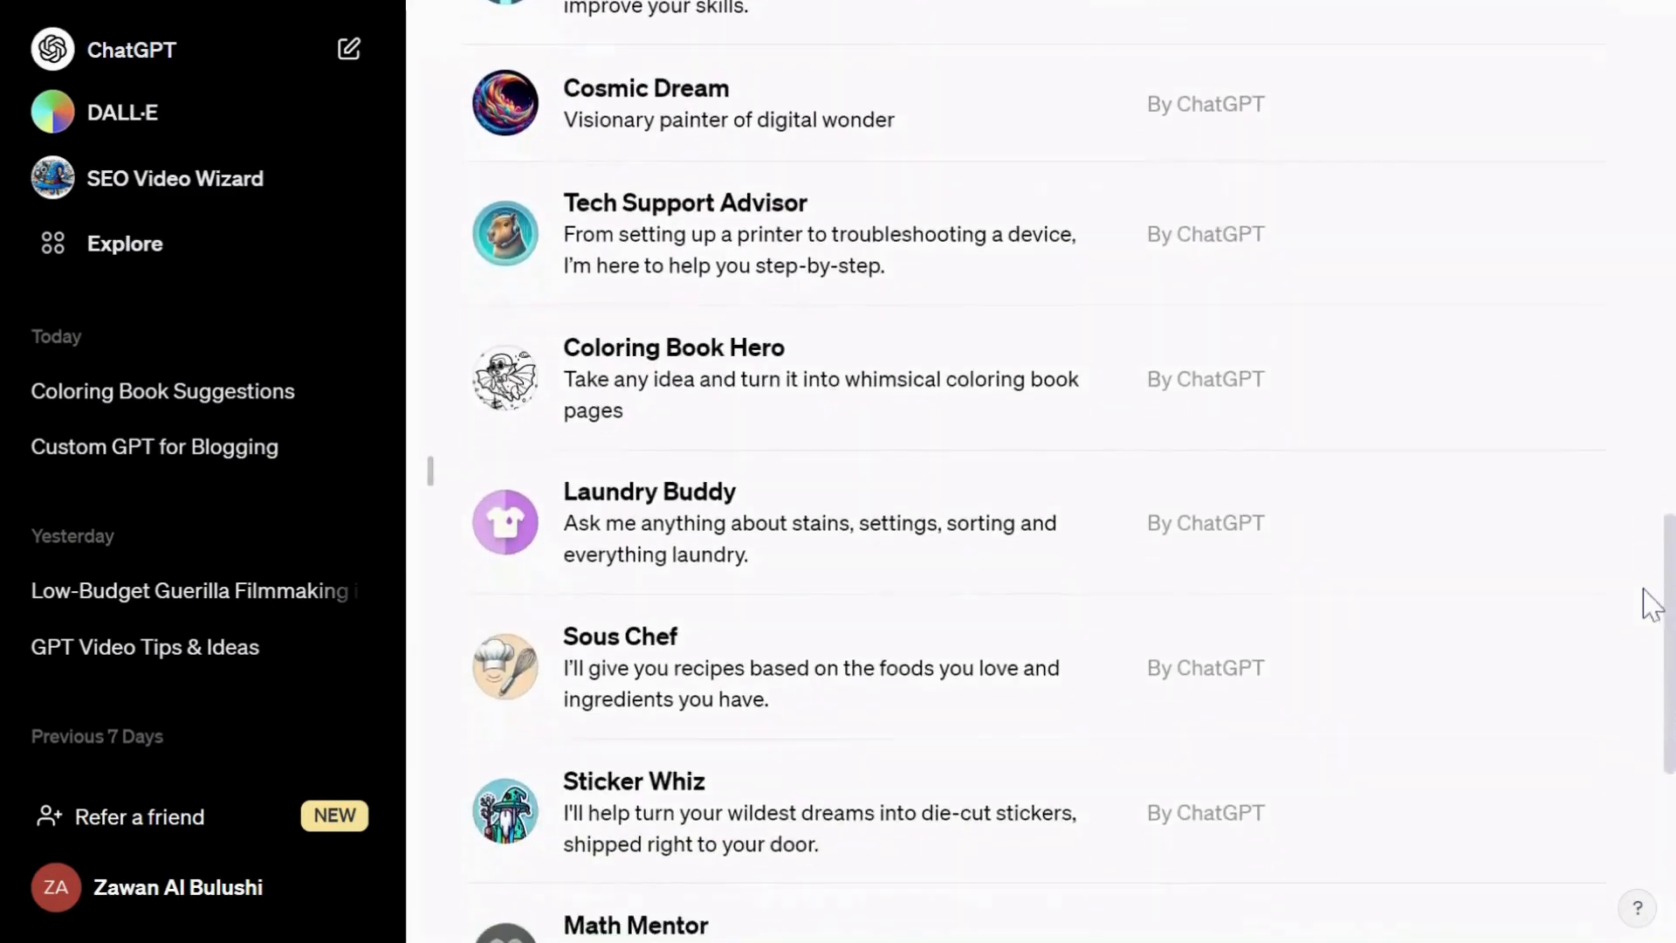
{"action": "scroll", "scroll_direction": "down", "scroll_amount": 3}
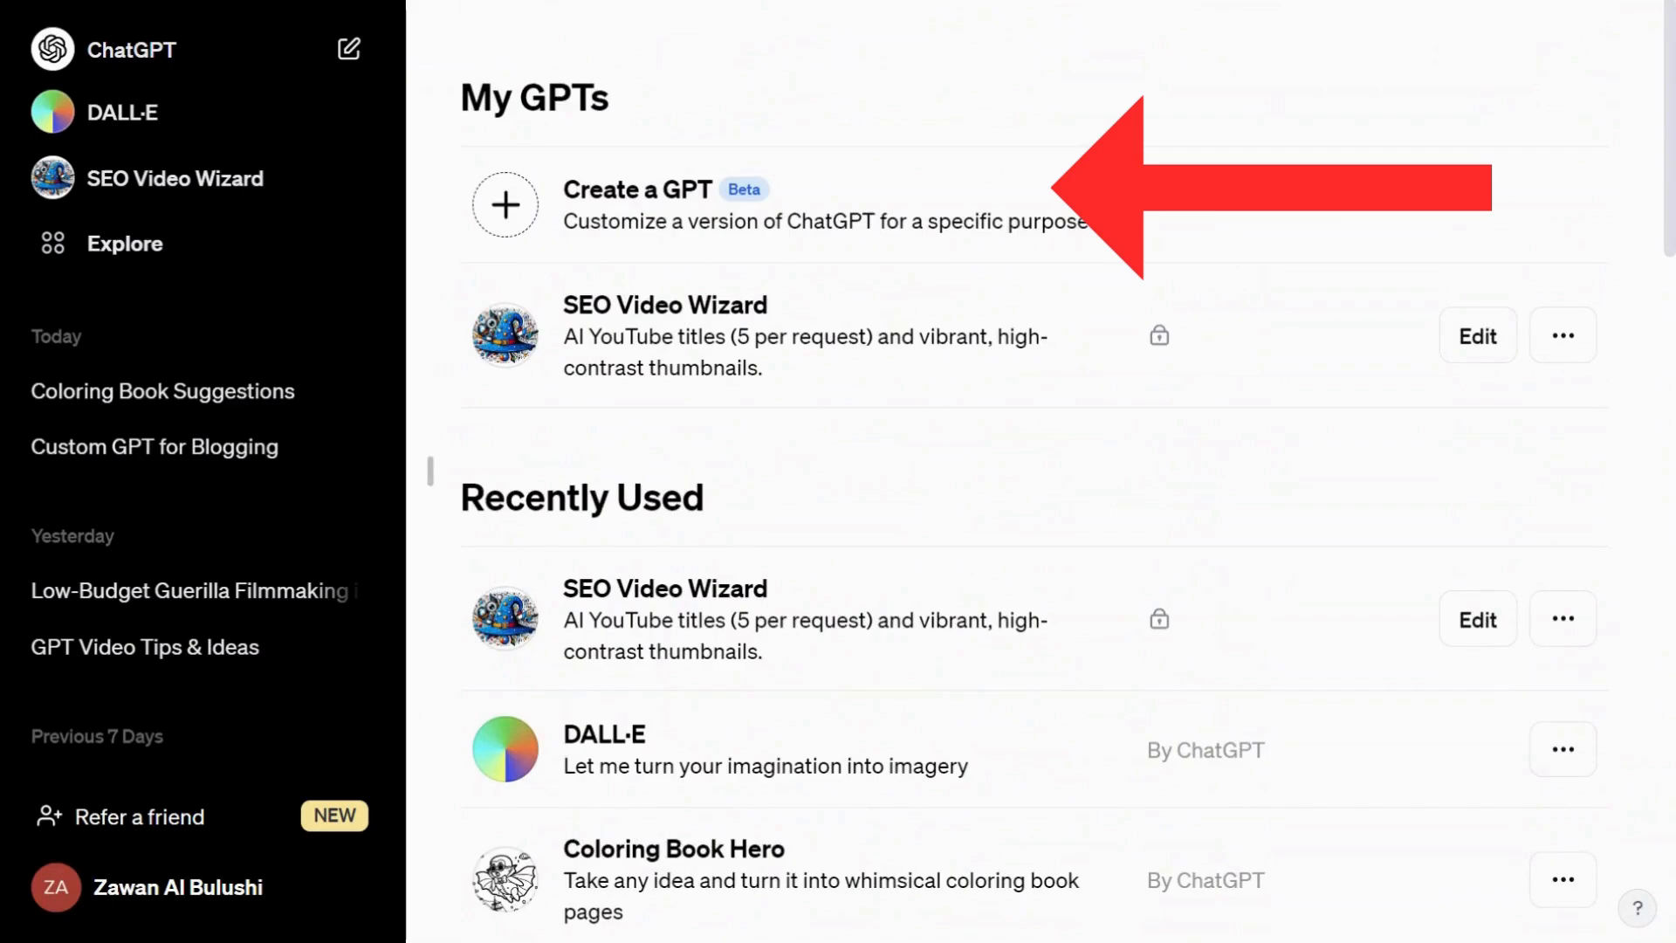
Start a new draft GPT from the 'Create a GPT' option.
{"action": "left_click", "coordinate": [636, 205]}
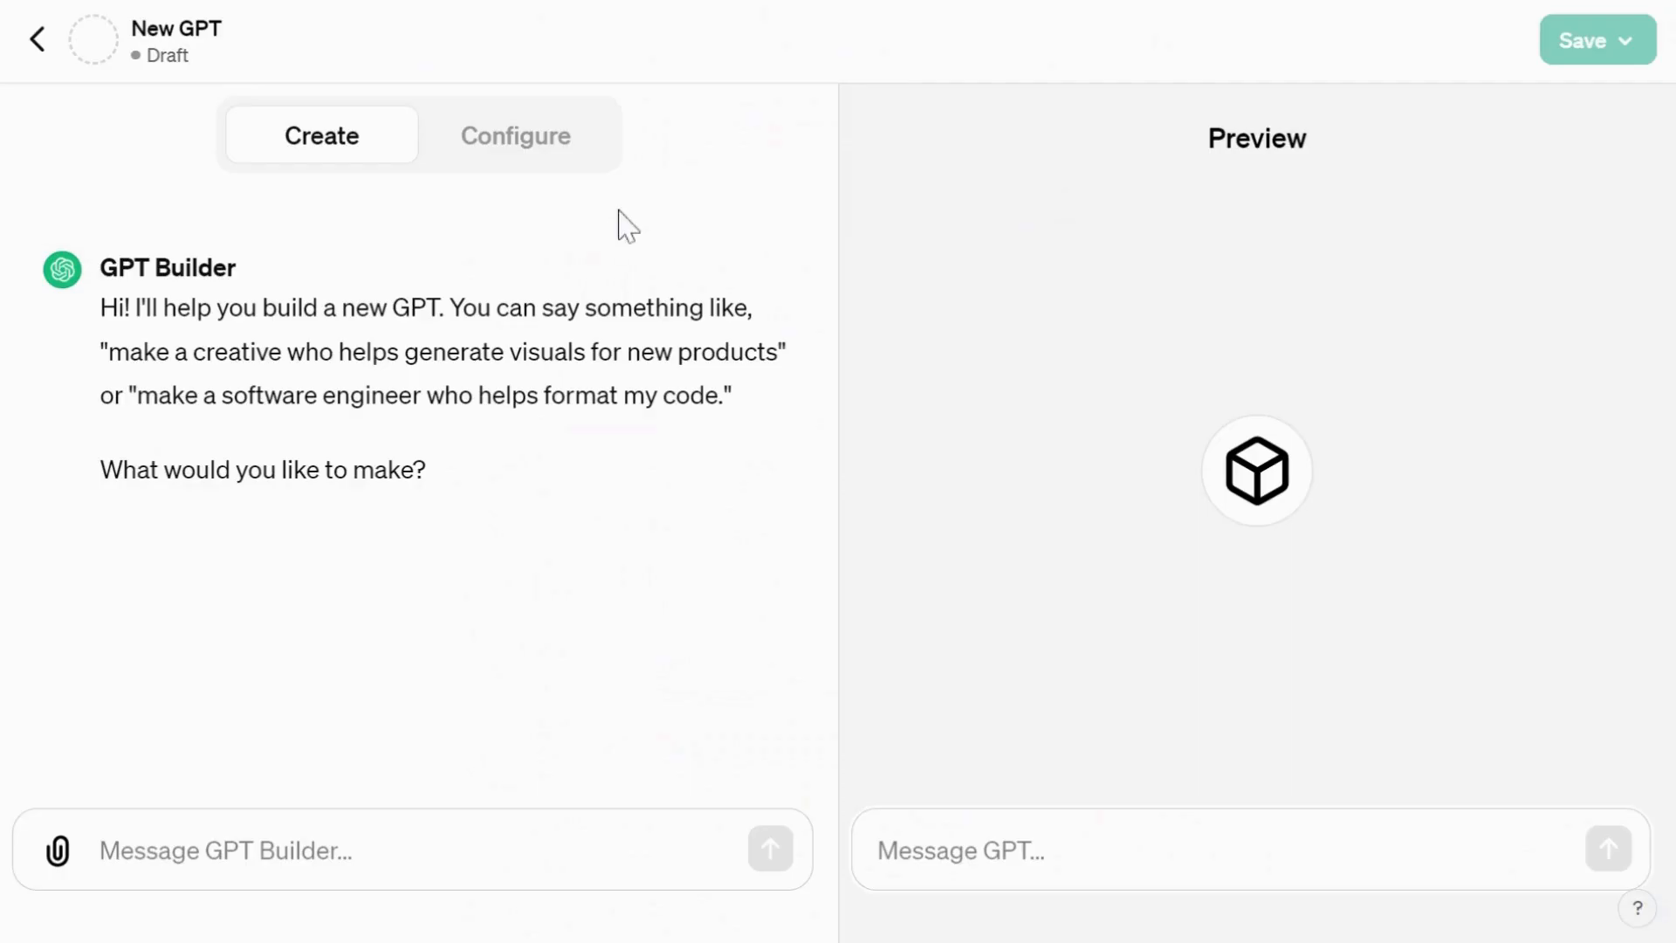
{"action": "mouse_move", "coordinate": [556, 361]}
{"action": "type", "text": "Give me information I can fill in to create a custom GPT th"}
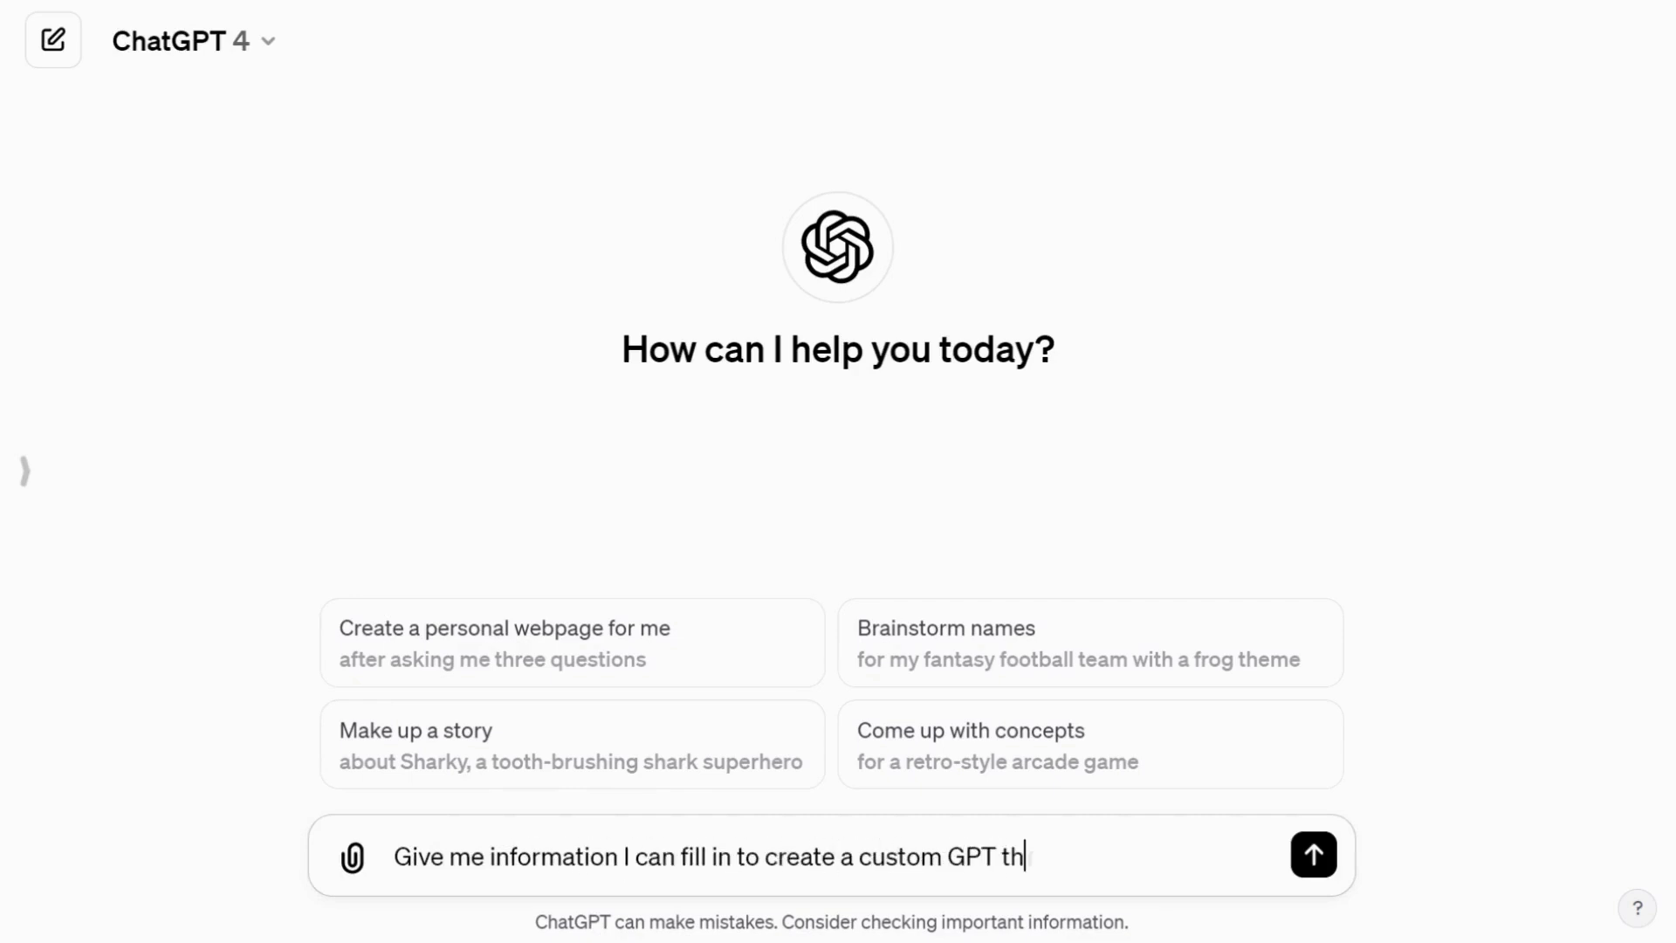
Send the request for custom GPT details and read through ChatGPT's answer.
{"action": "left_click", "coordinate": [1313, 853]}
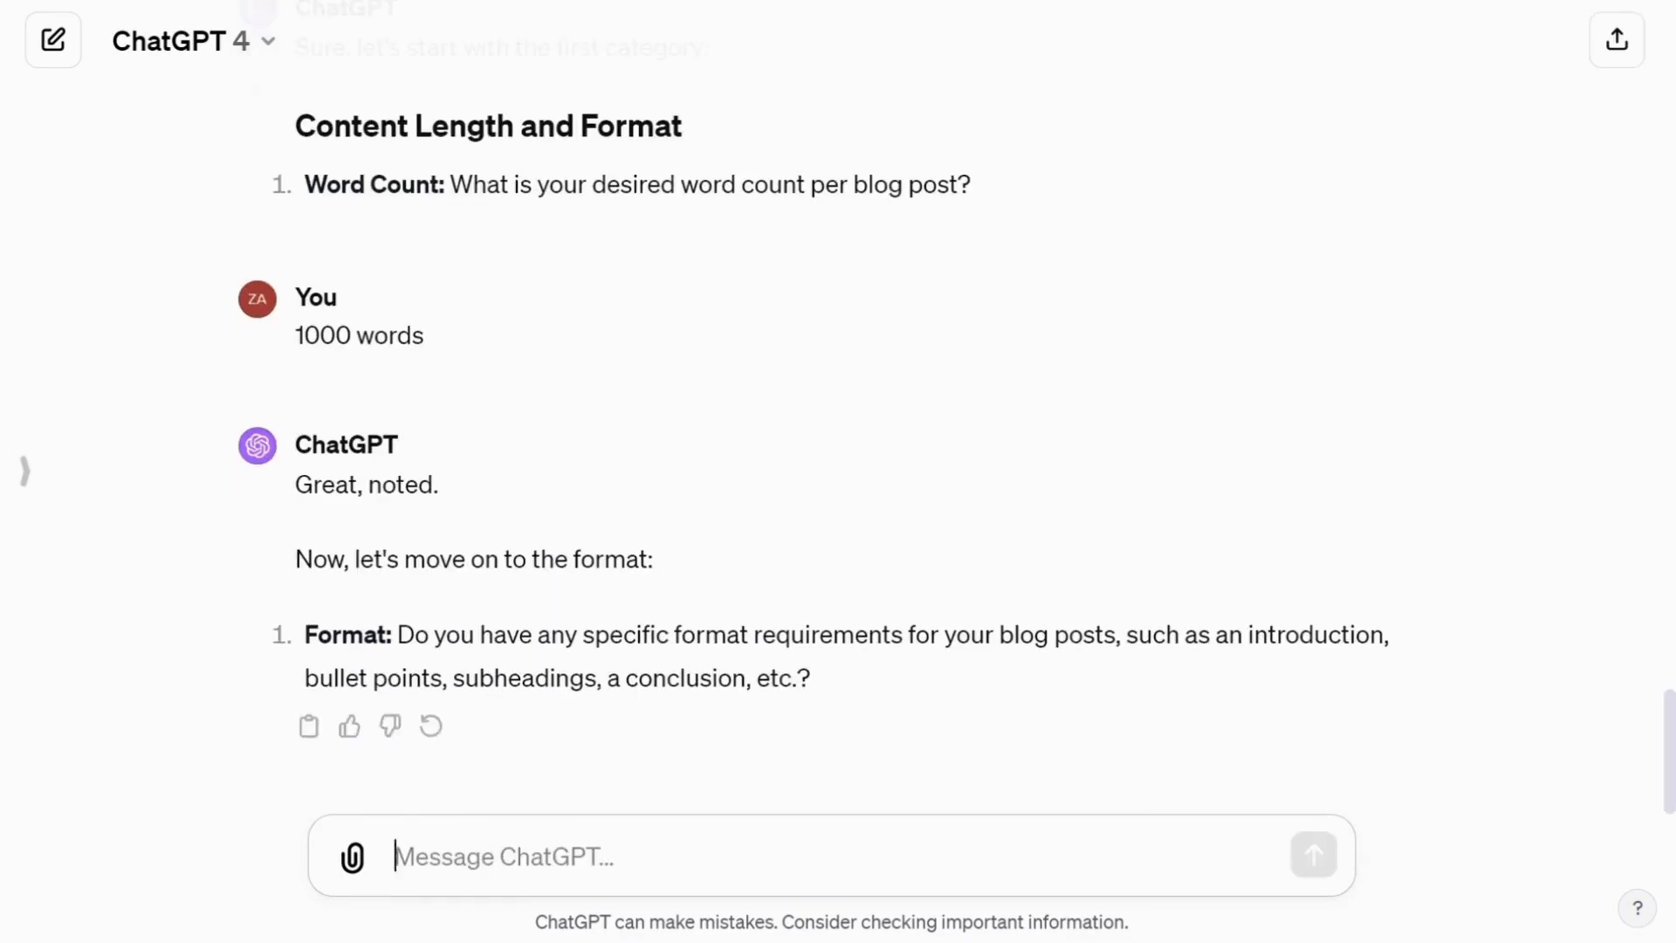
{"action": "scroll", "scroll_direction": "down", "scroll_amount": 3}
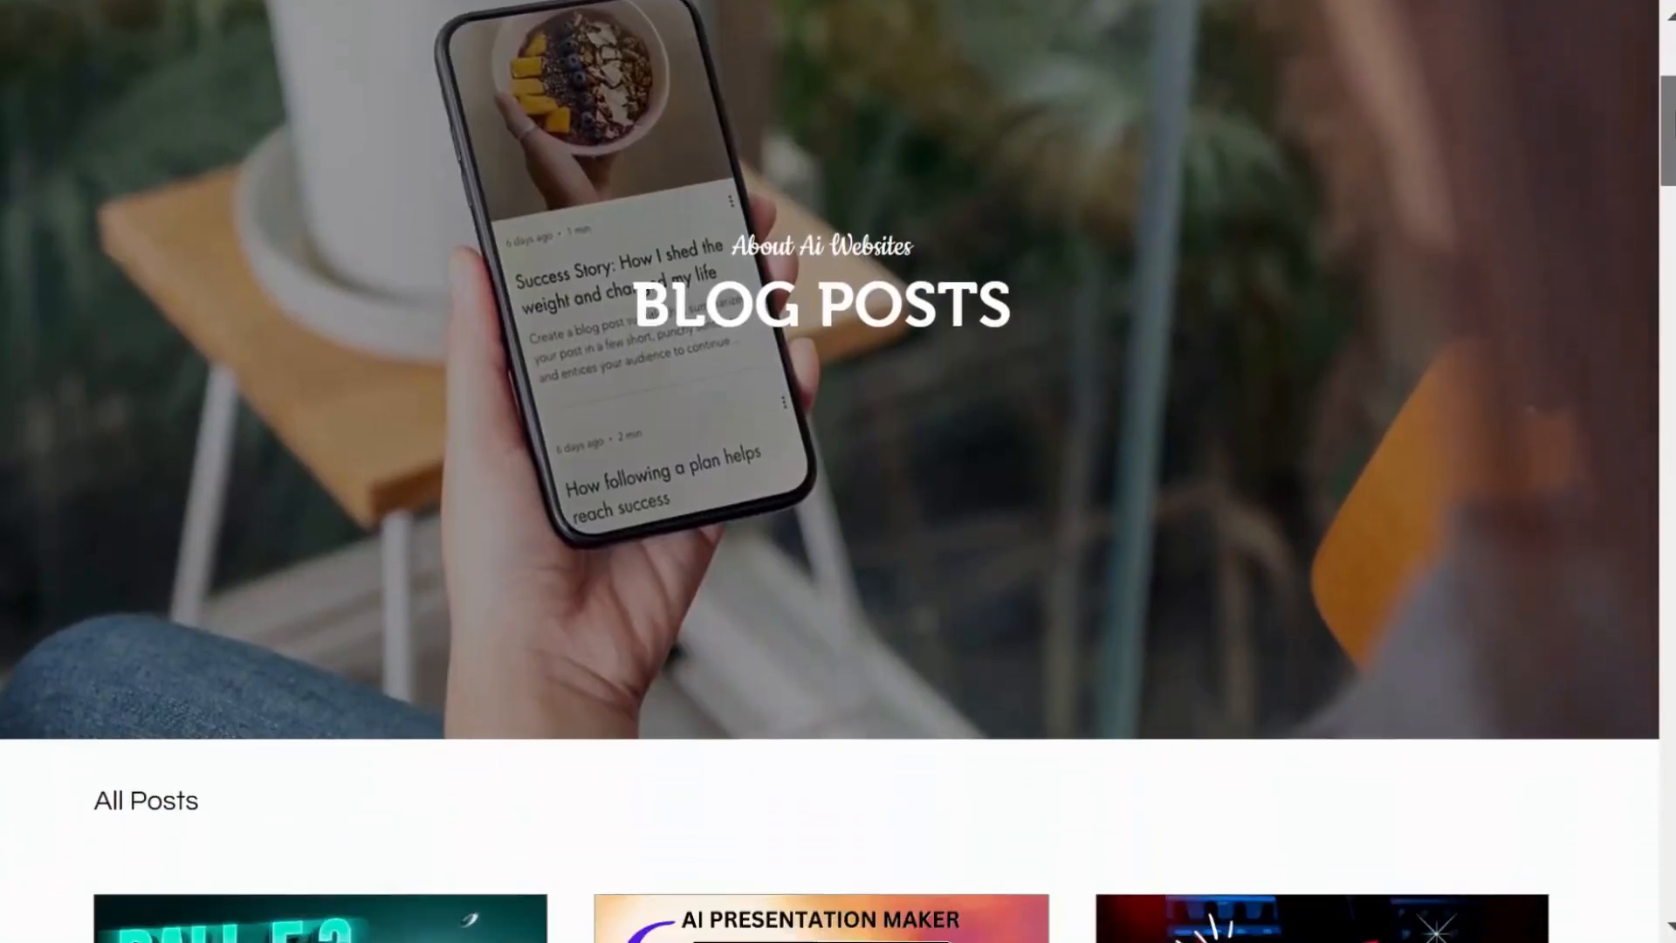
{"action": "scroll", "scroll_direction": "down", "scroll_amount": 3}
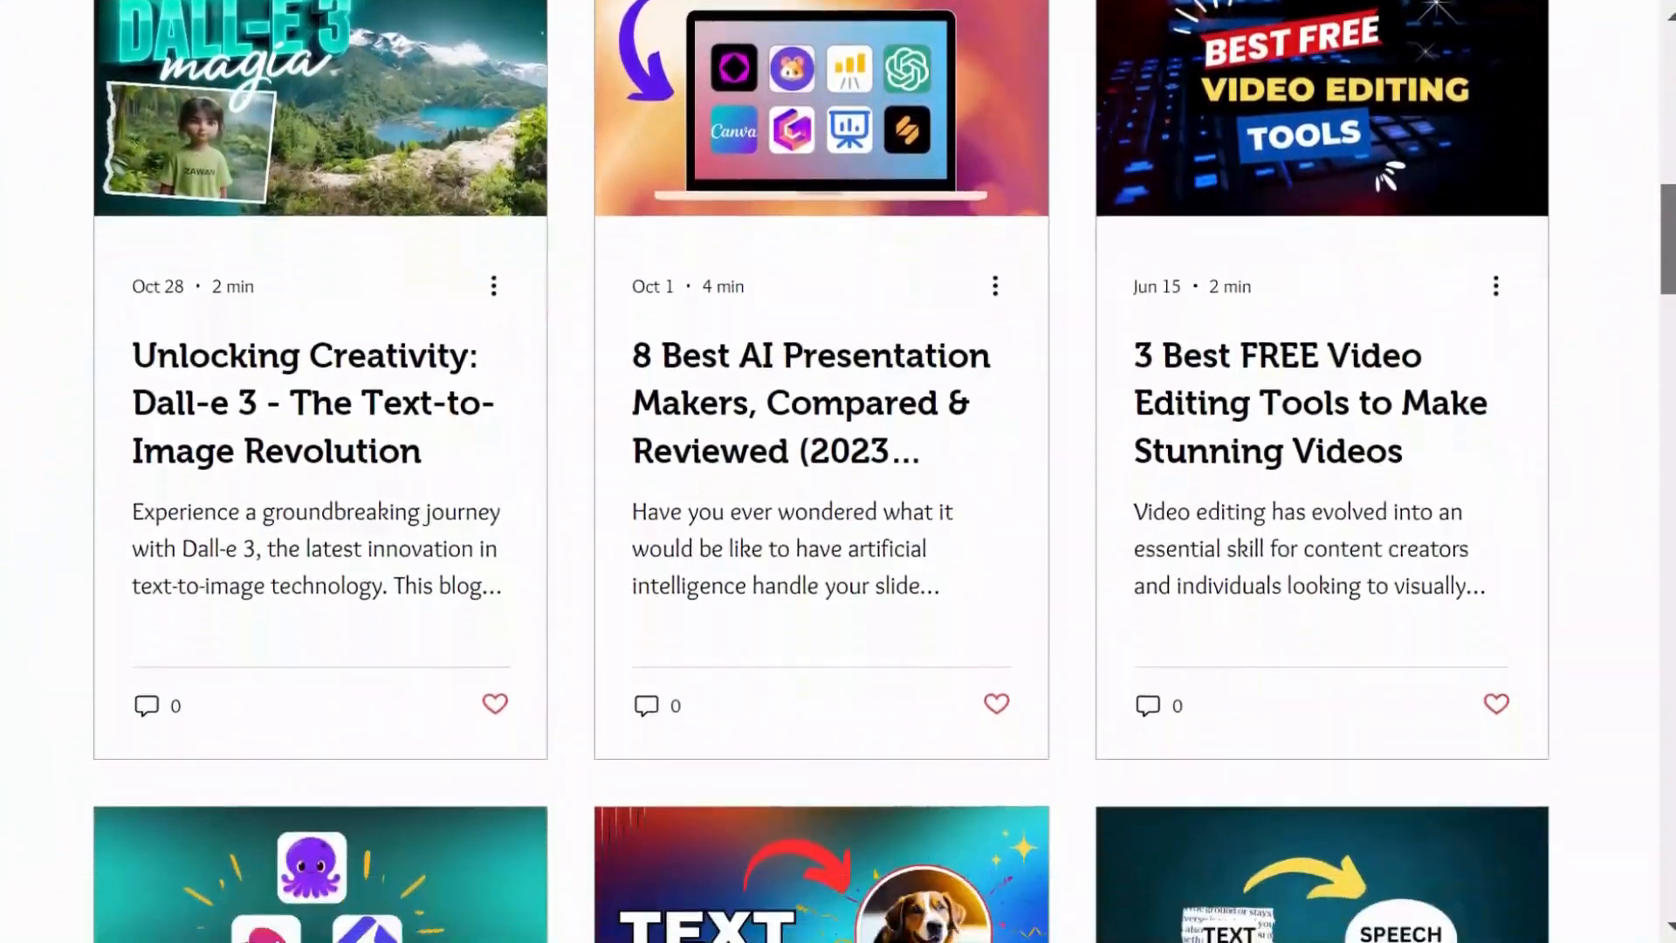
{"action": "scroll", "scroll_direction": "down", "scroll_amount": 3}
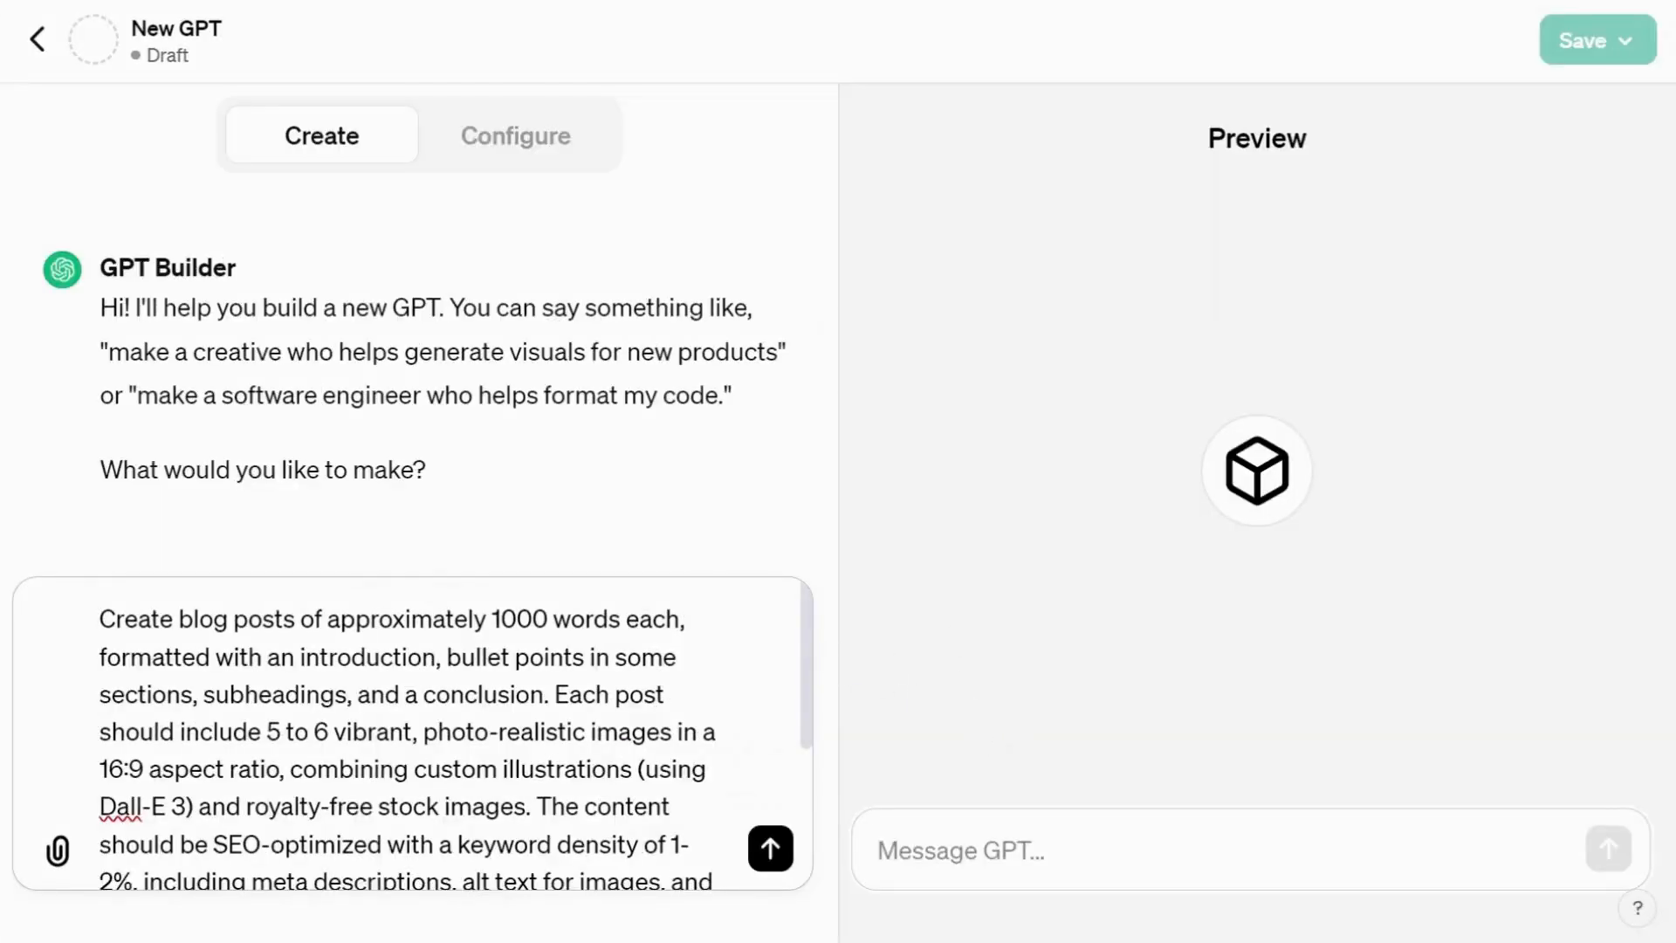
Send the 1000-word SEO blog brief so the builder generates Blog Master AI.
{"action": "scroll", "scroll_direction": "down", "scroll_amount": 3}
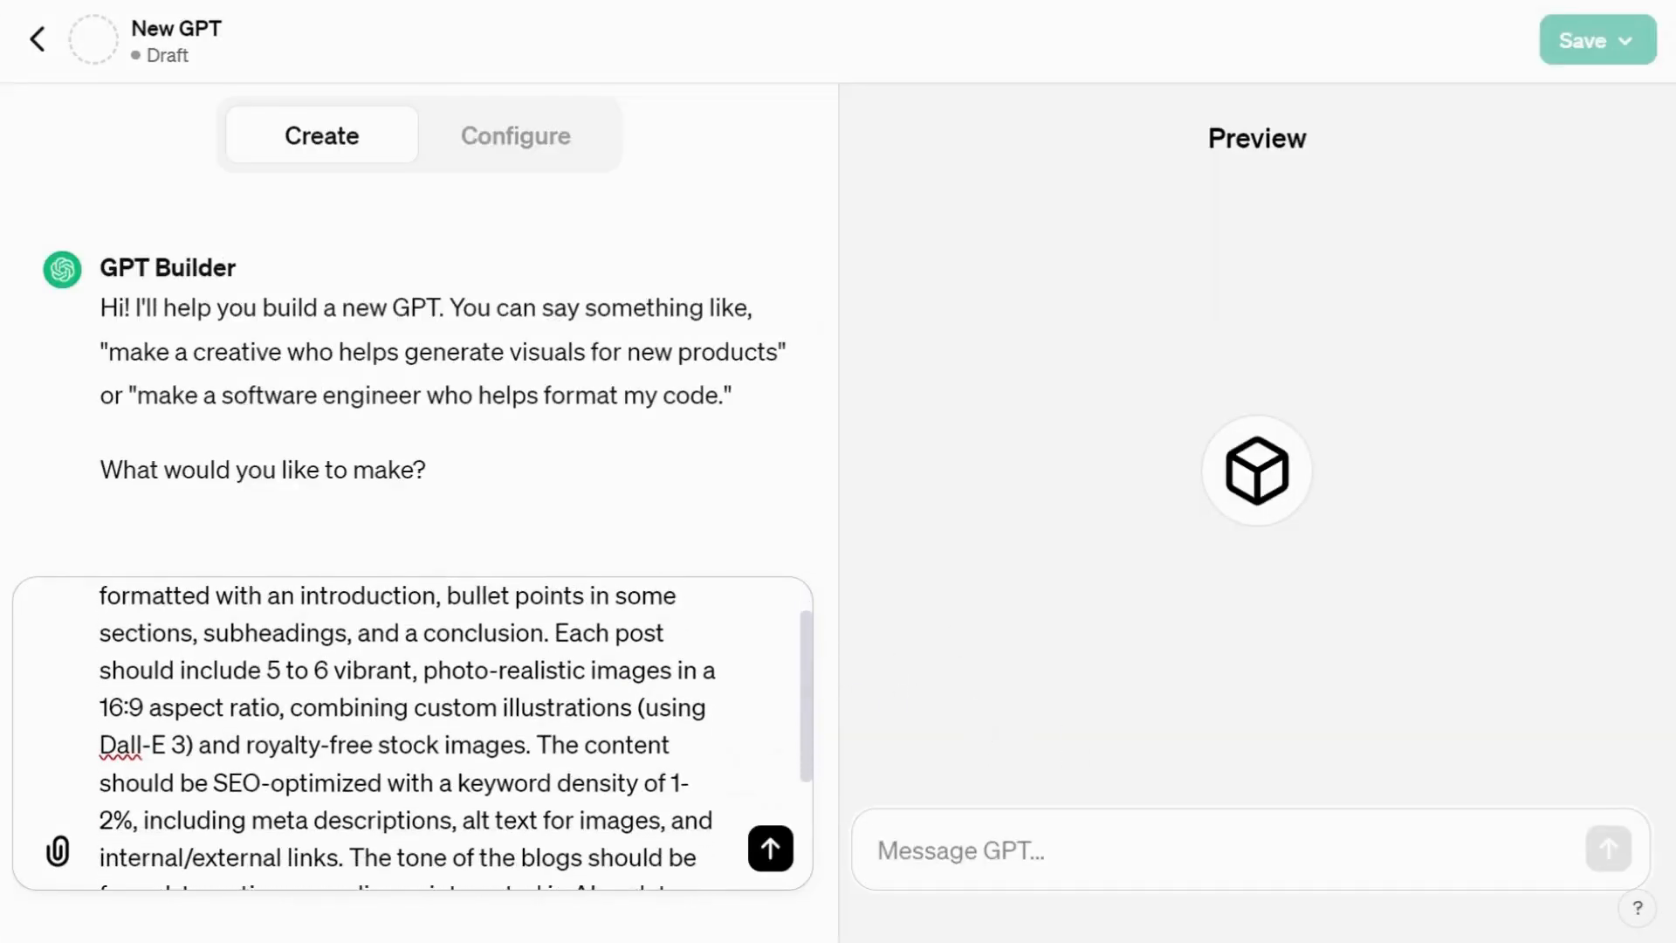
{"action": "scroll", "scroll_direction": "down", "scroll_amount": 3}
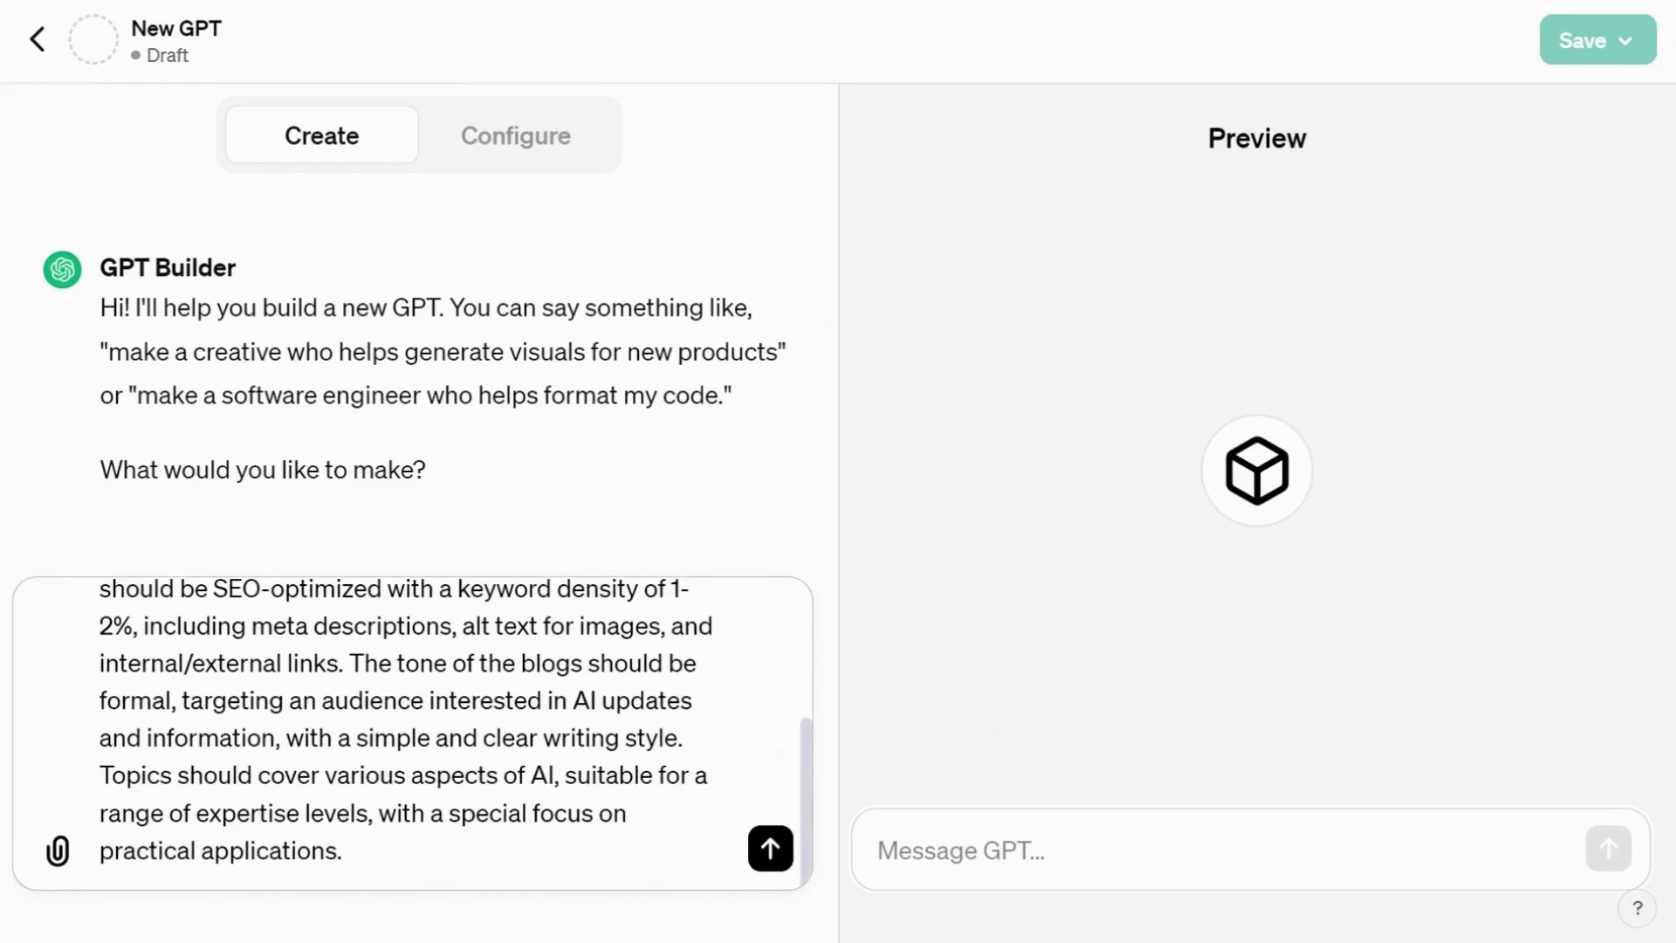
{"action": "left_click", "coordinate": [768, 849]}
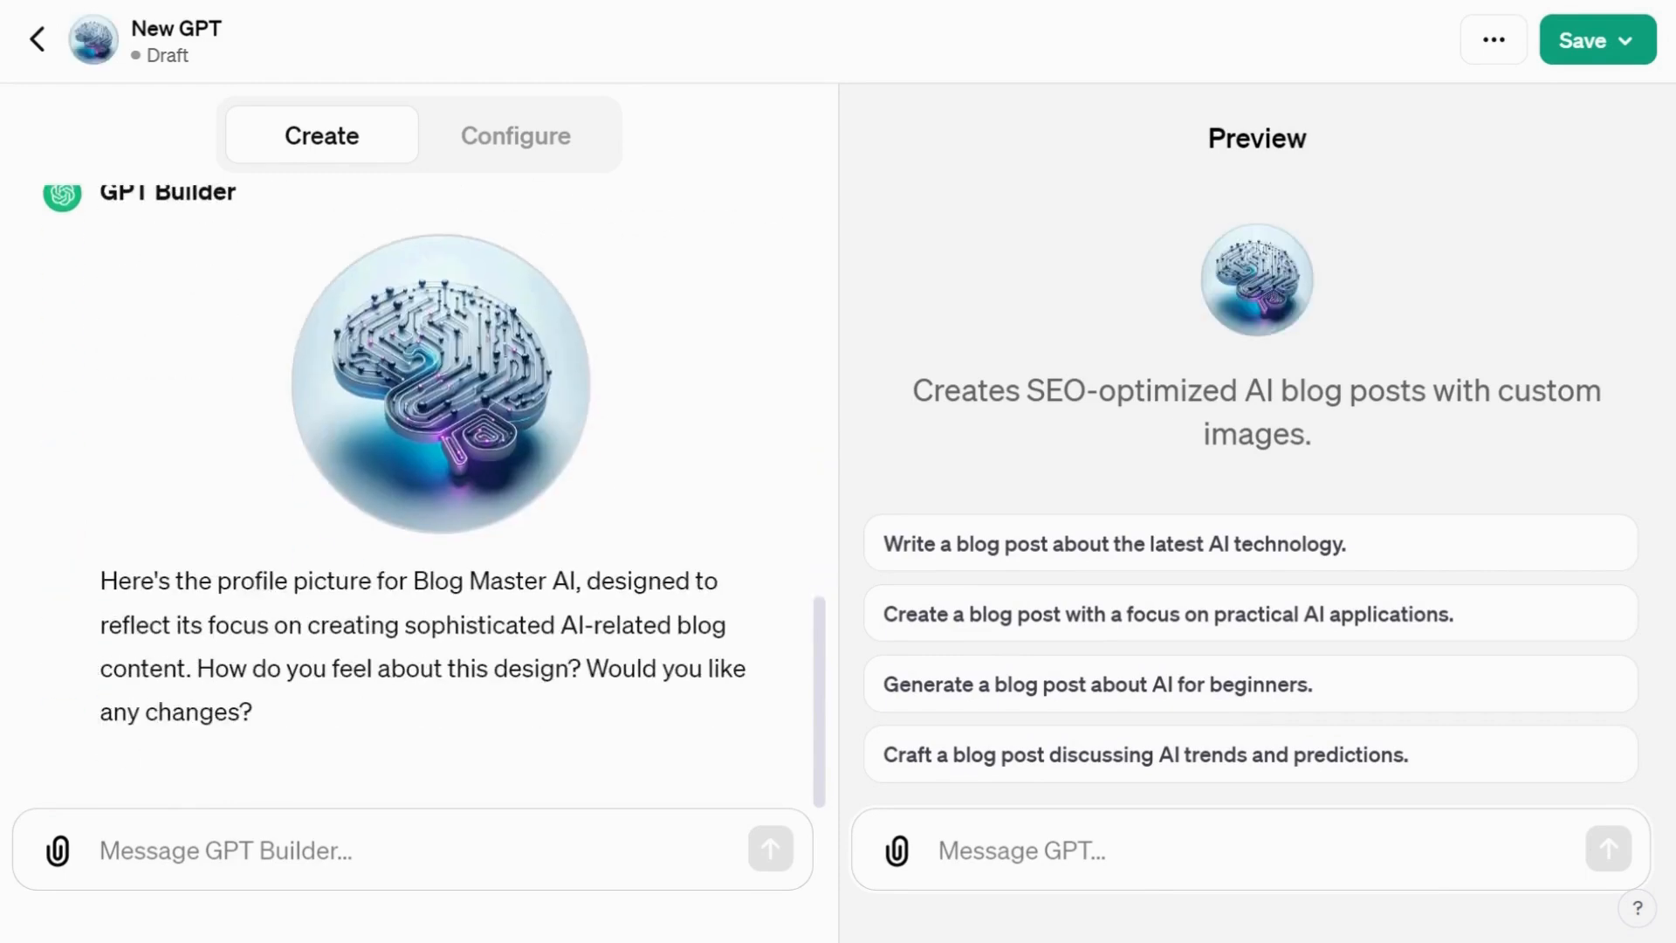
Reply 'I like it' to accept the profile picture and name AI Insight Writer, then bring up publishing options.
{"action": "type", "text": "I like it"}
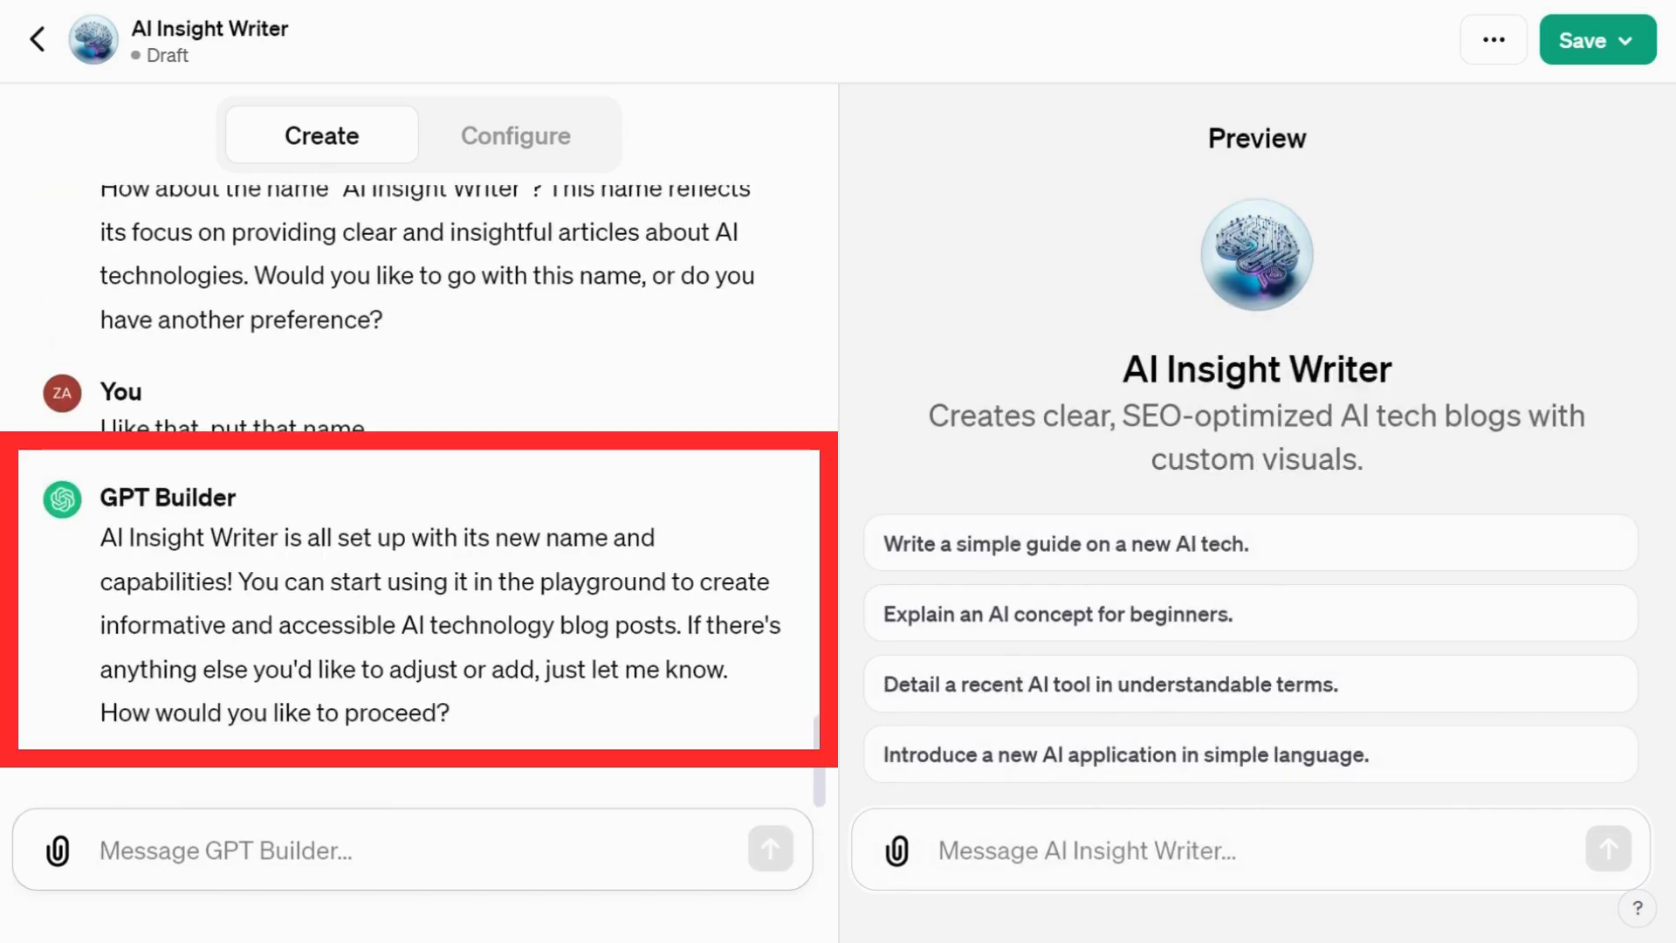
{"action": "left_click", "coordinate": [1628, 41]}
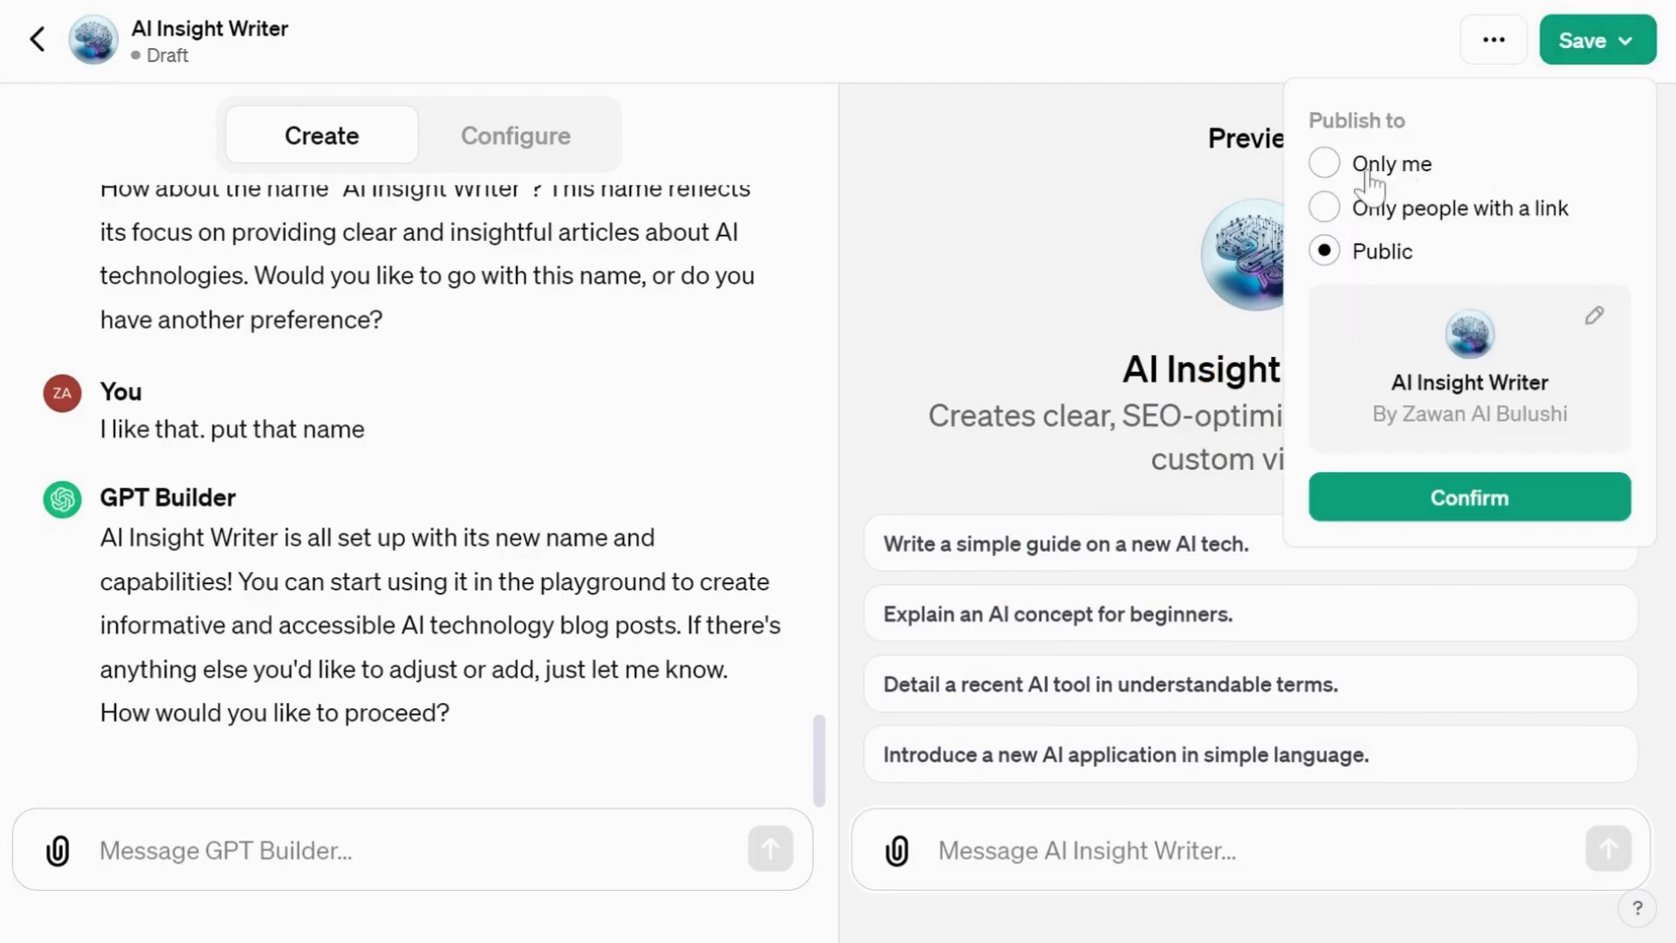
Publish AI Insight Writer with 'Only me' visibility and confirm.
{"action": "left_click", "coordinate": [1323, 164]}
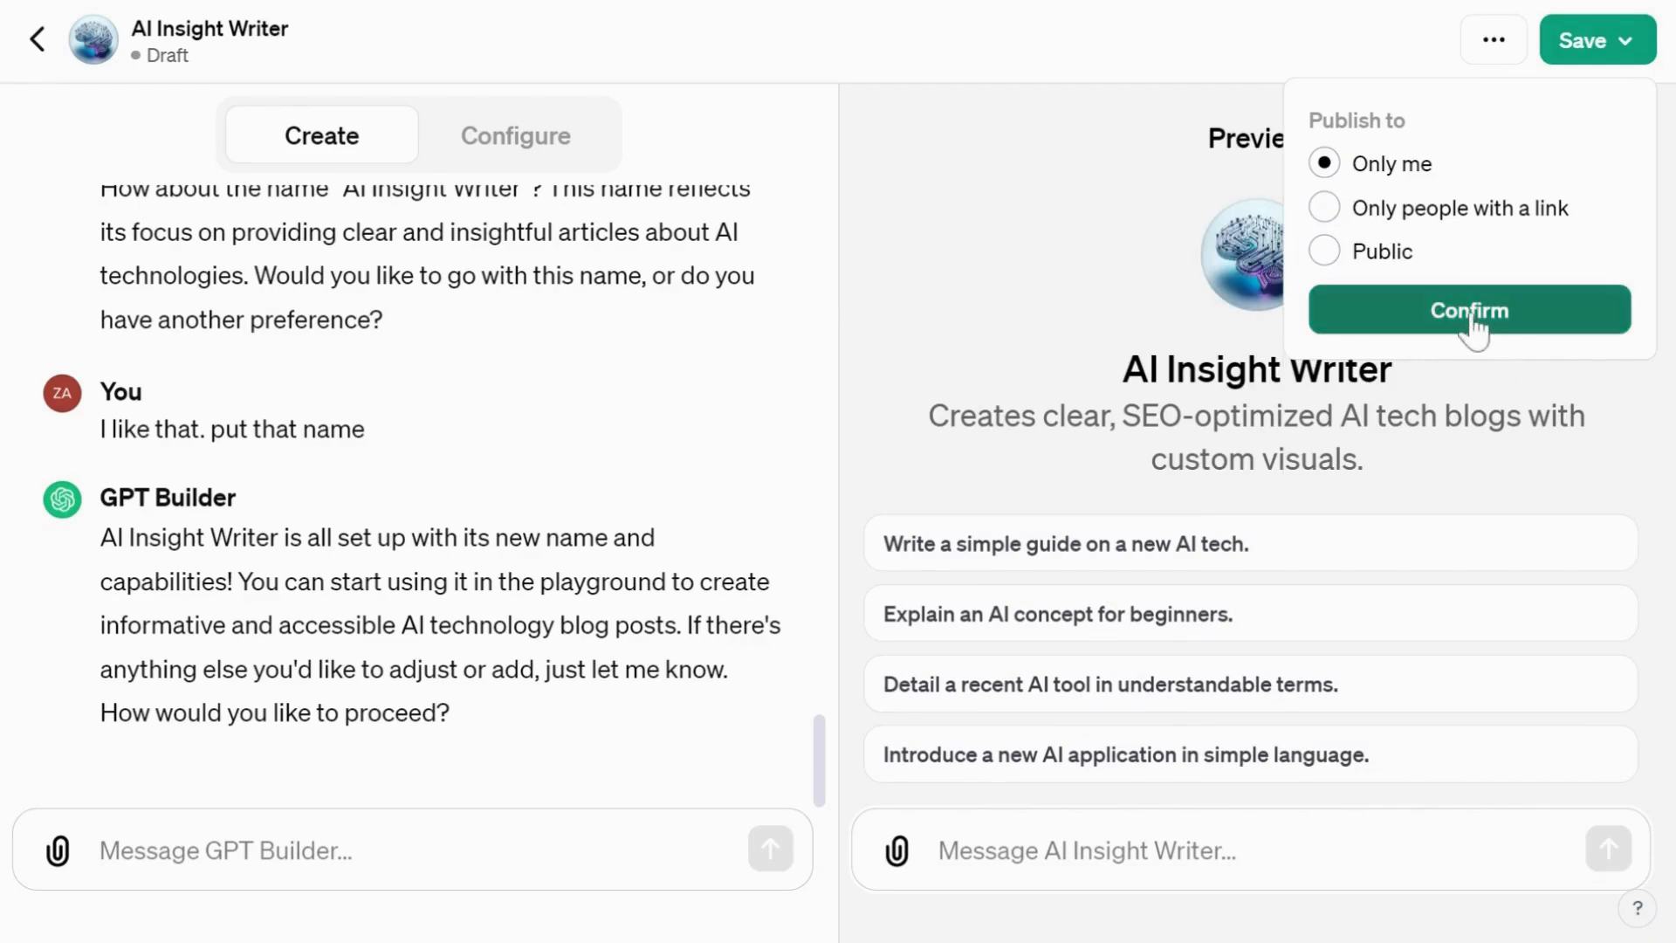
{"action": "left_click", "coordinate": [1469, 311]}
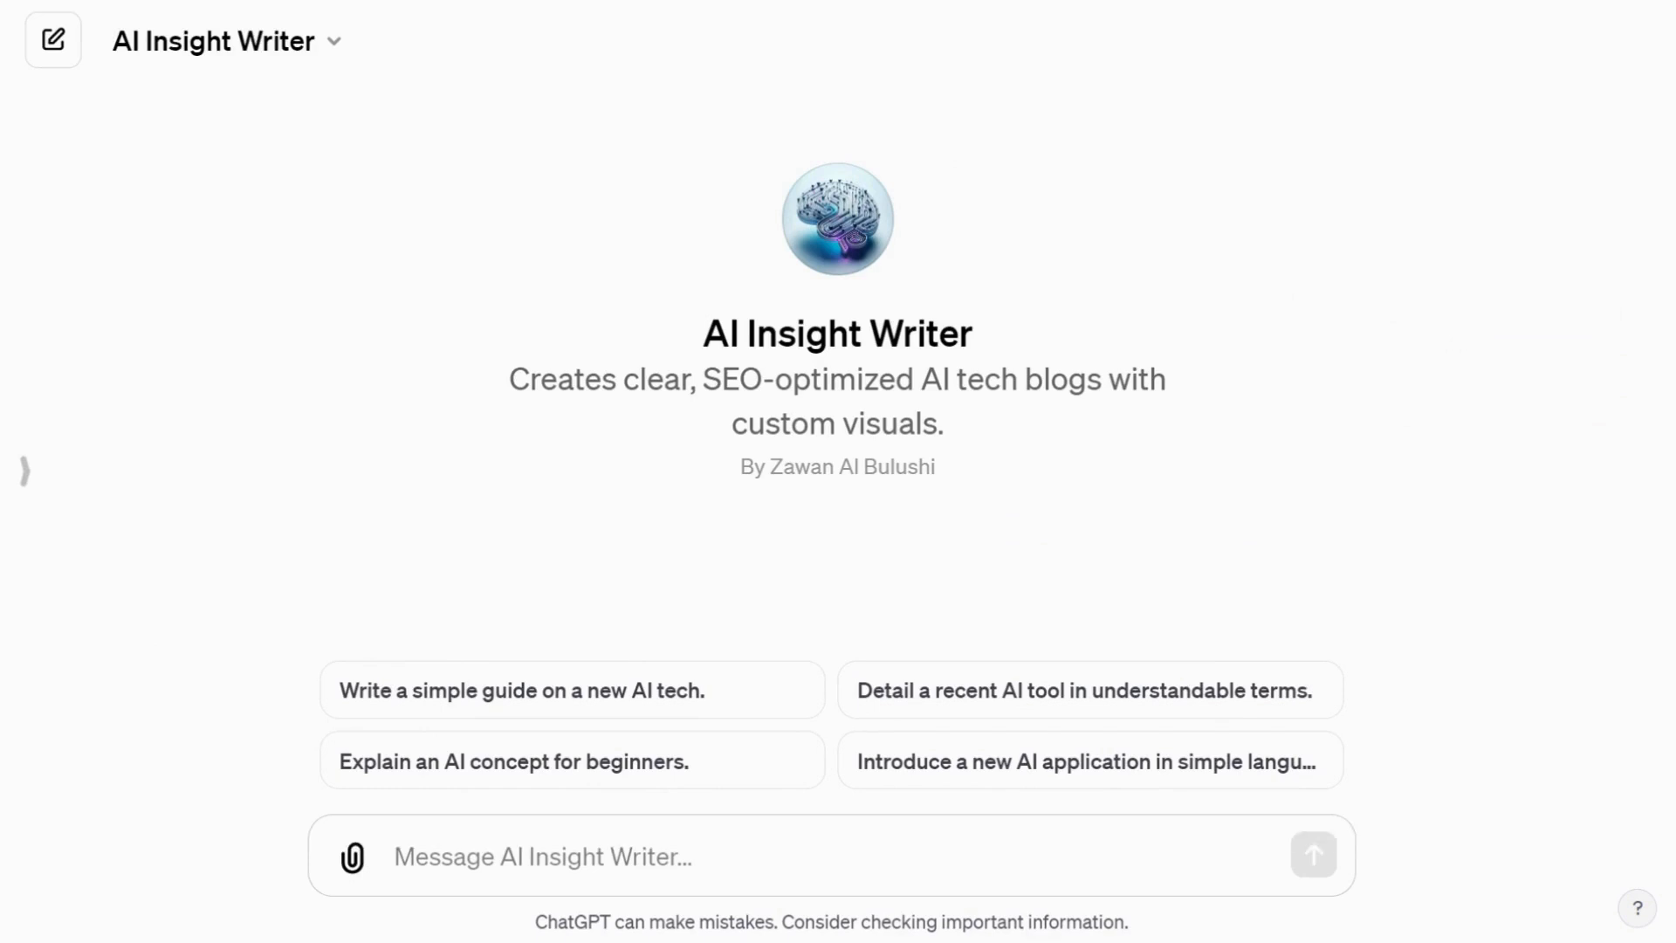
{"action": "mouse_move", "coordinate": [1088, 664]}
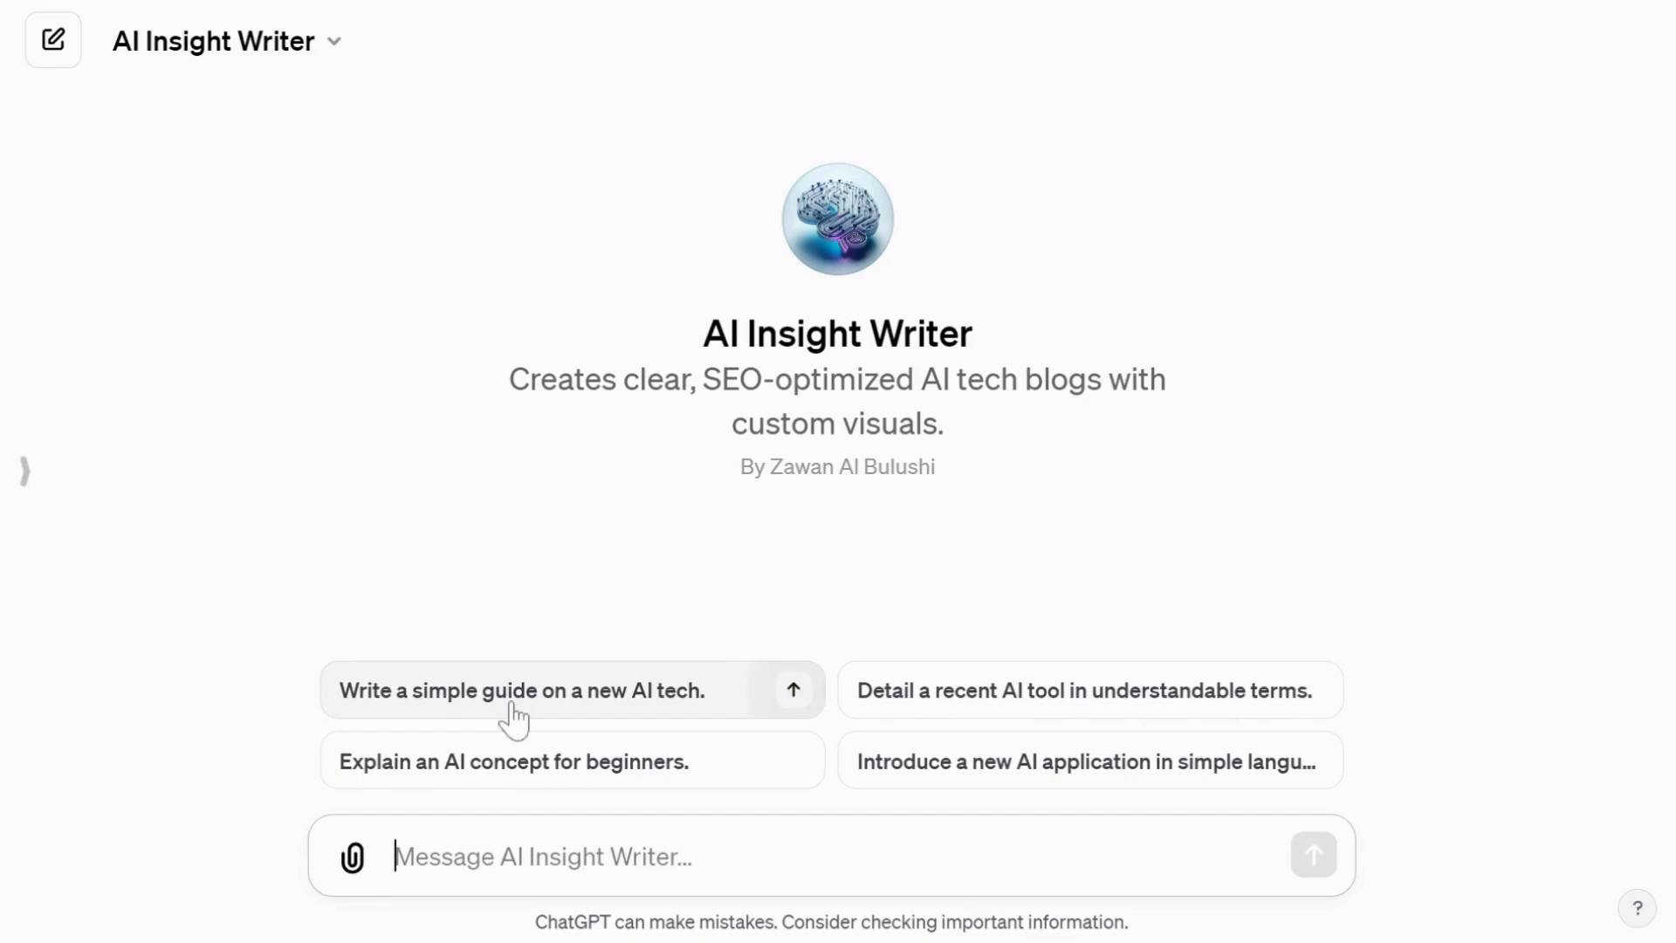
Ask AI Insight Writer for a blog post about GPTs and the best models available so far.
{"action": "left_click", "coordinate": [521, 690]}
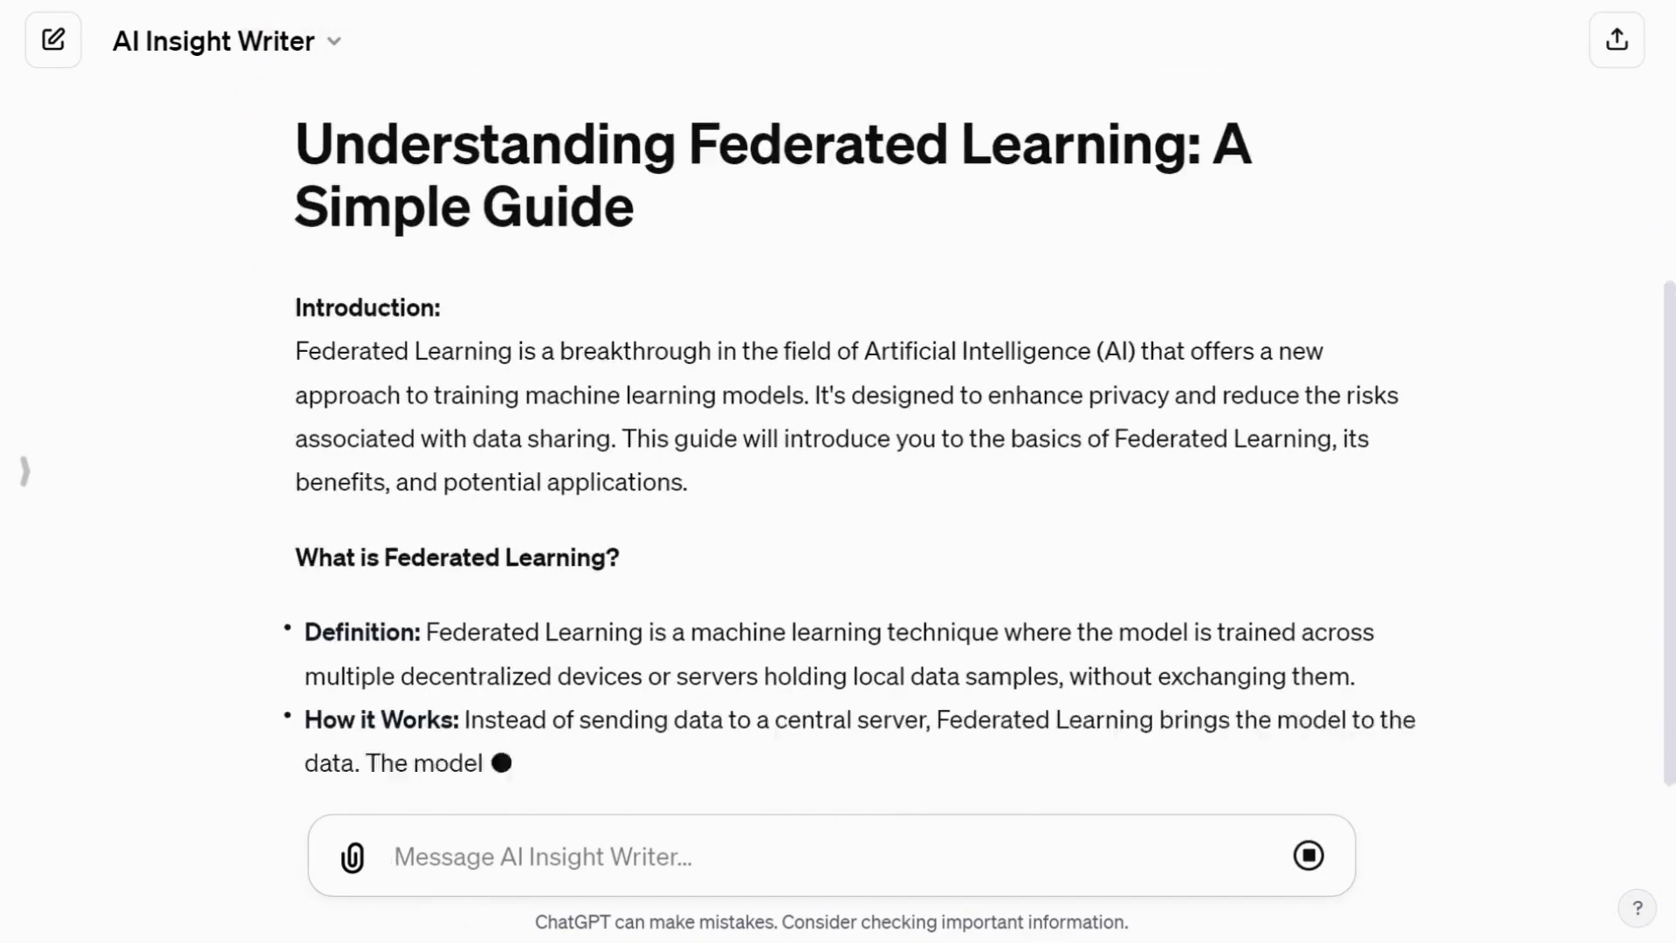
{"action": "scroll", "scroll_direction": "down", "scroll_amount": 3}
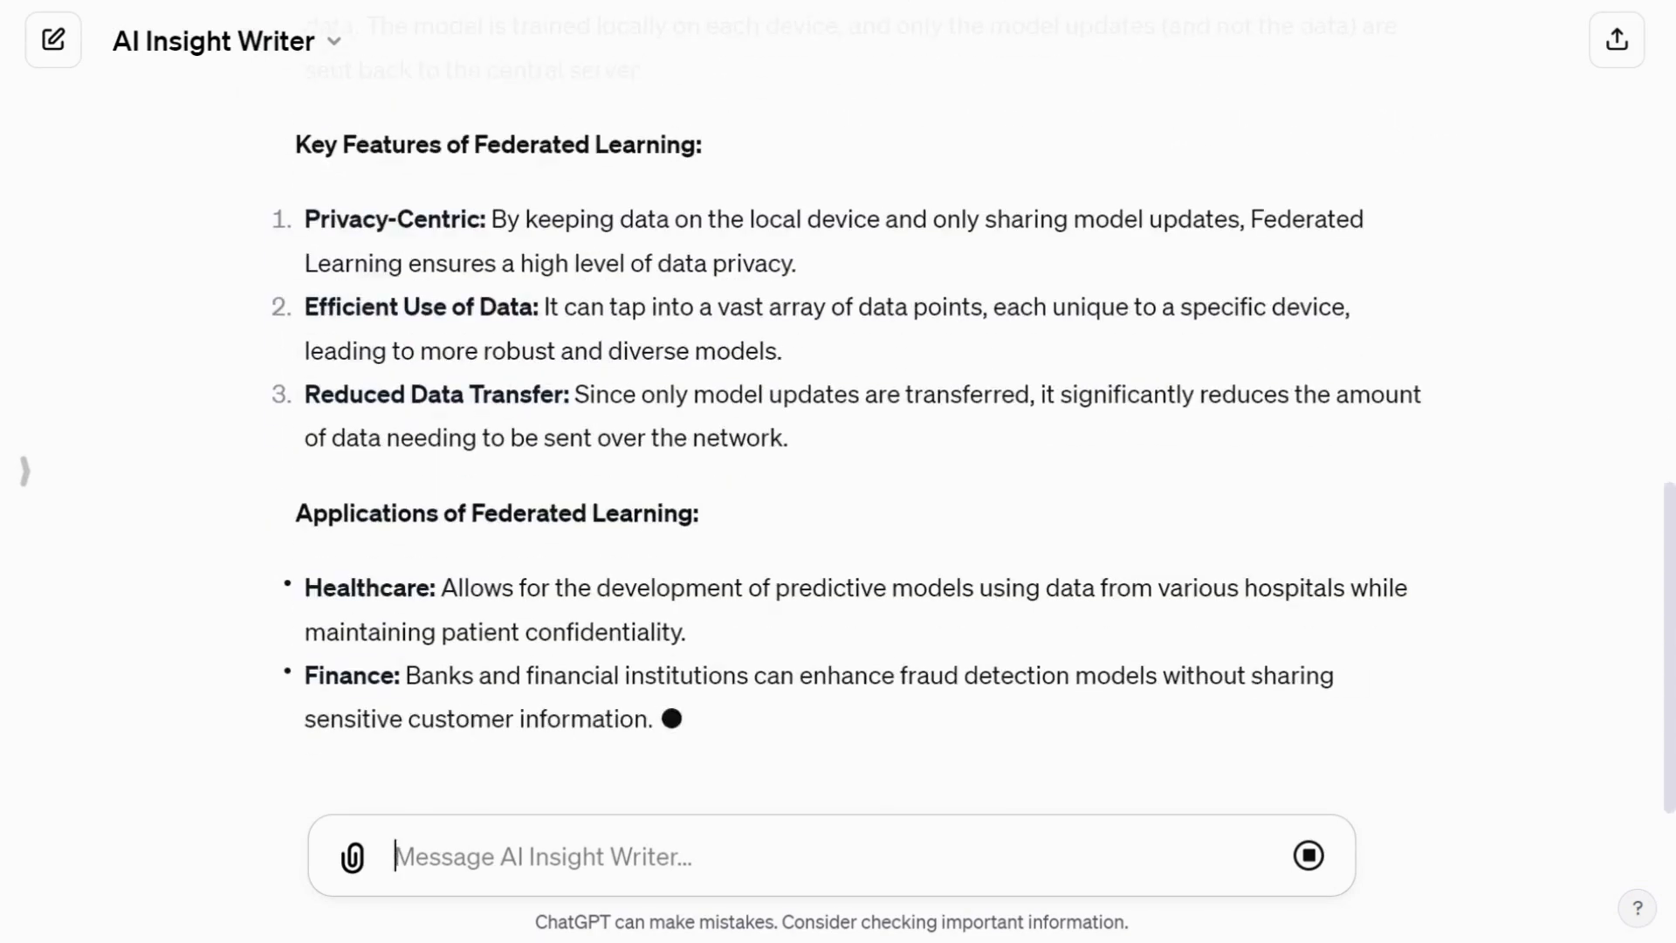
{"action": "scroll", "scroll_direction": "down", "scroll_amount": 3}
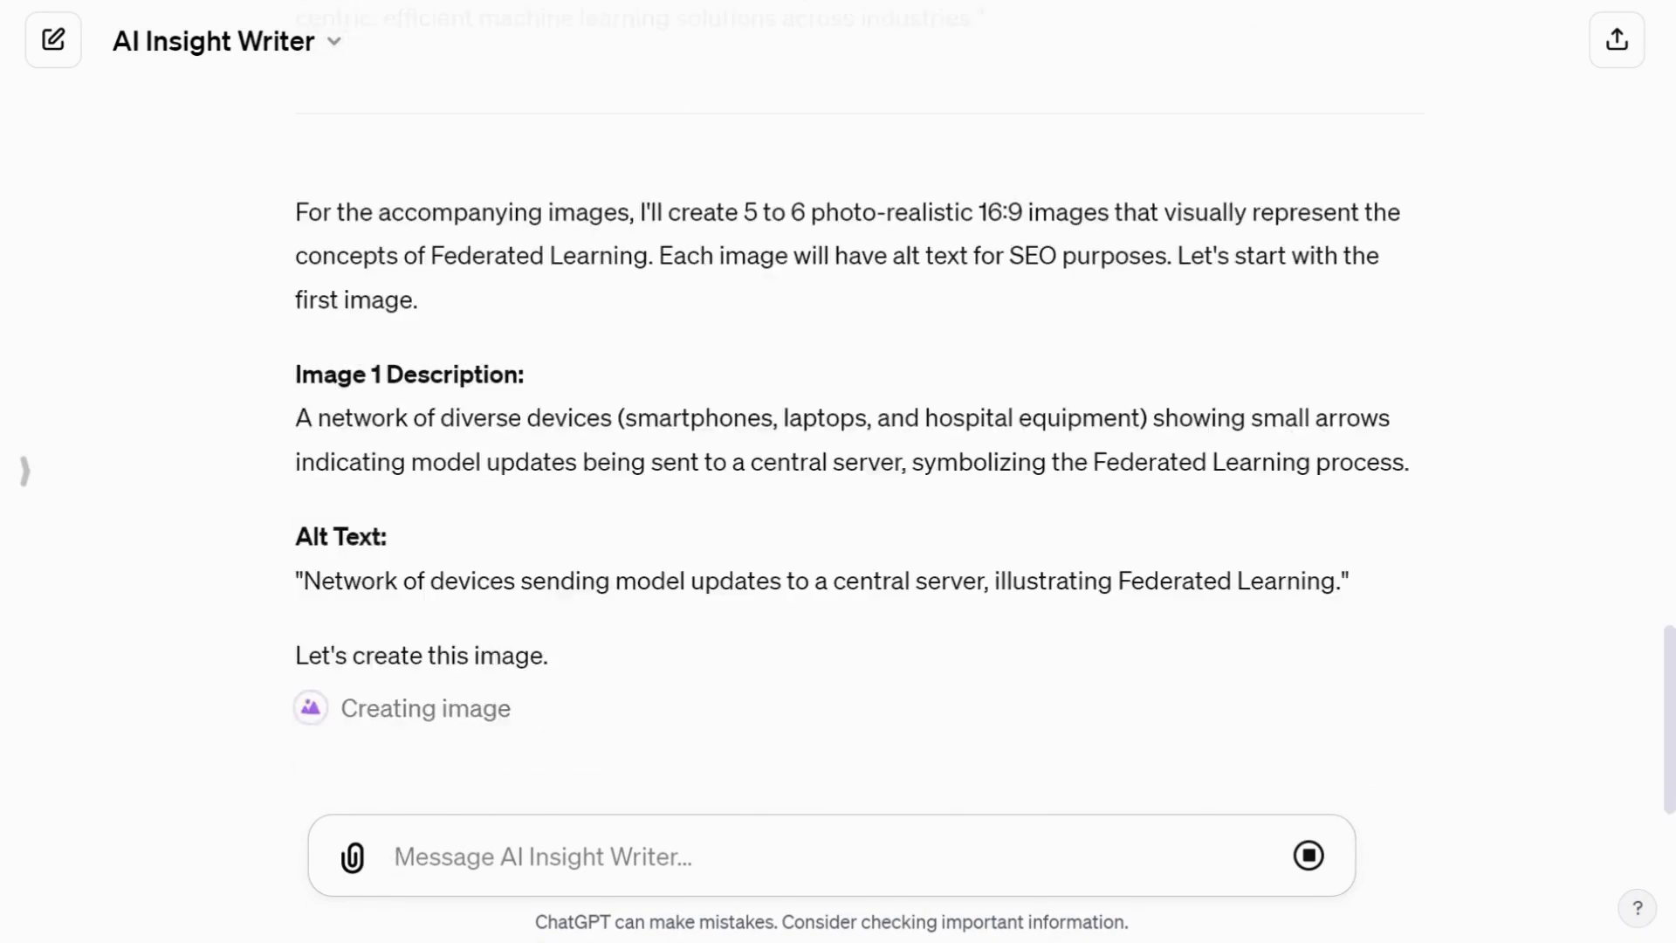
{"action": "scroll", "scroll_direction": "down", "scroll_amount": 3}
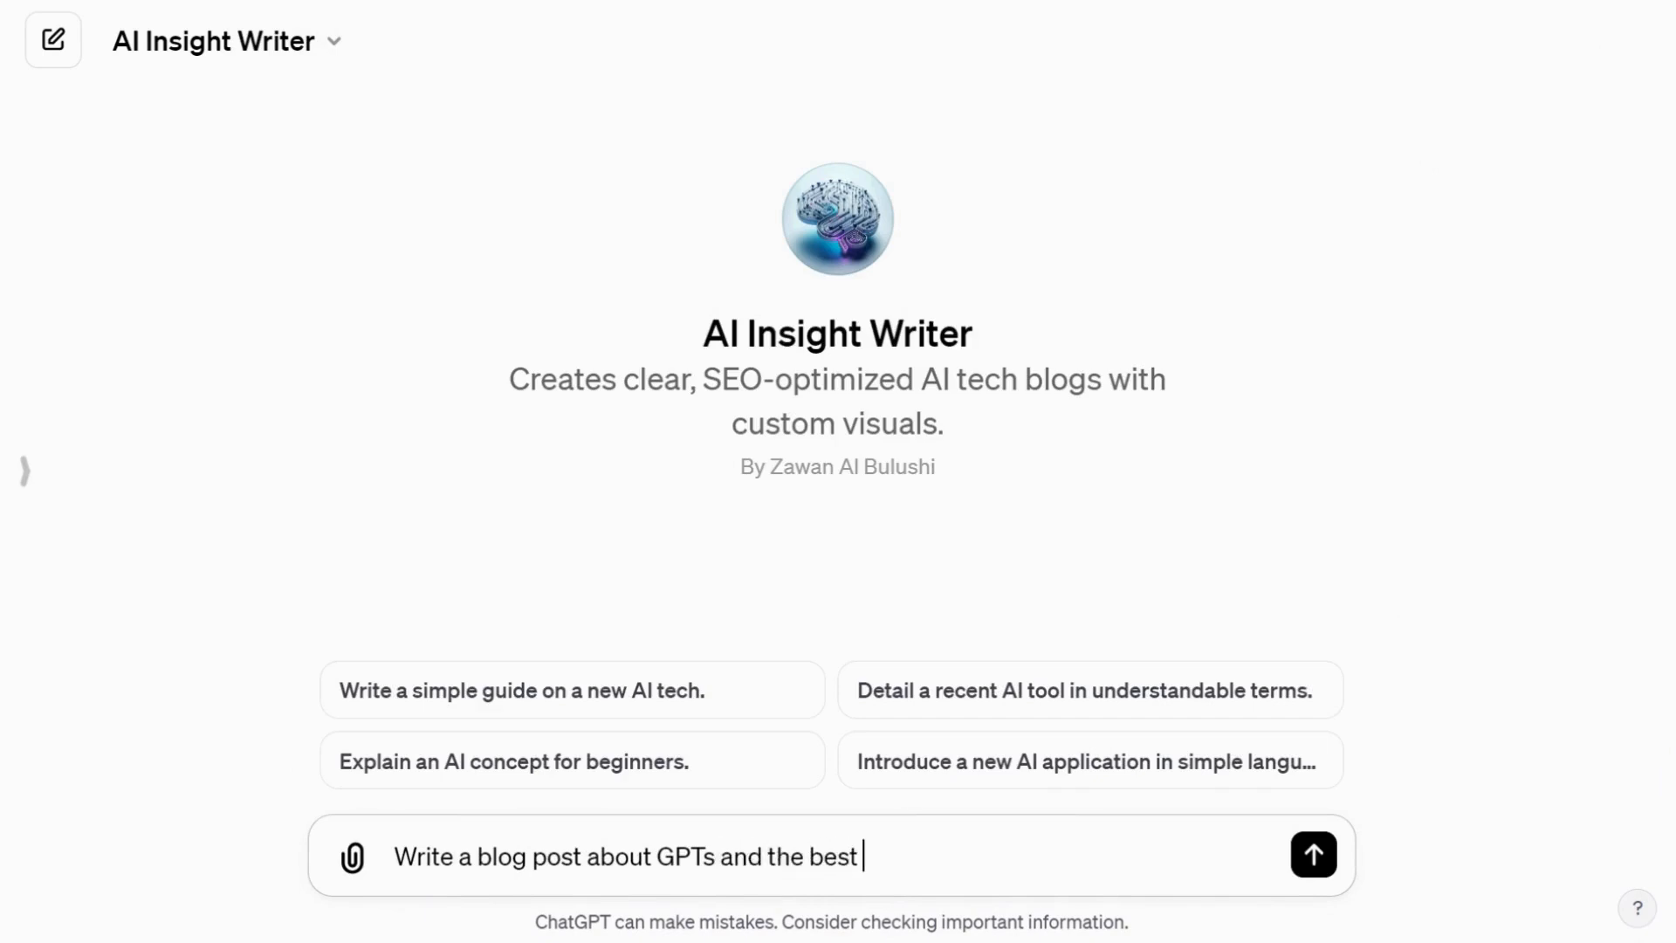
{"action": "type", "text": "available"}
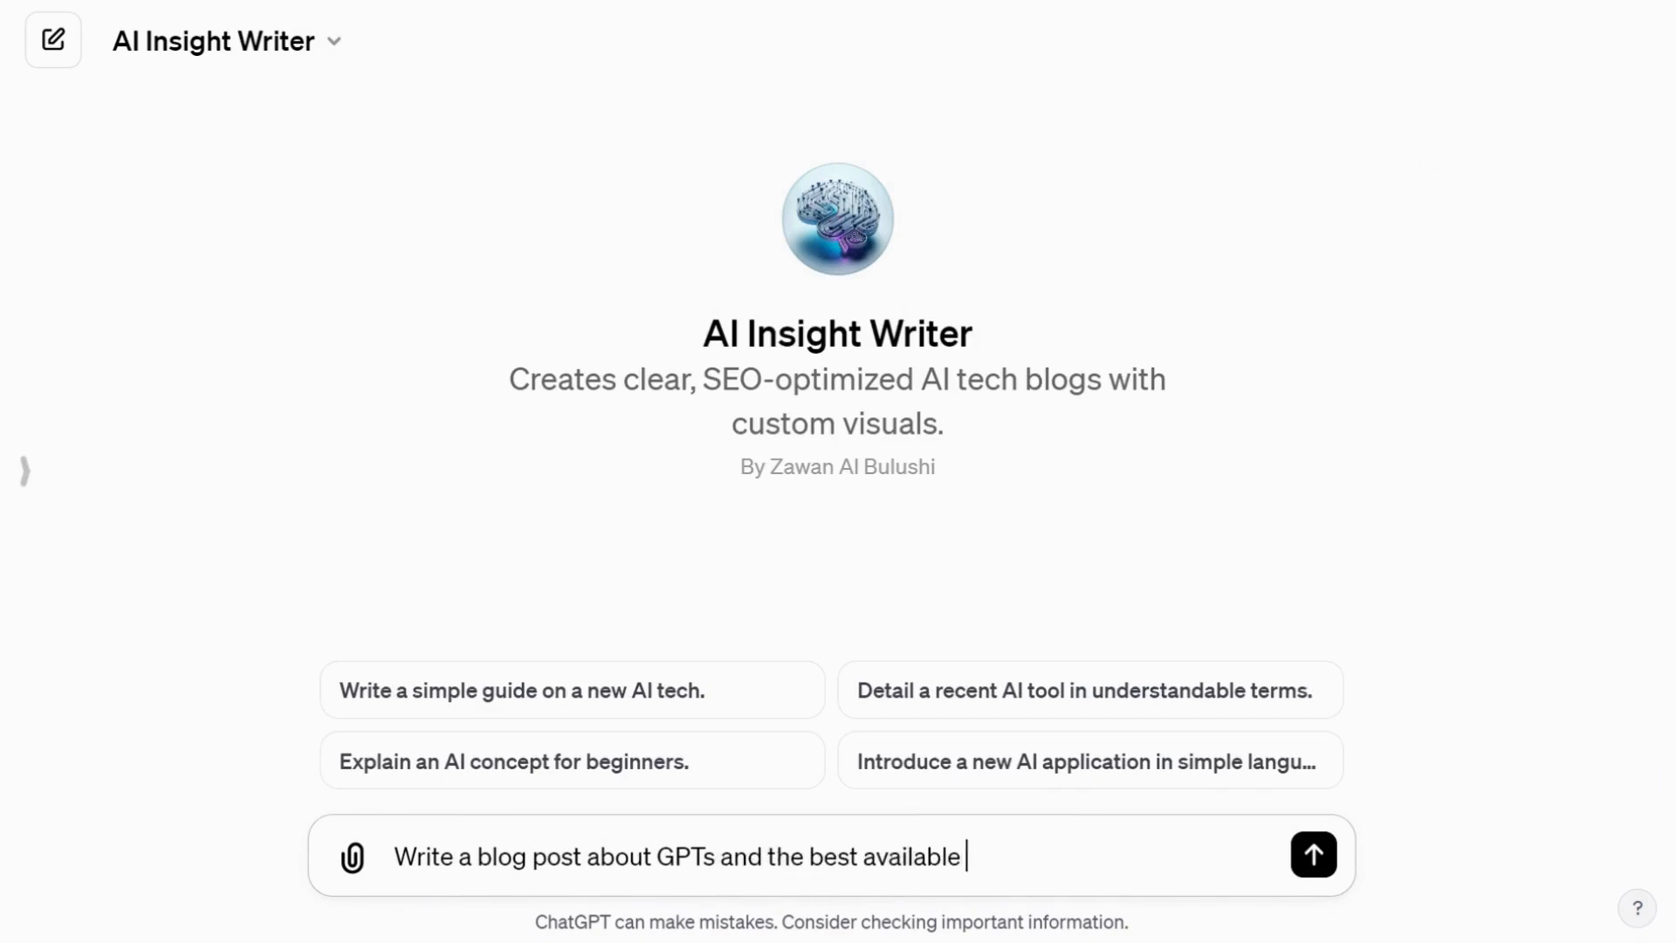
{"action": "type", "text": "so far"}
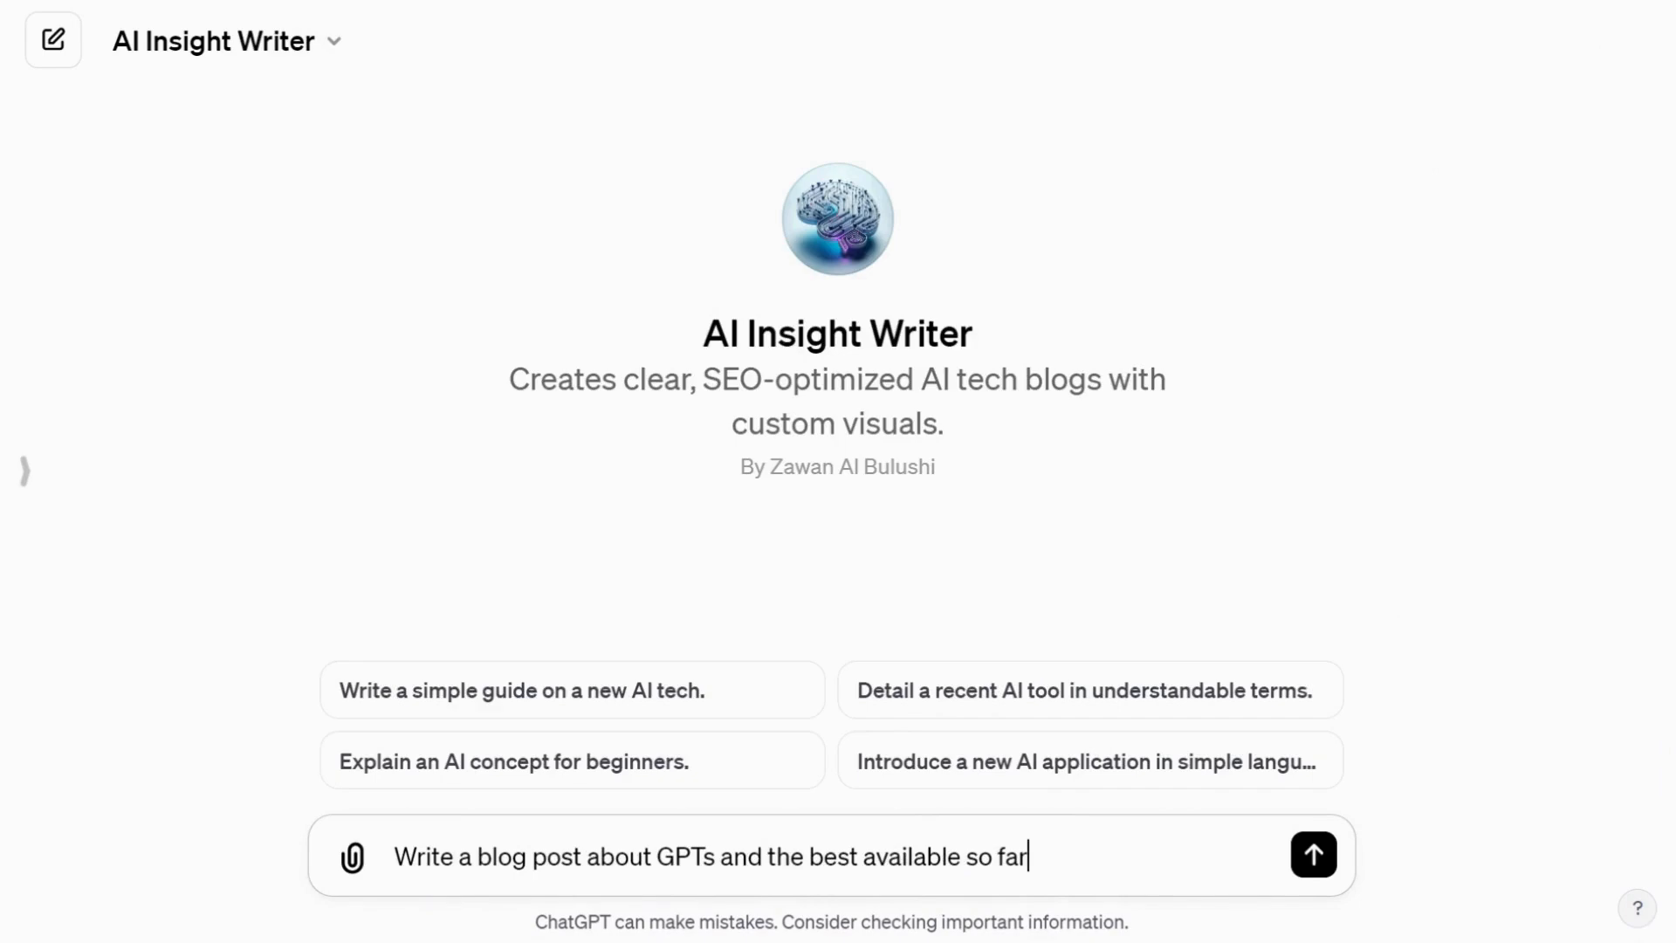
{"action": "left_click", "coordinate": [1312, 853]}
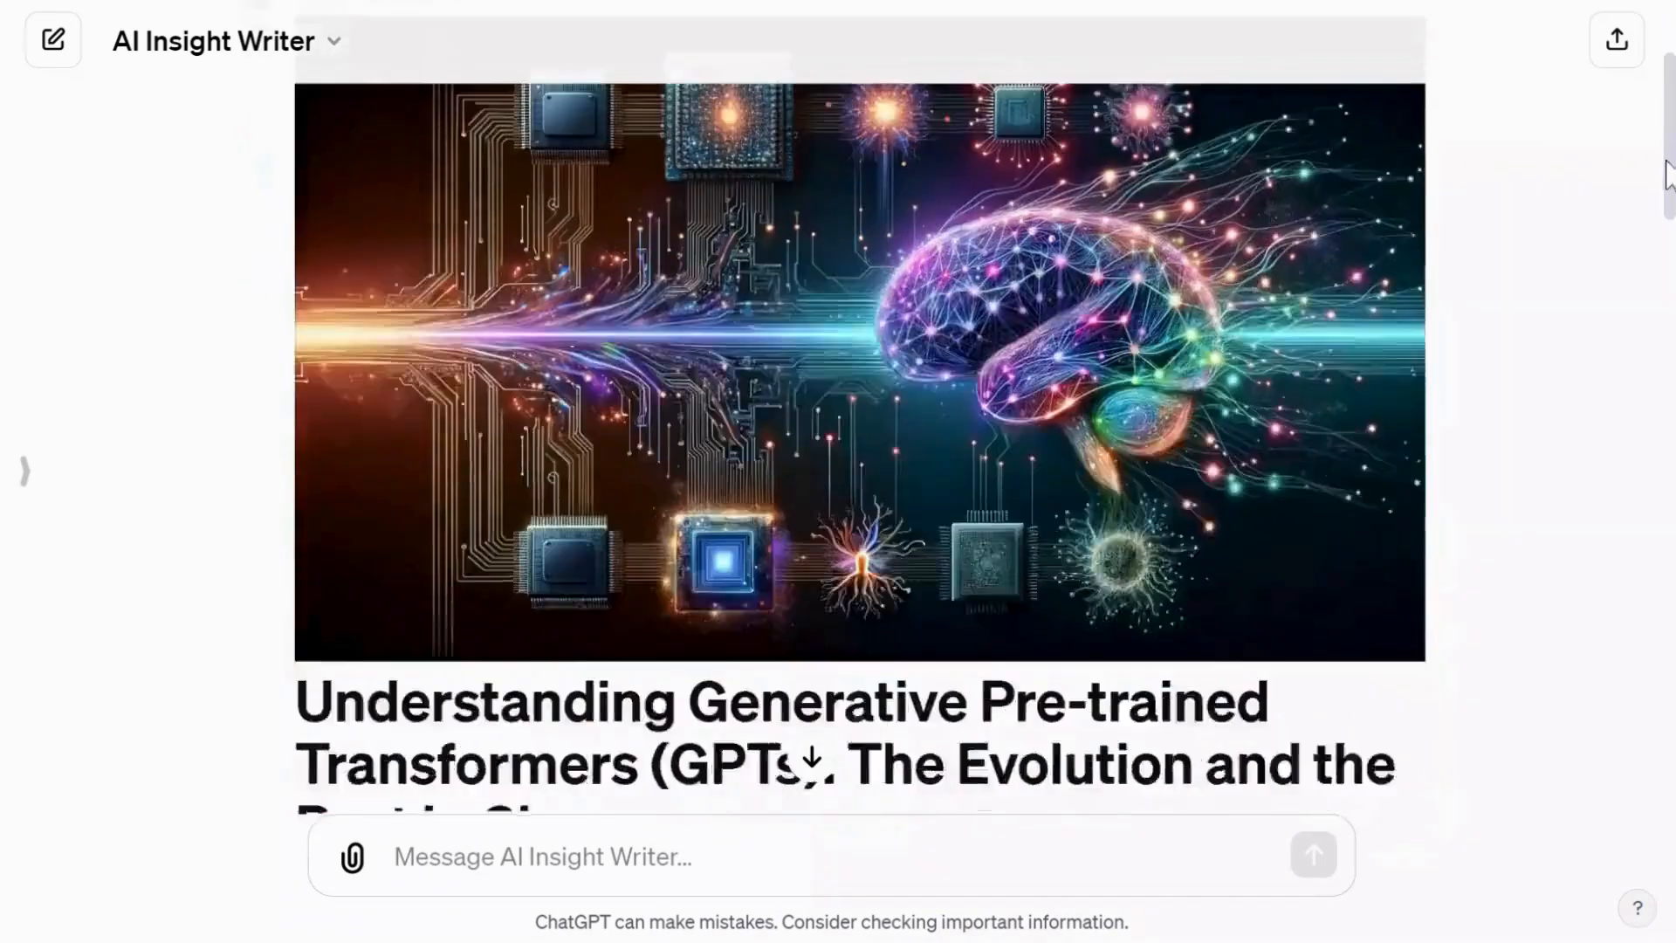
Read through the generated post with its illustration, headings, meta description and alt text.
{"action": "scroll", "scroll_direction": "down", "scroll_amount": 3}
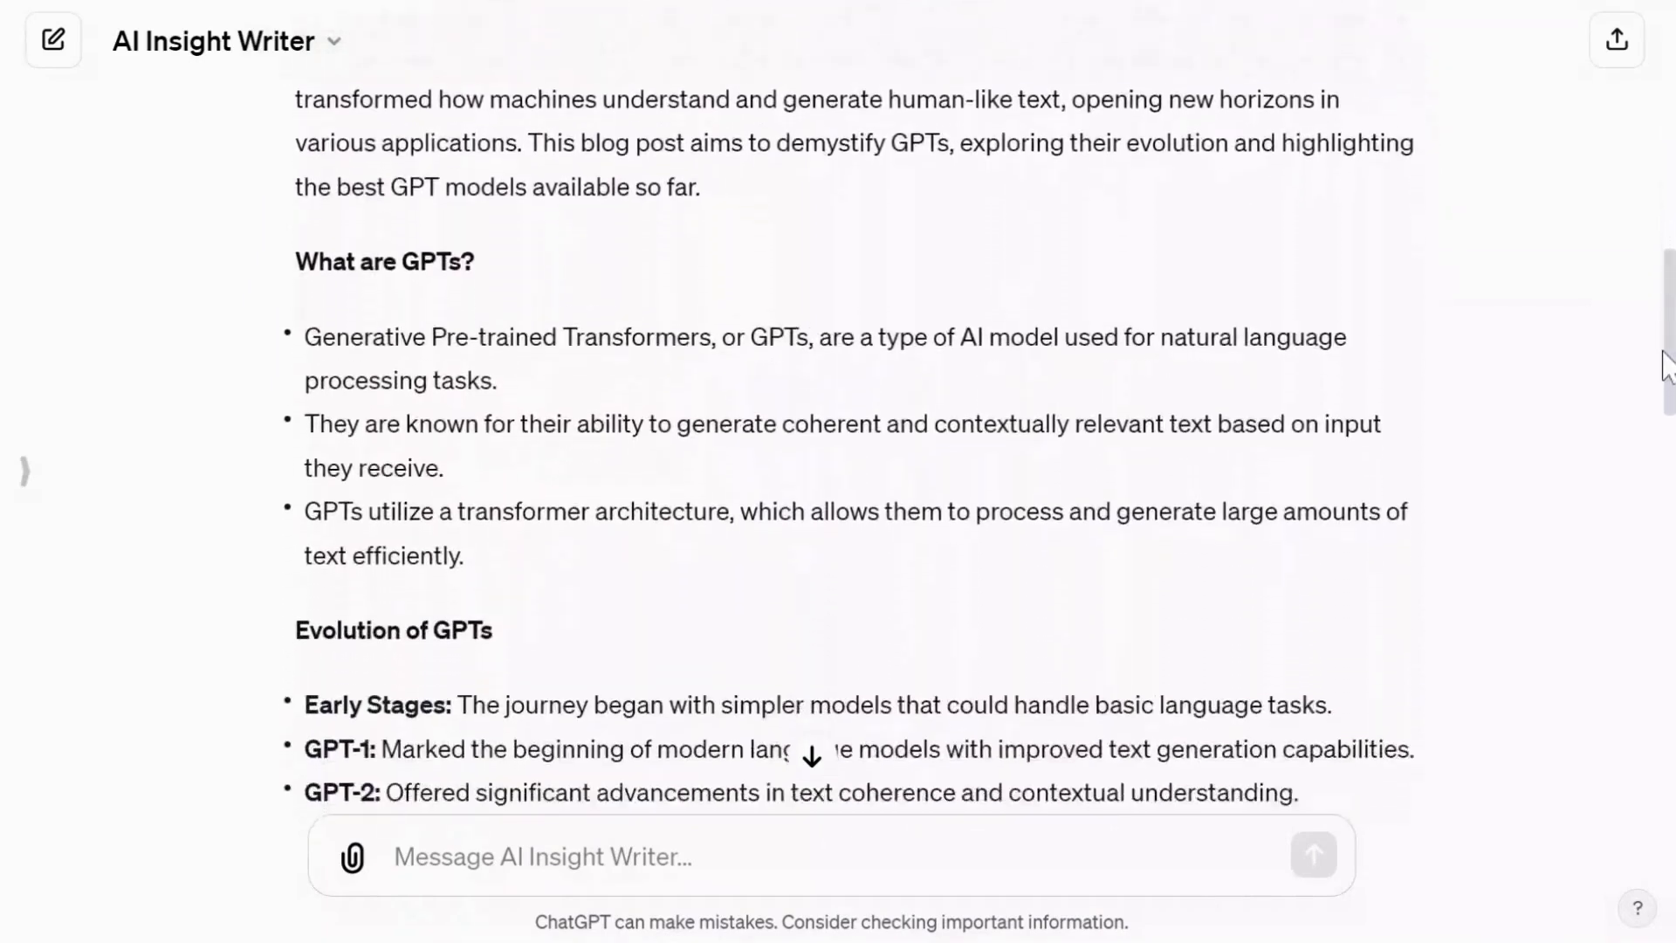
{"action": "scroll", "scroll_direction": "down", "scroll_amount": 3}
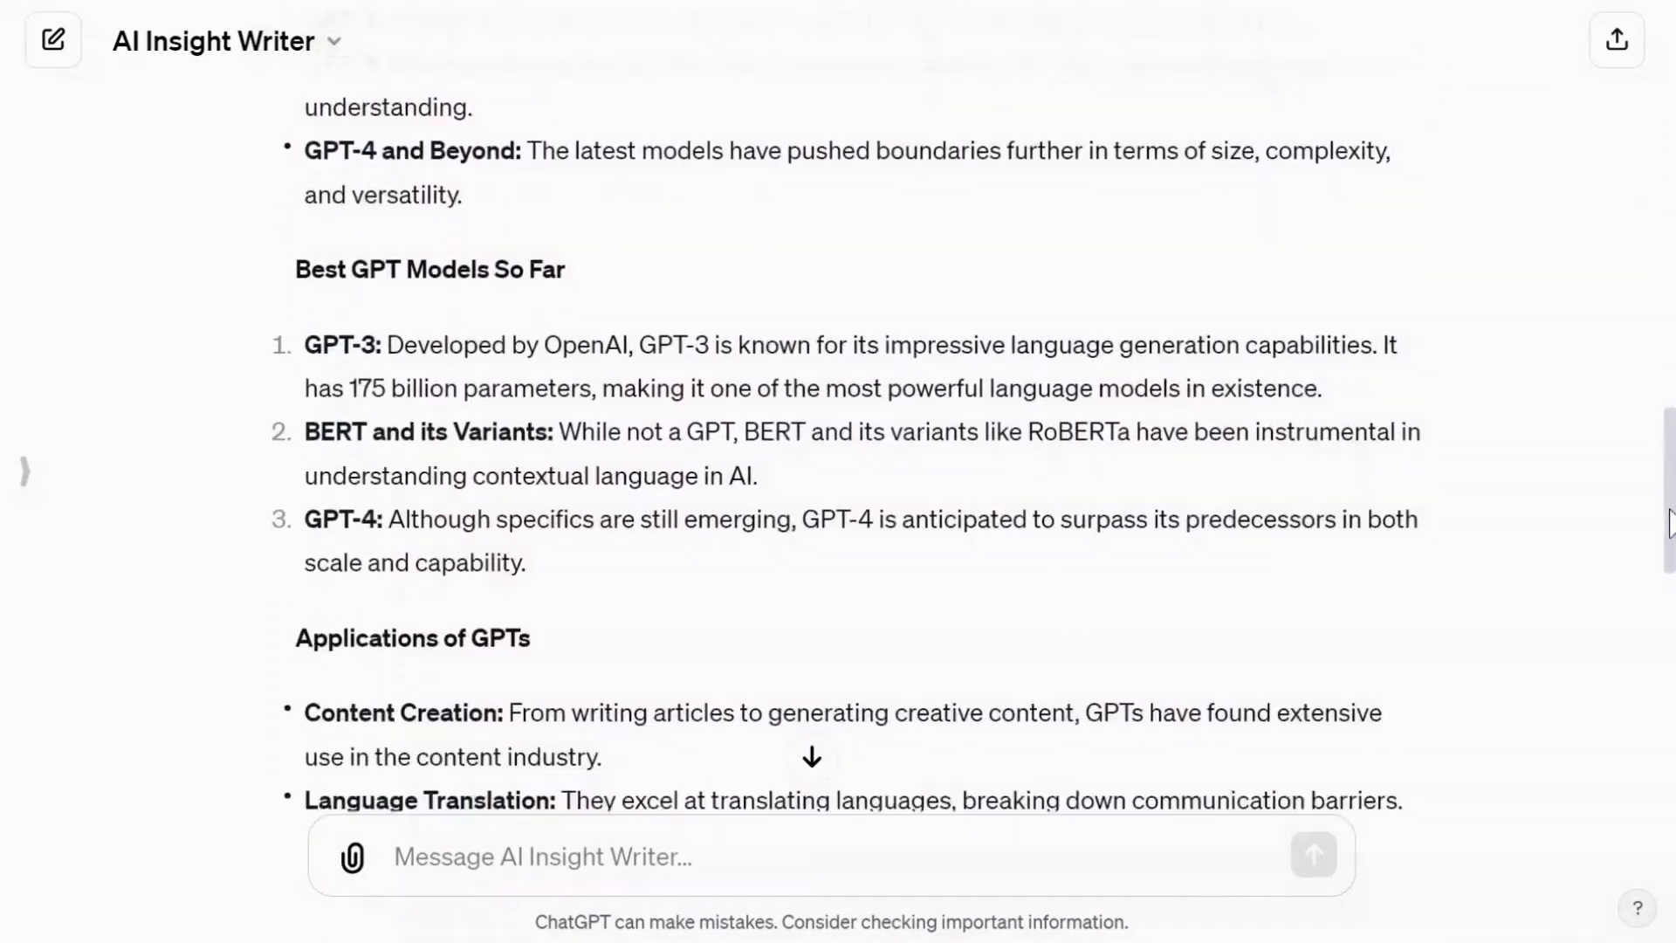
{"action": "scroll", "scroll_direction": "down", "scroll_amount": 3}
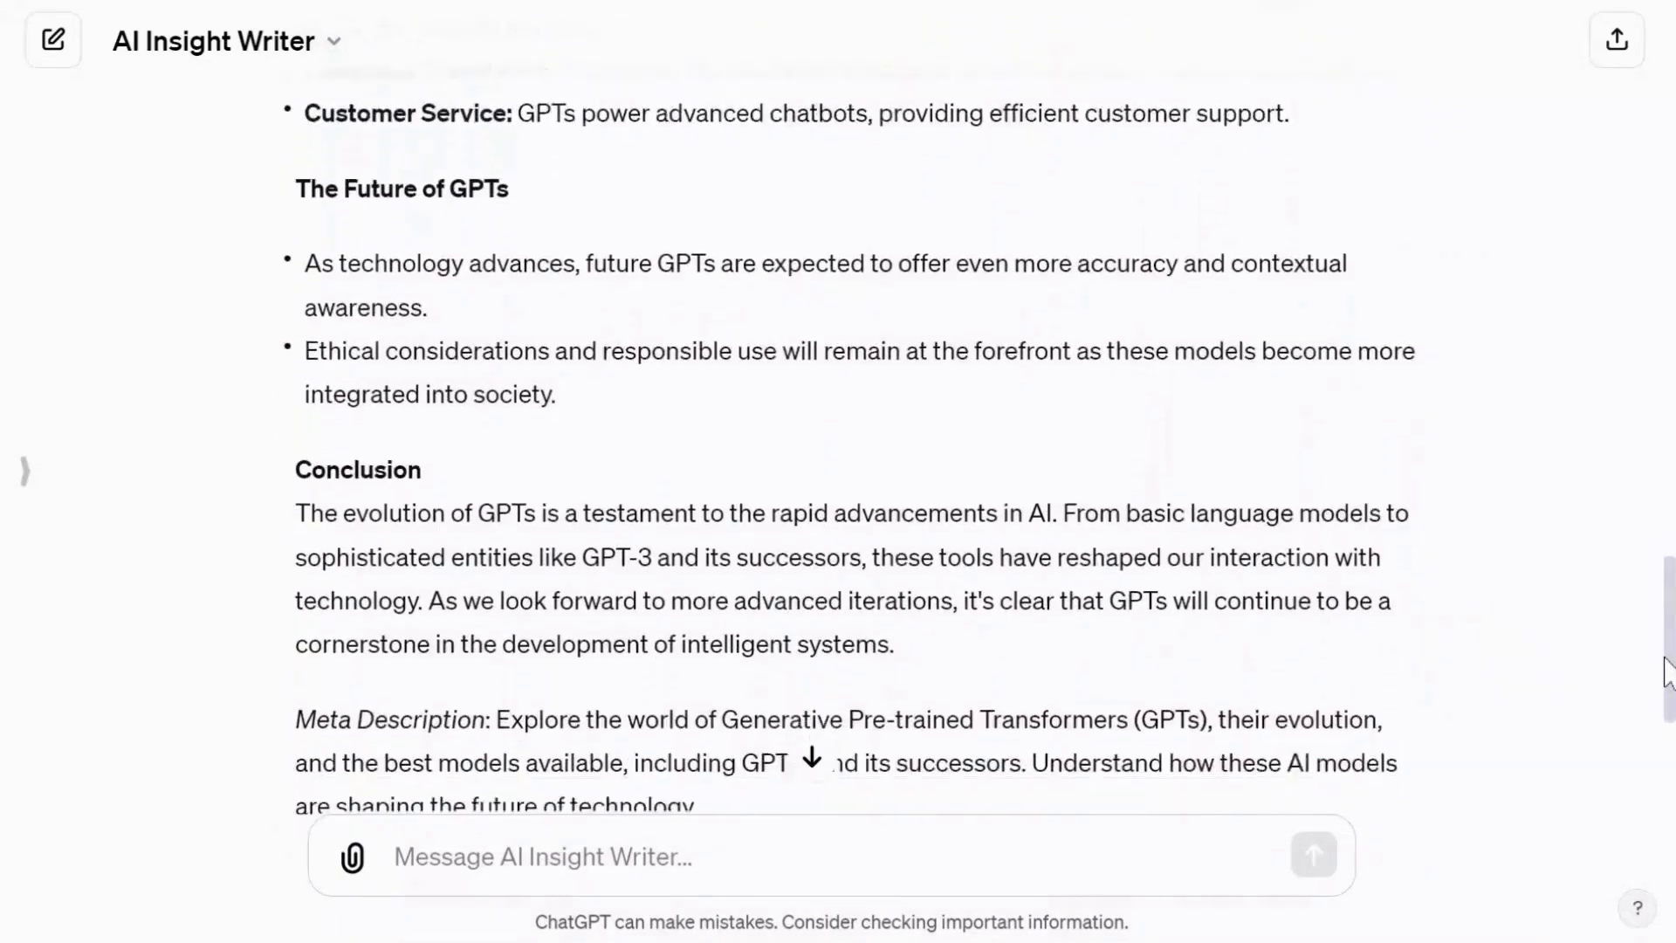
{"action": "scroll", "scroll_direction": "down", "scroll_amount": 3}
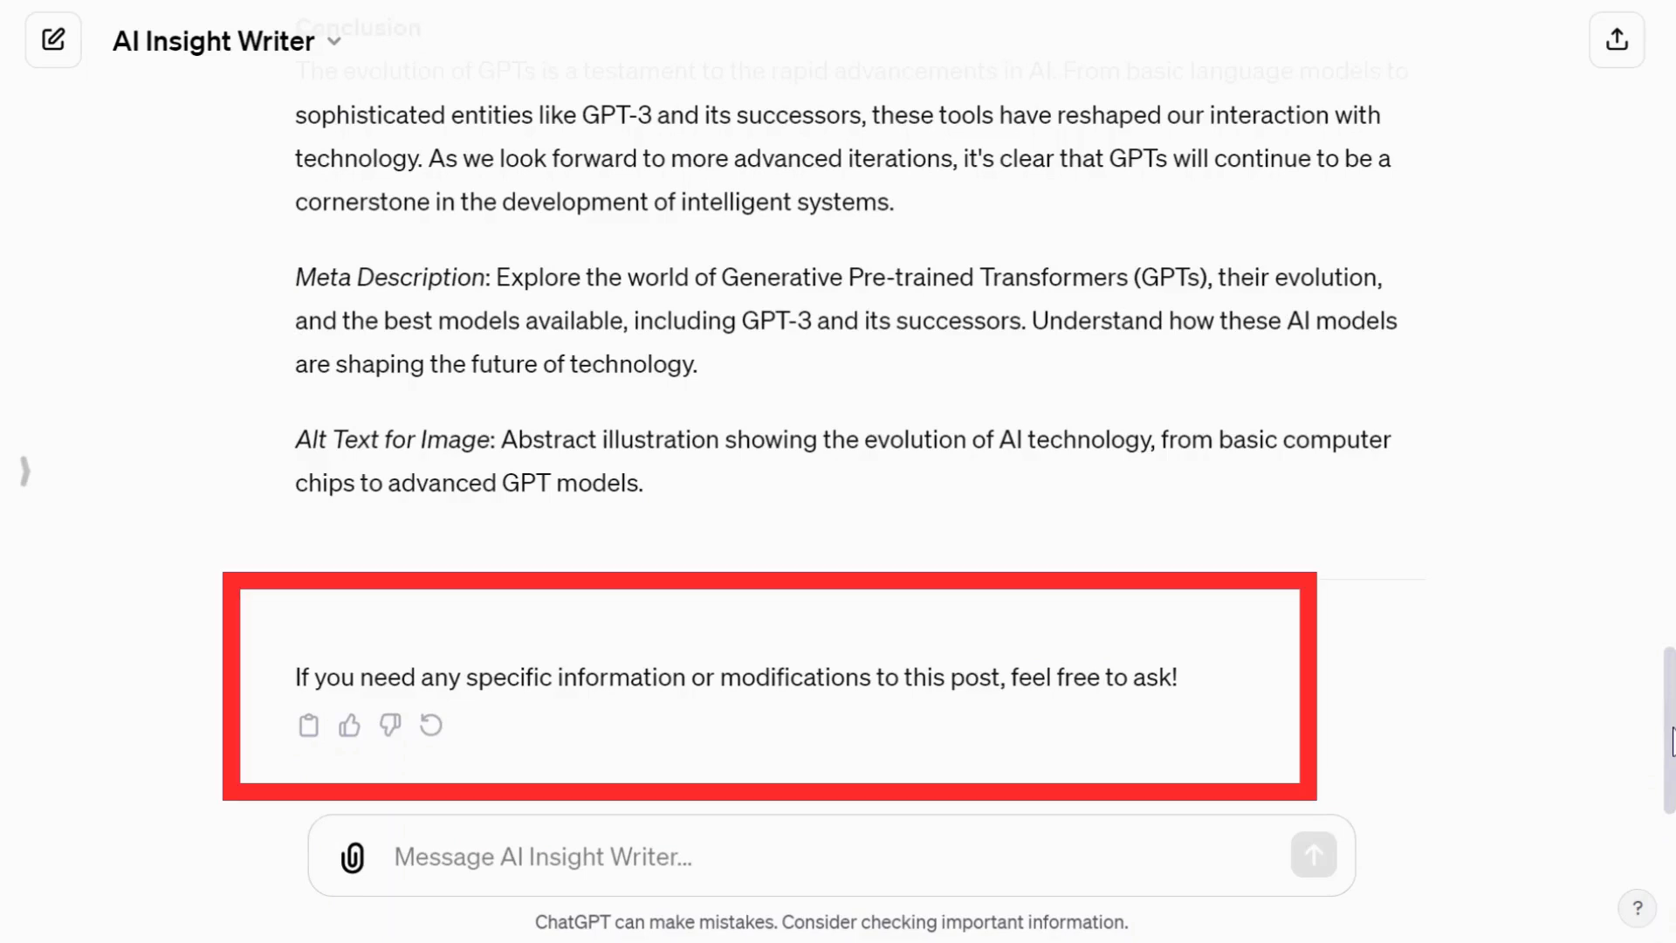
Request 'create two more images that are relevant to this content' and review the two mid-post images.
{"action": "type", "text": "create two more images that are relevant to this content"}
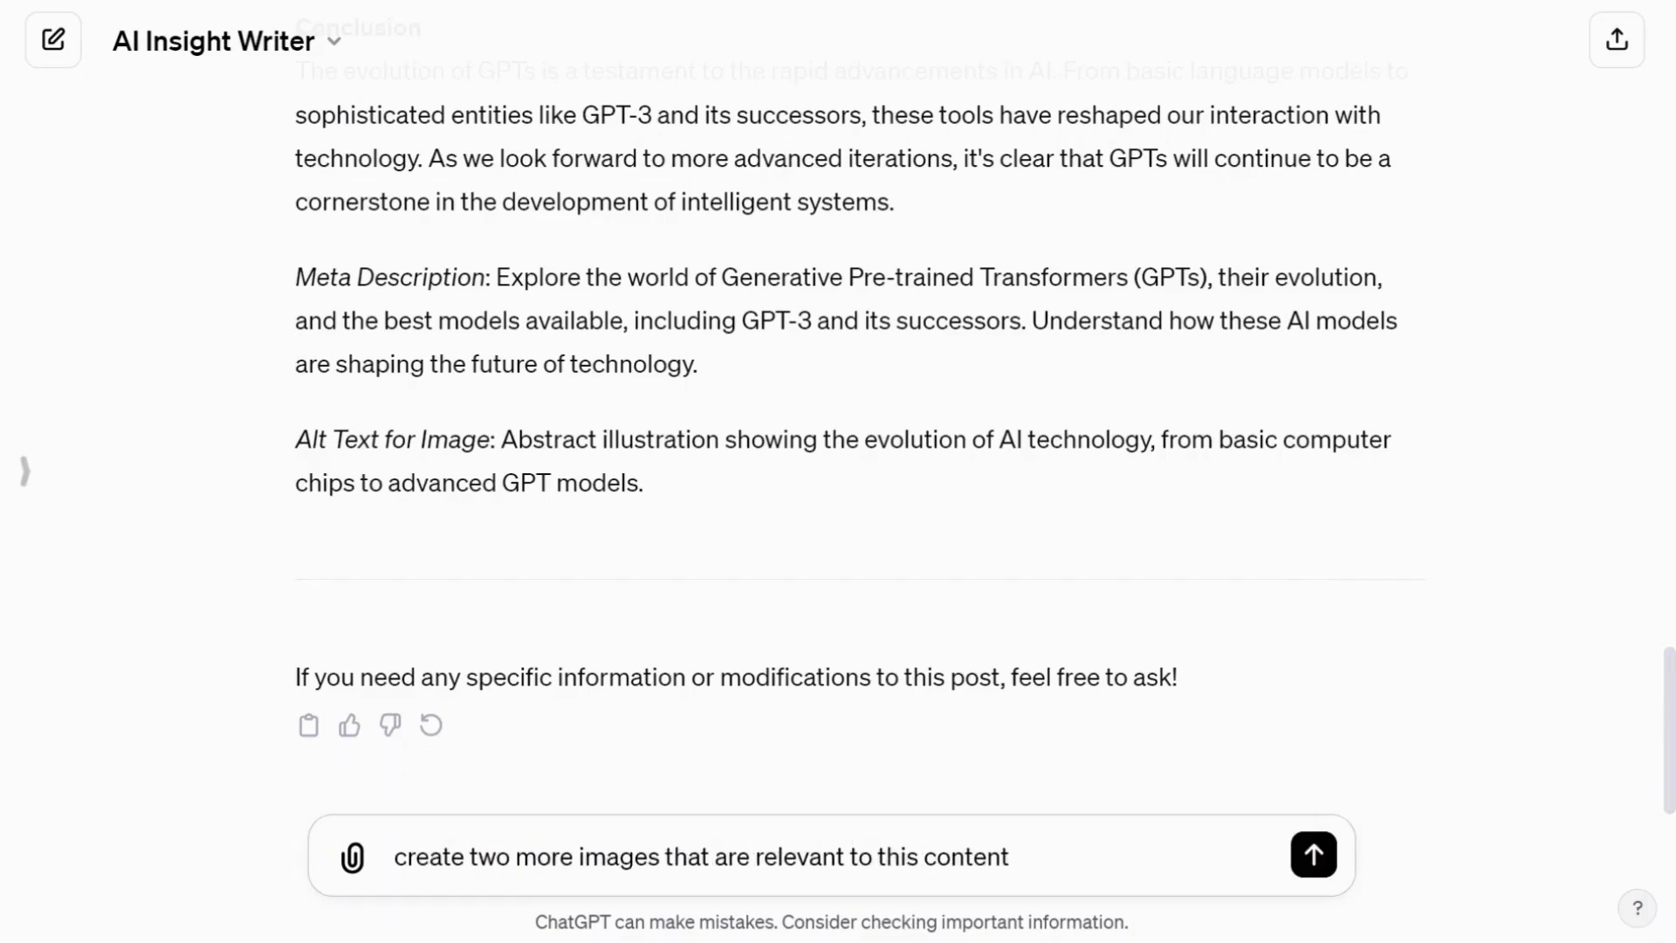
{"action": "left_click", "coordinate": [1313, 854]}
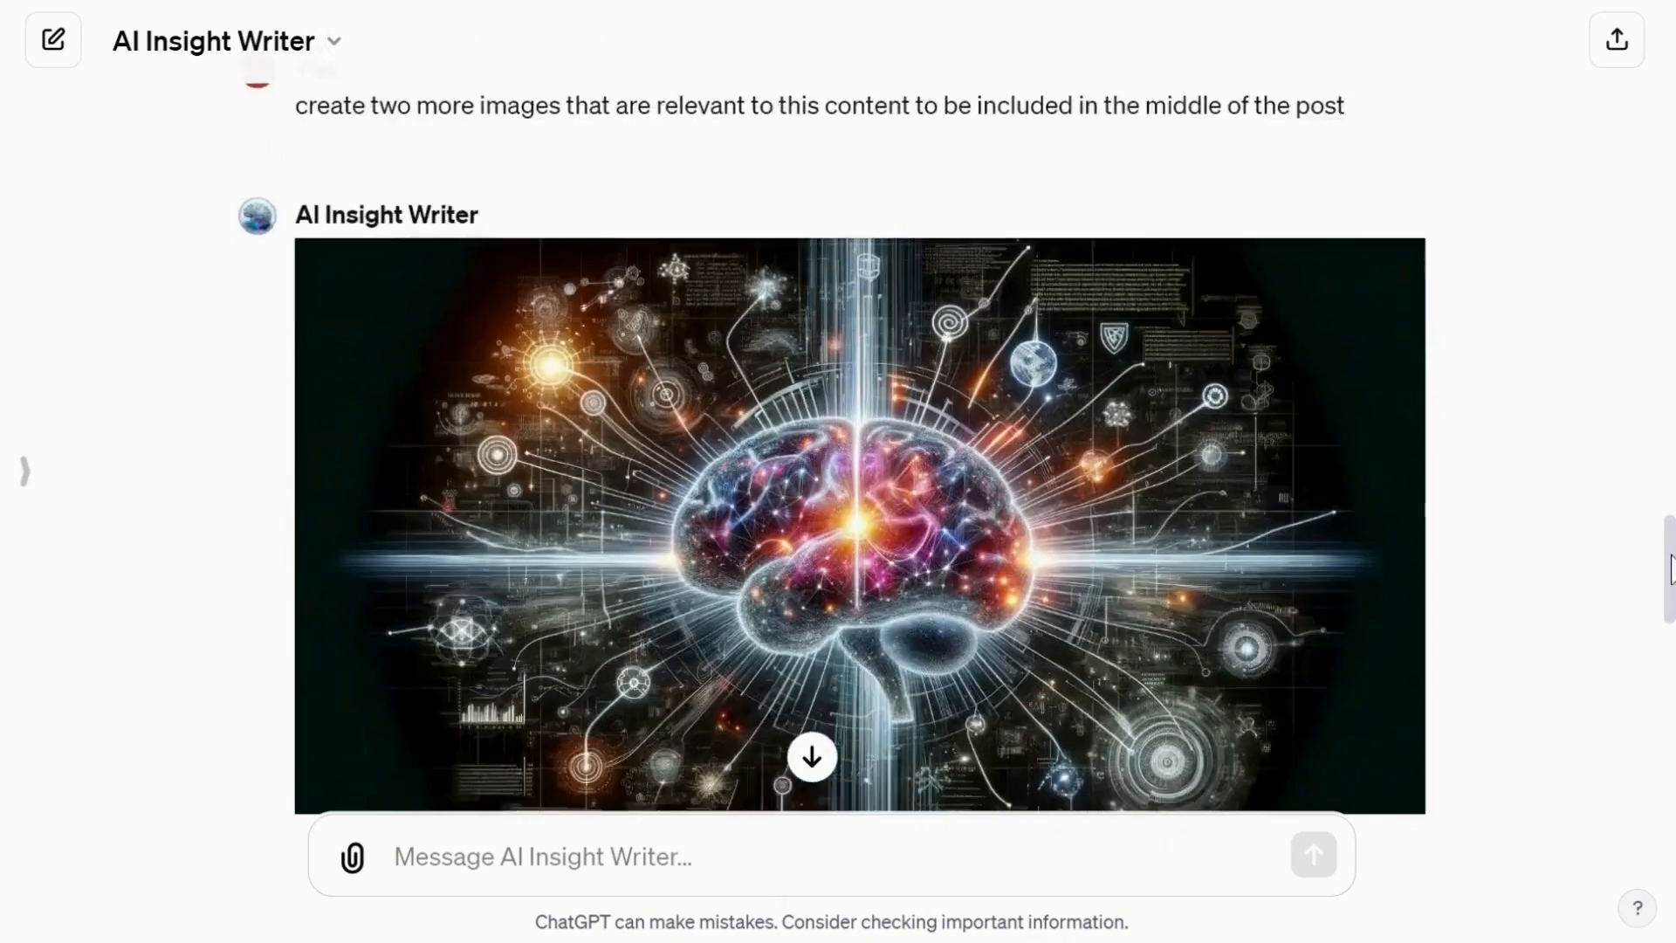
{"action": "scroll", "scroll_direction": "down", "scroll_amount": 3}
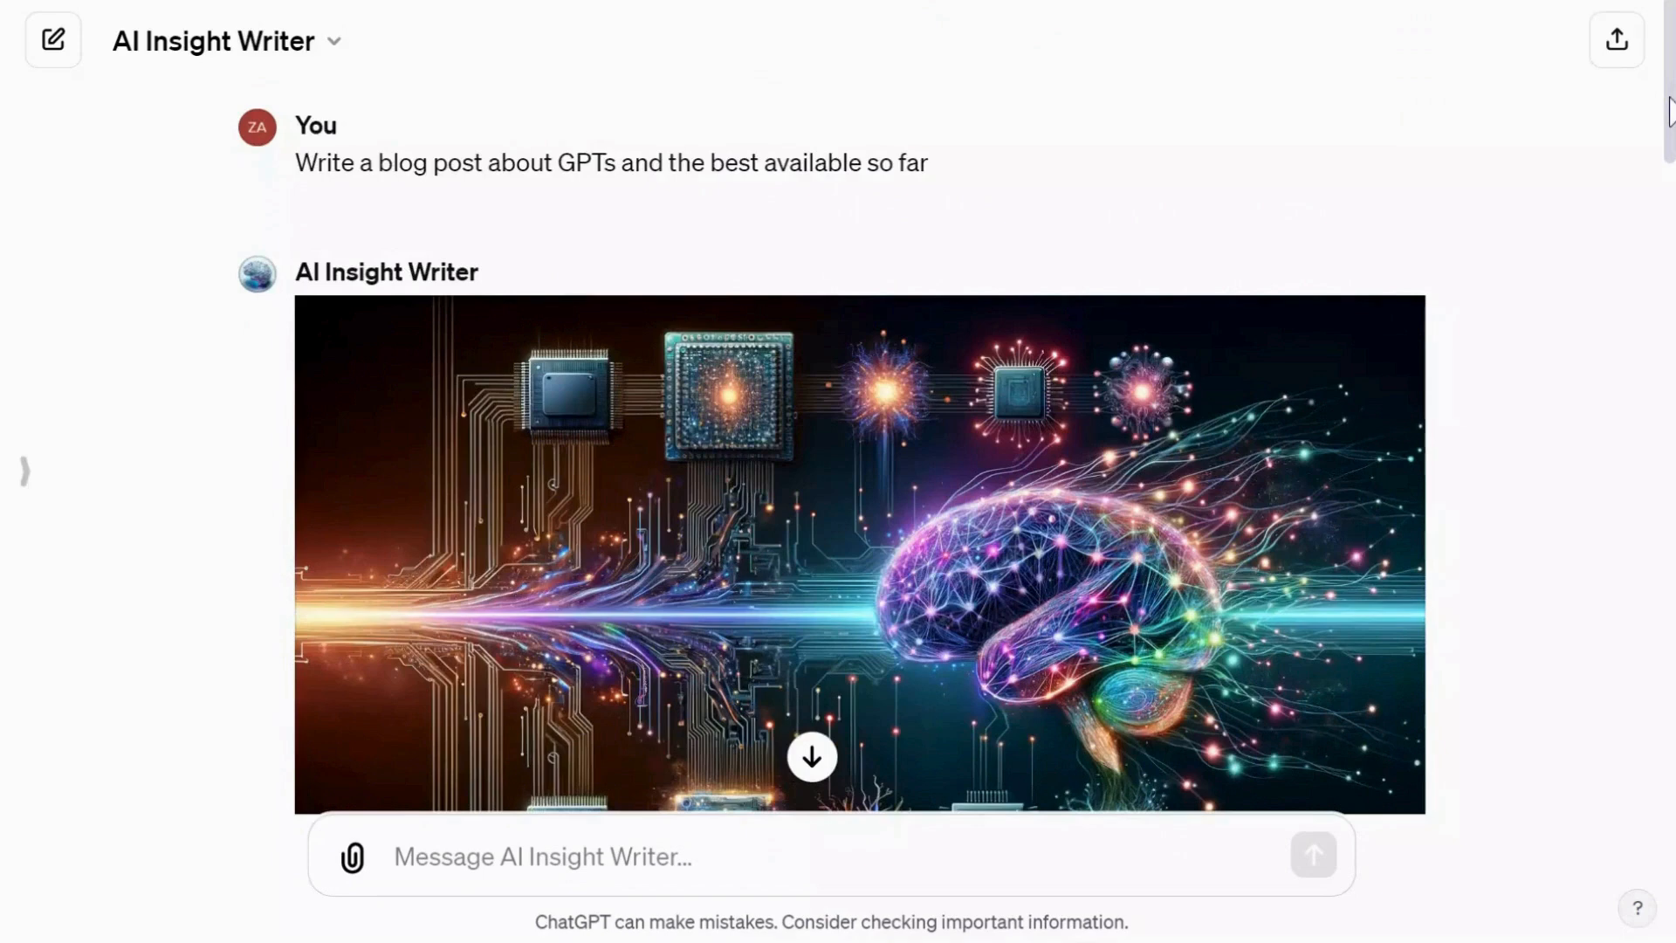
{"action": "scroll", "scroll_direction": "down", "scroll_amount": 3}
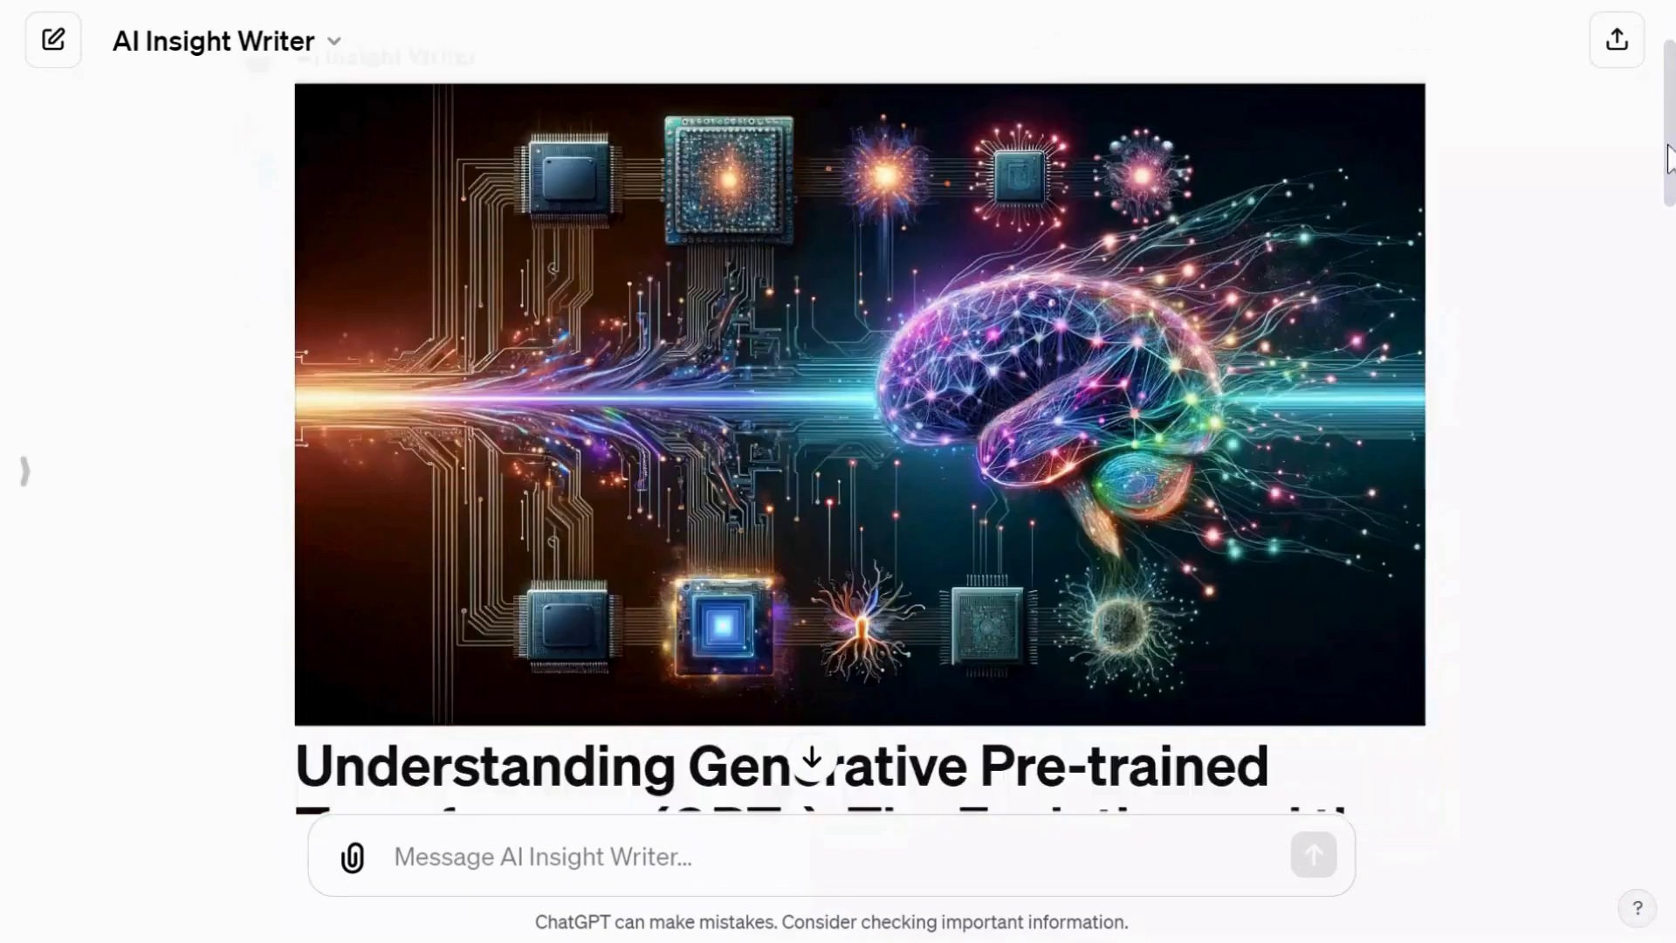
{"action": "scroll", "scroll_direction": "down", "scroll_amount": 3}
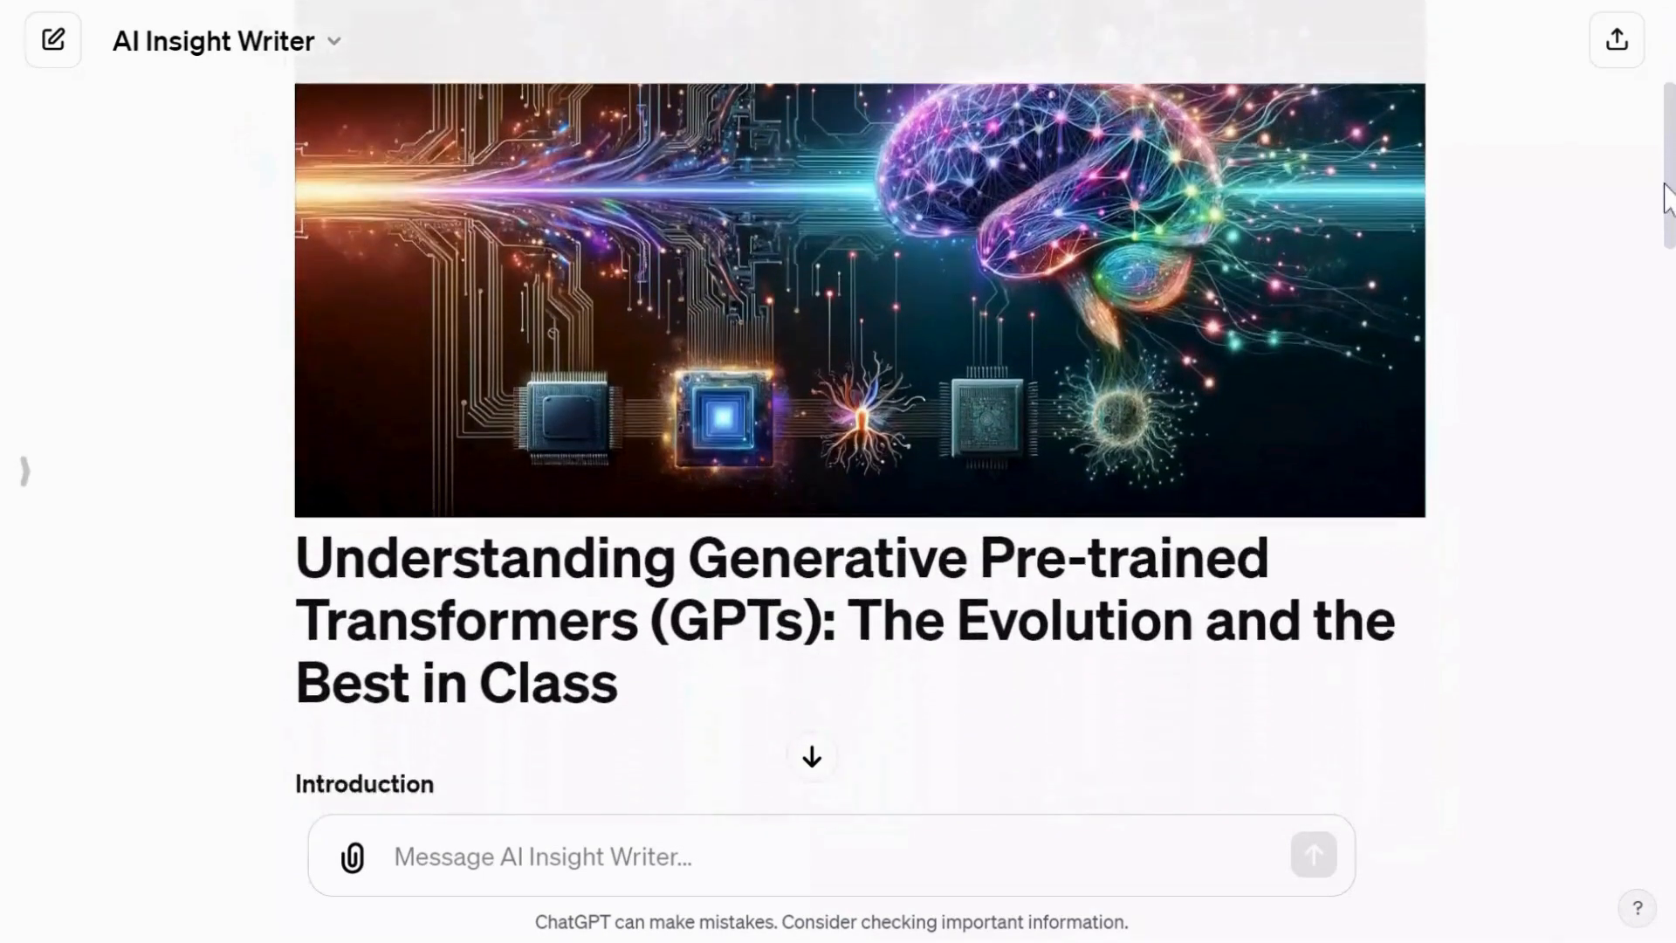
{"action": "scroll", "scroll_direction": "down", "scroll_amount": 3}
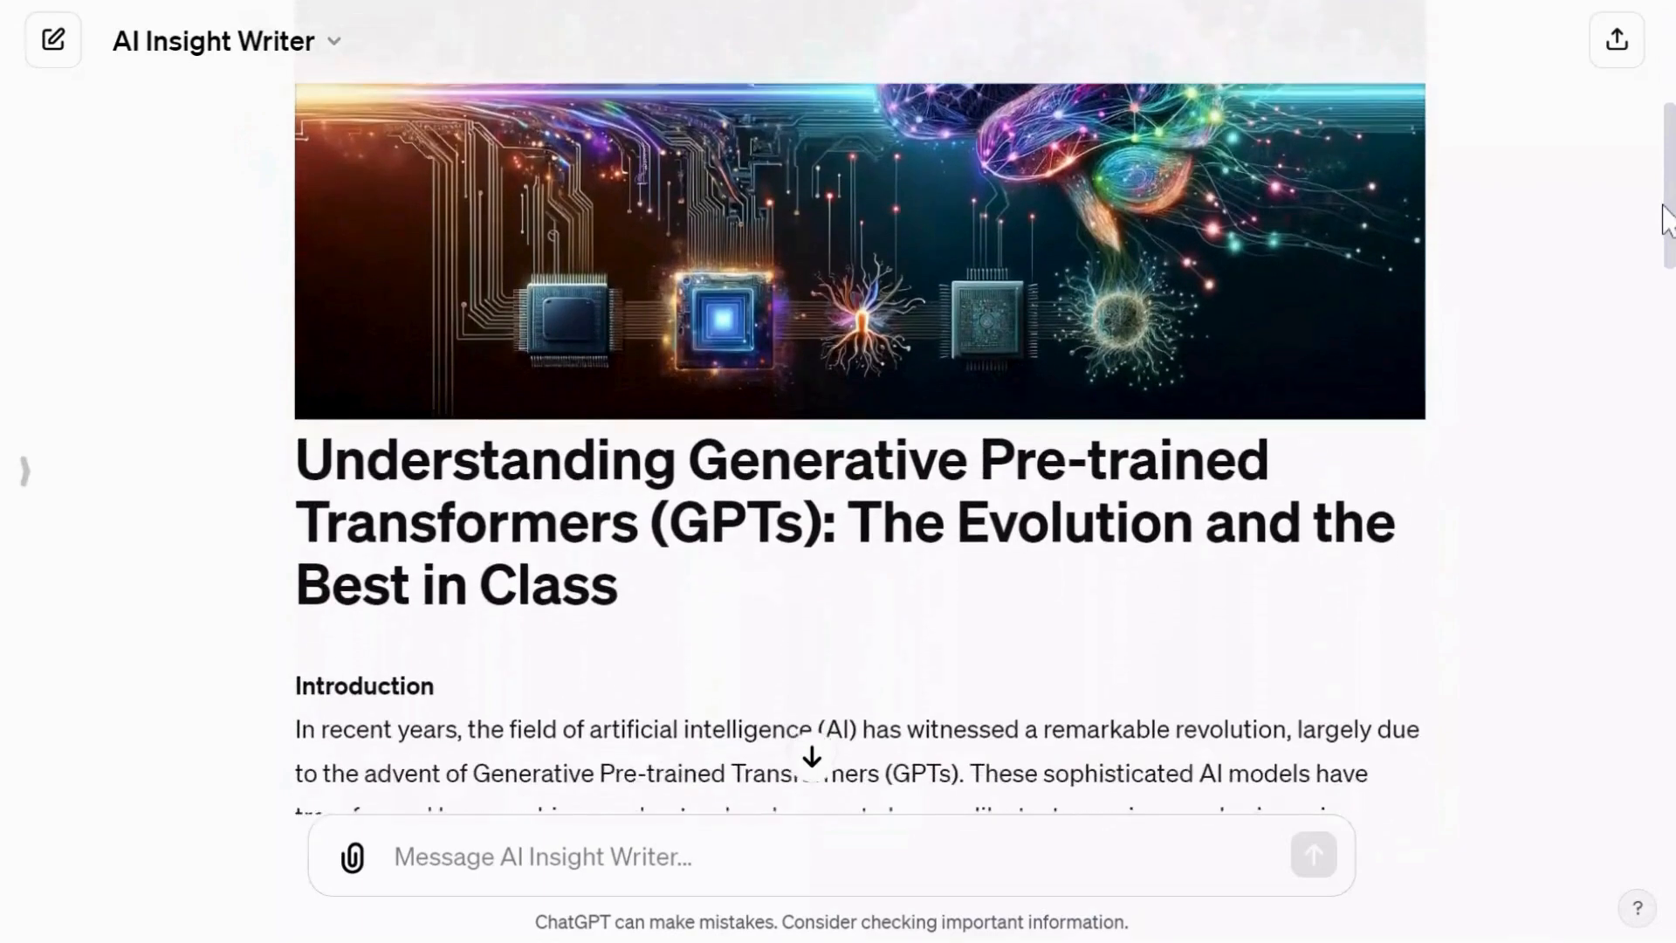
{"action": "scroll", "scroll_direction": "down", "scroll_amount": 3}
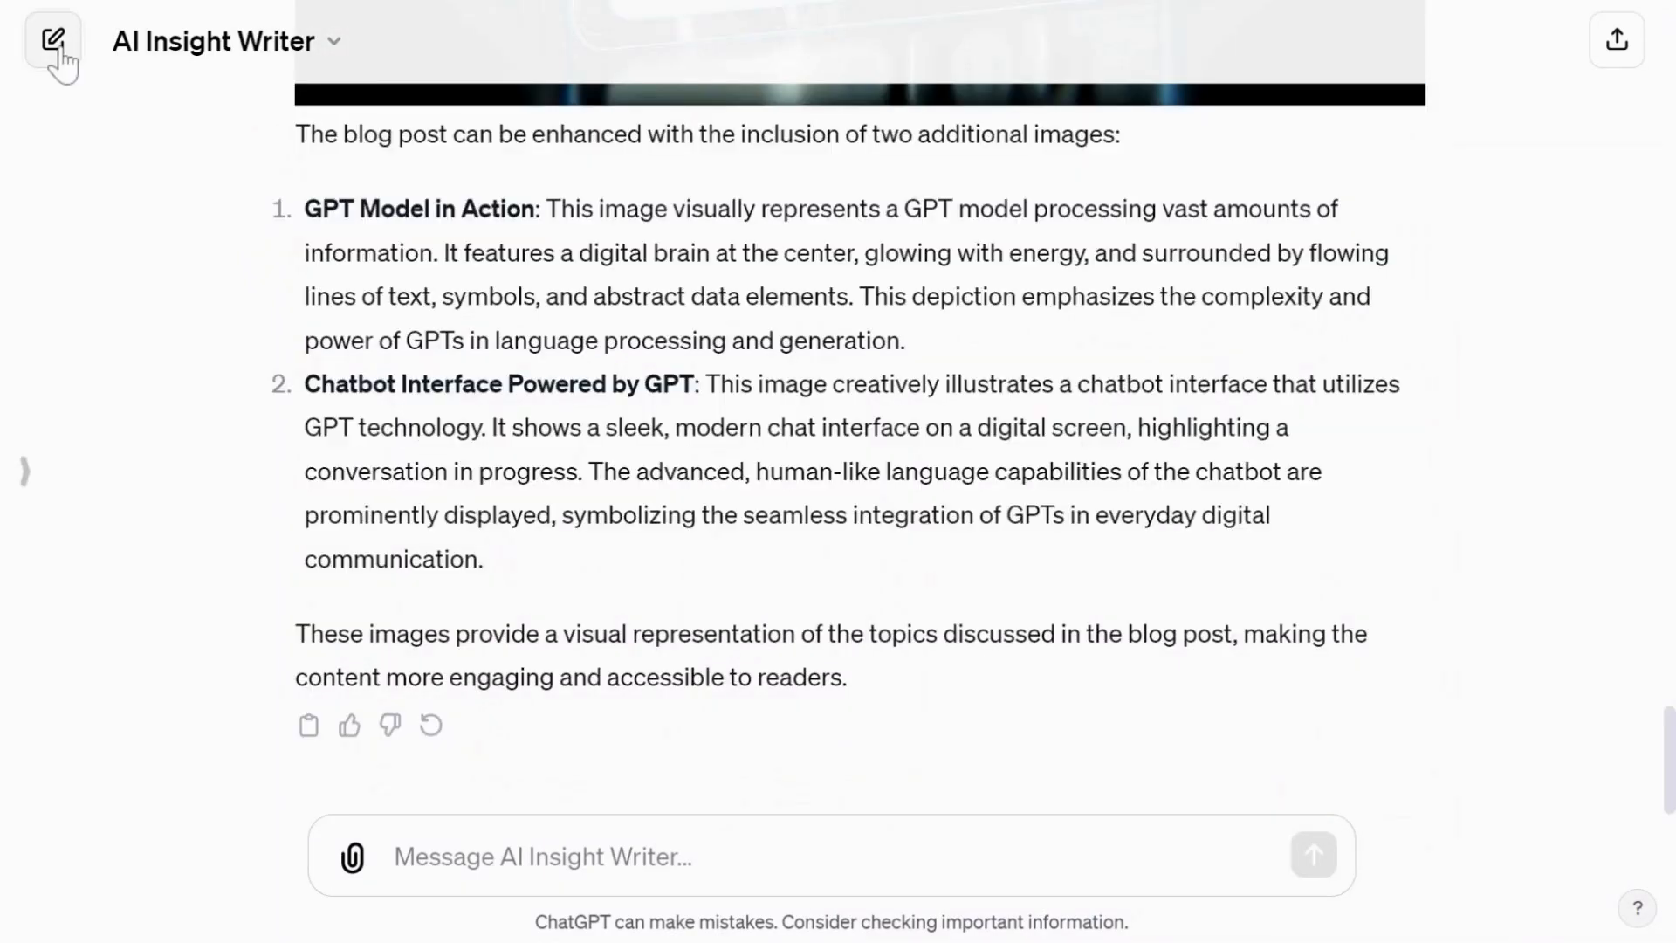
Edit AI Insight Writer and tell the builder 'for each blog post, suggestion three titles'.
{"action": "left_click", "coordinate": [213, 42]}
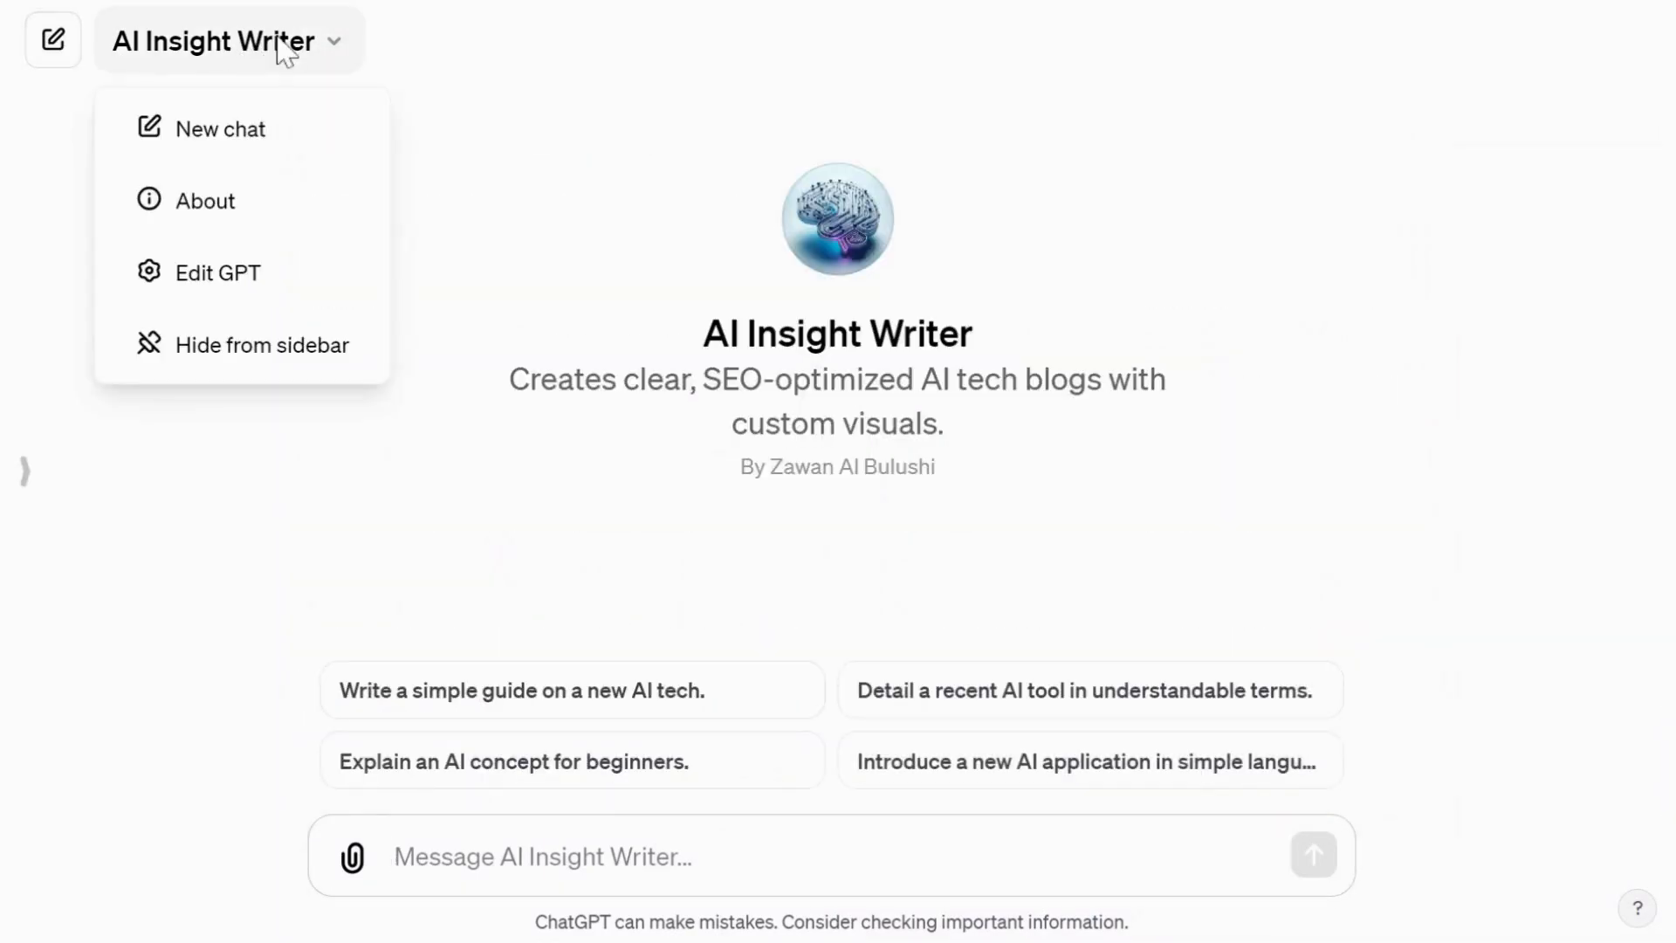
{"action": "left_click", "coordinate": [217, 272]}
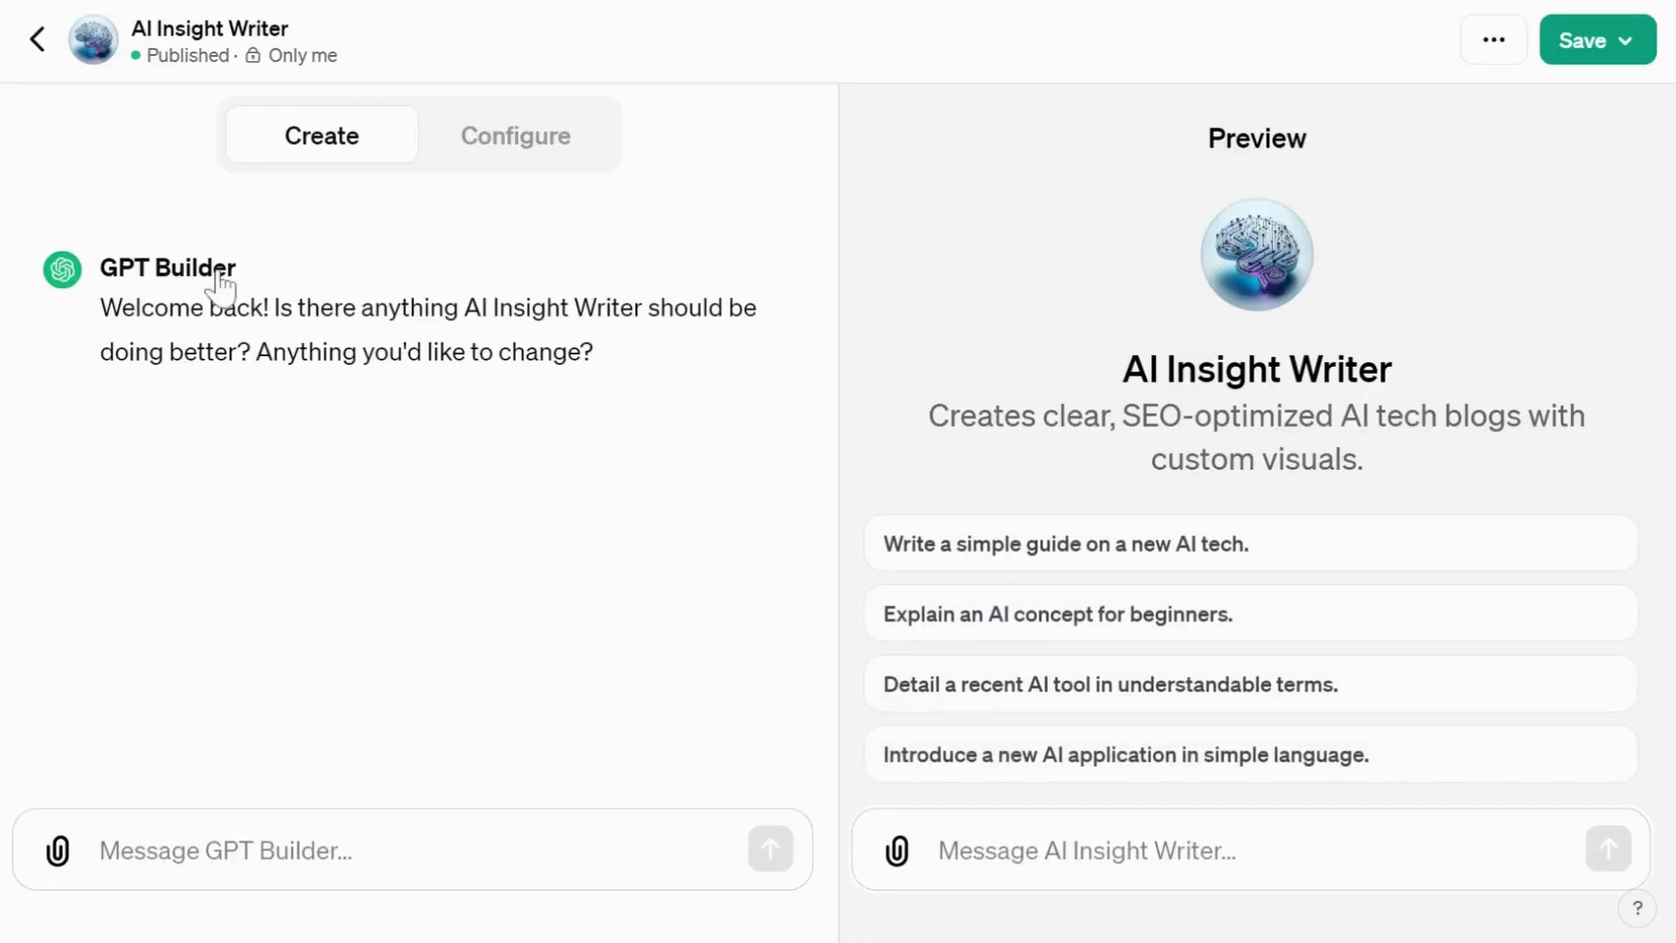
{"action": "type", "text": "for each"}
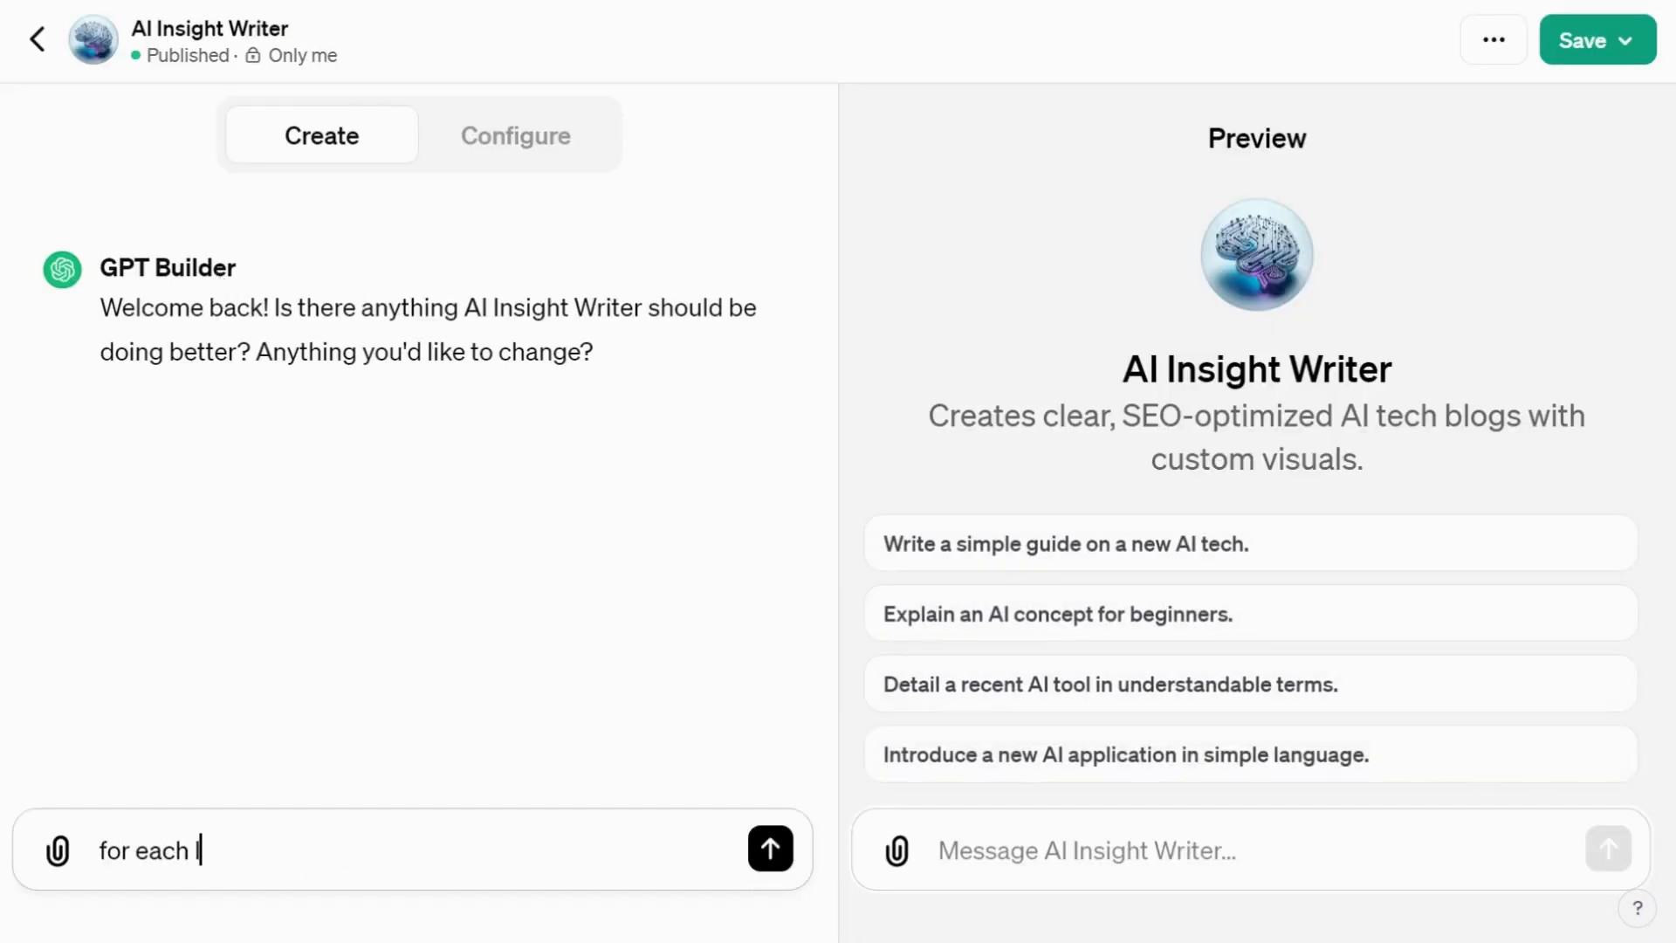
{"action": "type", "text": "blog post, suggestion three titles"}
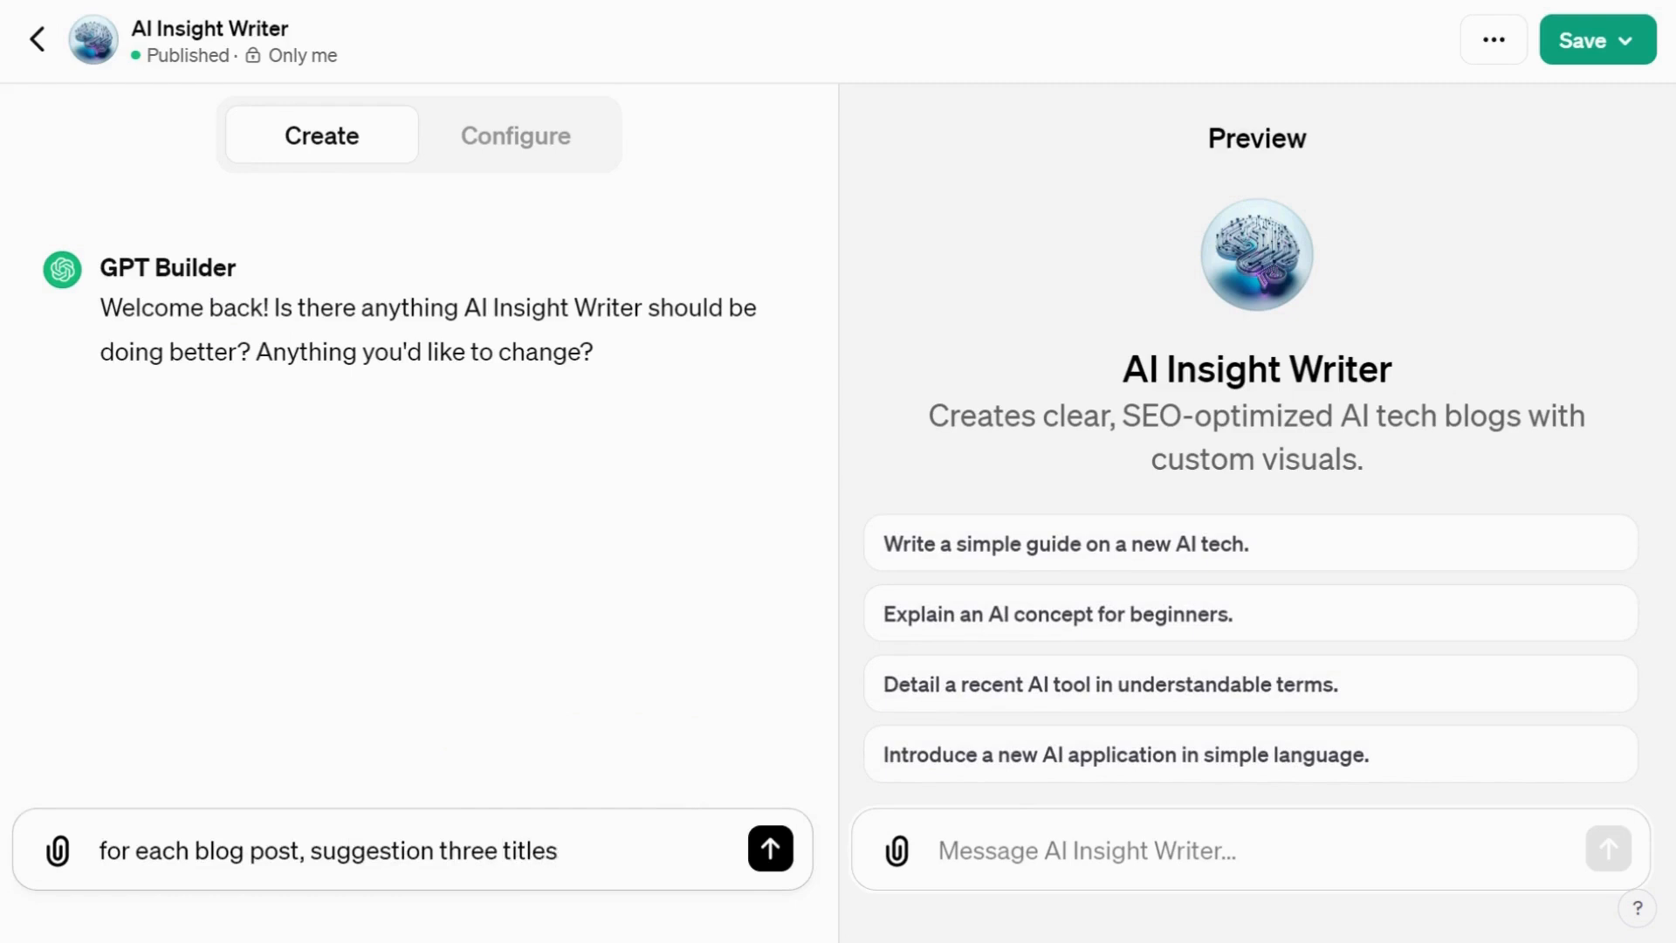
{"action": "left_click", "coordinate": [768, 850]}
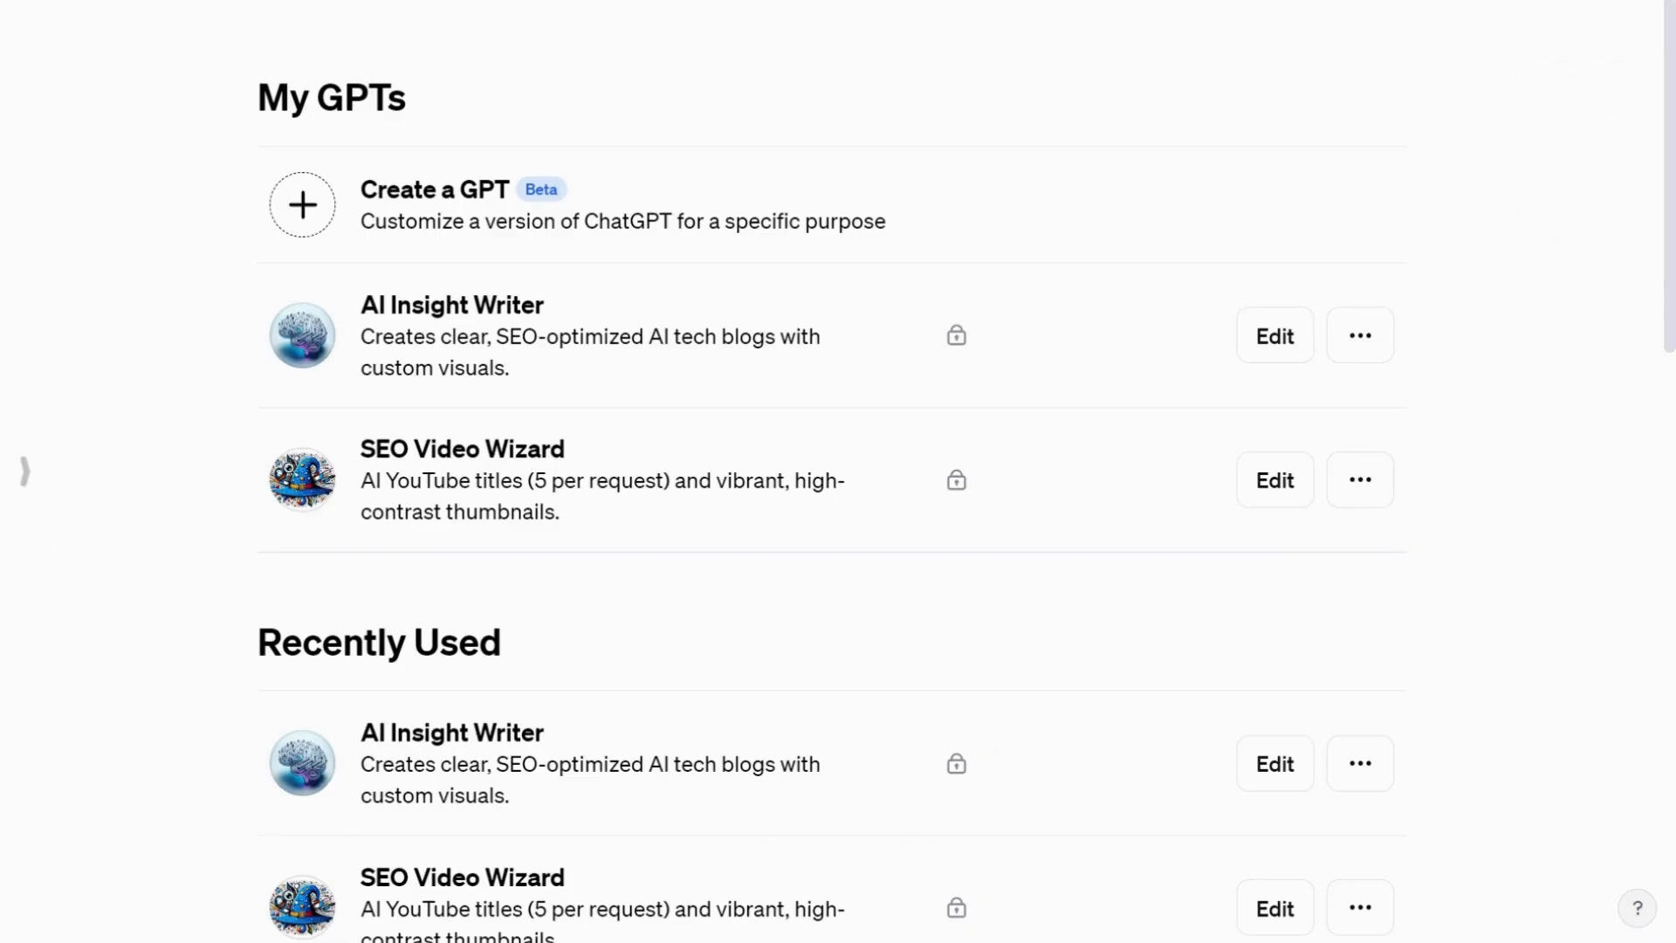
Scroll the My GPTs page down to Made by OpenAI and start a Coloring Book Hero chat.
{"action": "left_click", "coordinate": [461, 449]}
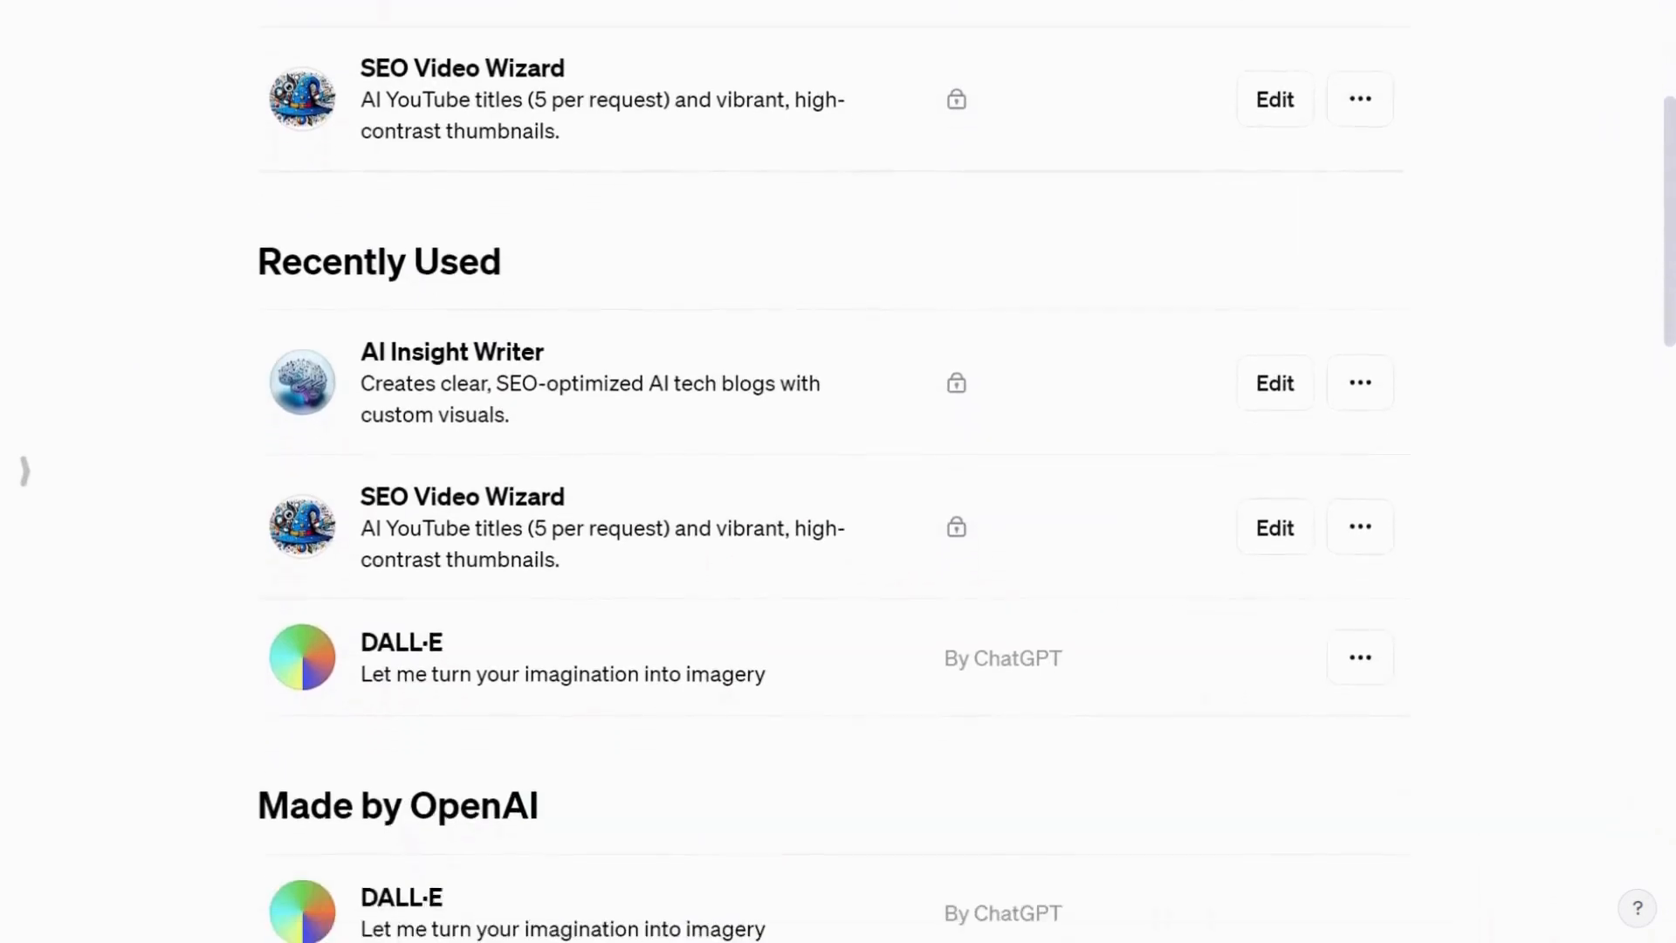
{"action": "scroll", "scroll_direction": "down", "scroll_amount": 3}
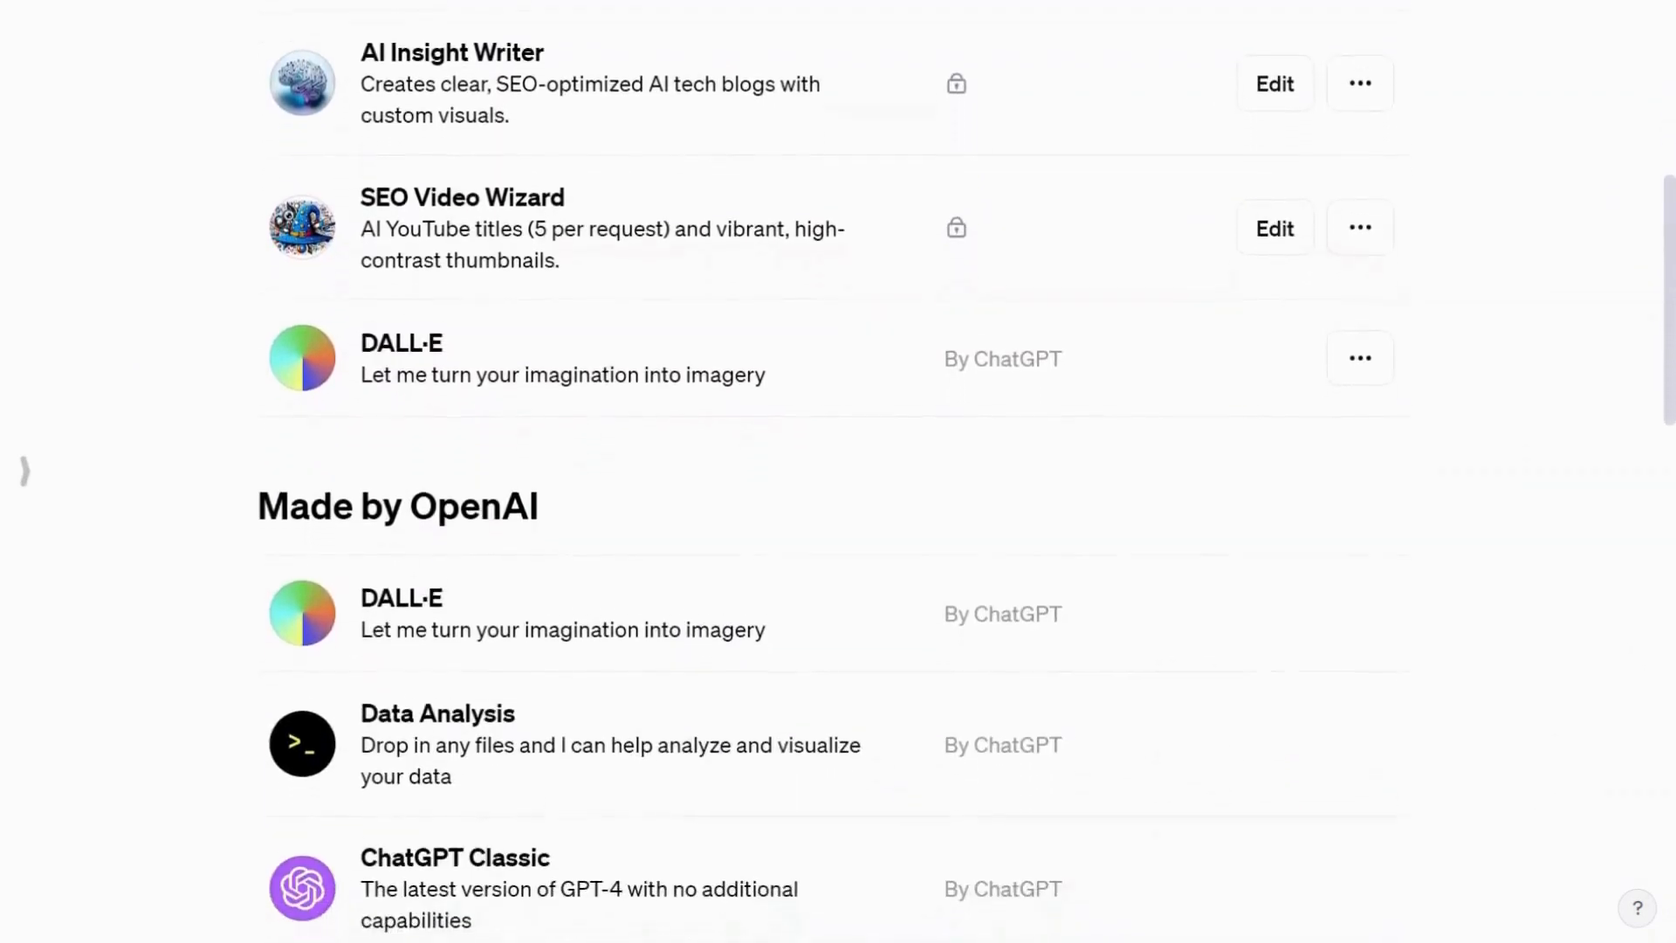
{"action": "scroll", "scroll_direction": "down", "scroll_amount": 3}
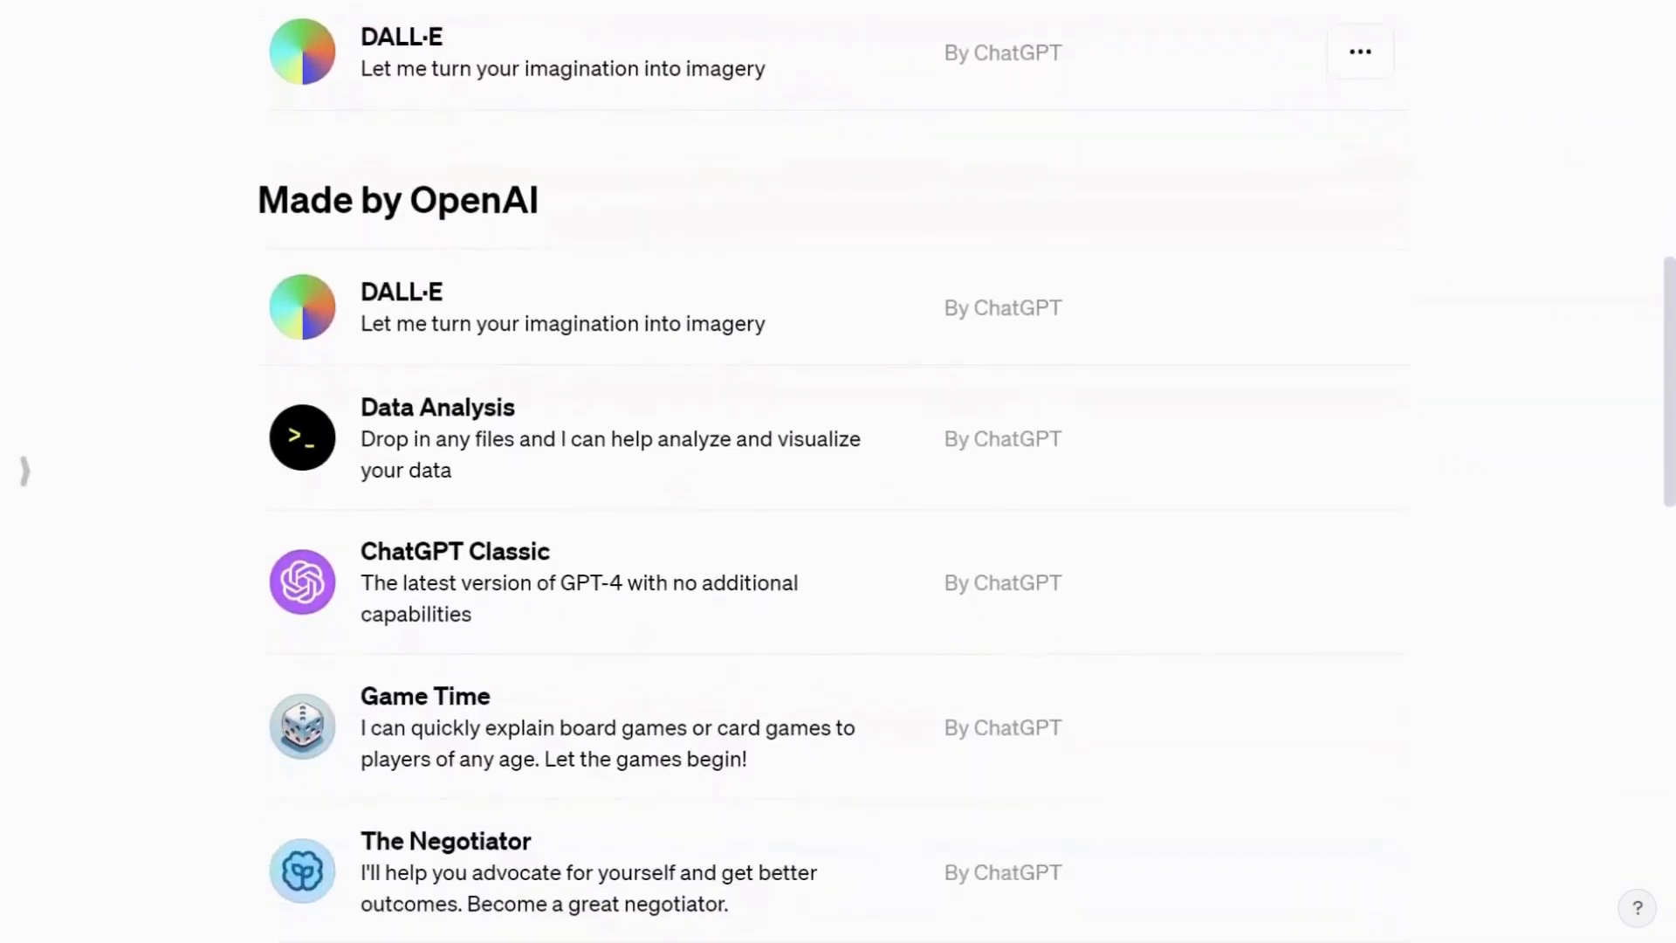
{"action": "scroll", "scroll_direction": "down", "scroll_amount": 3}
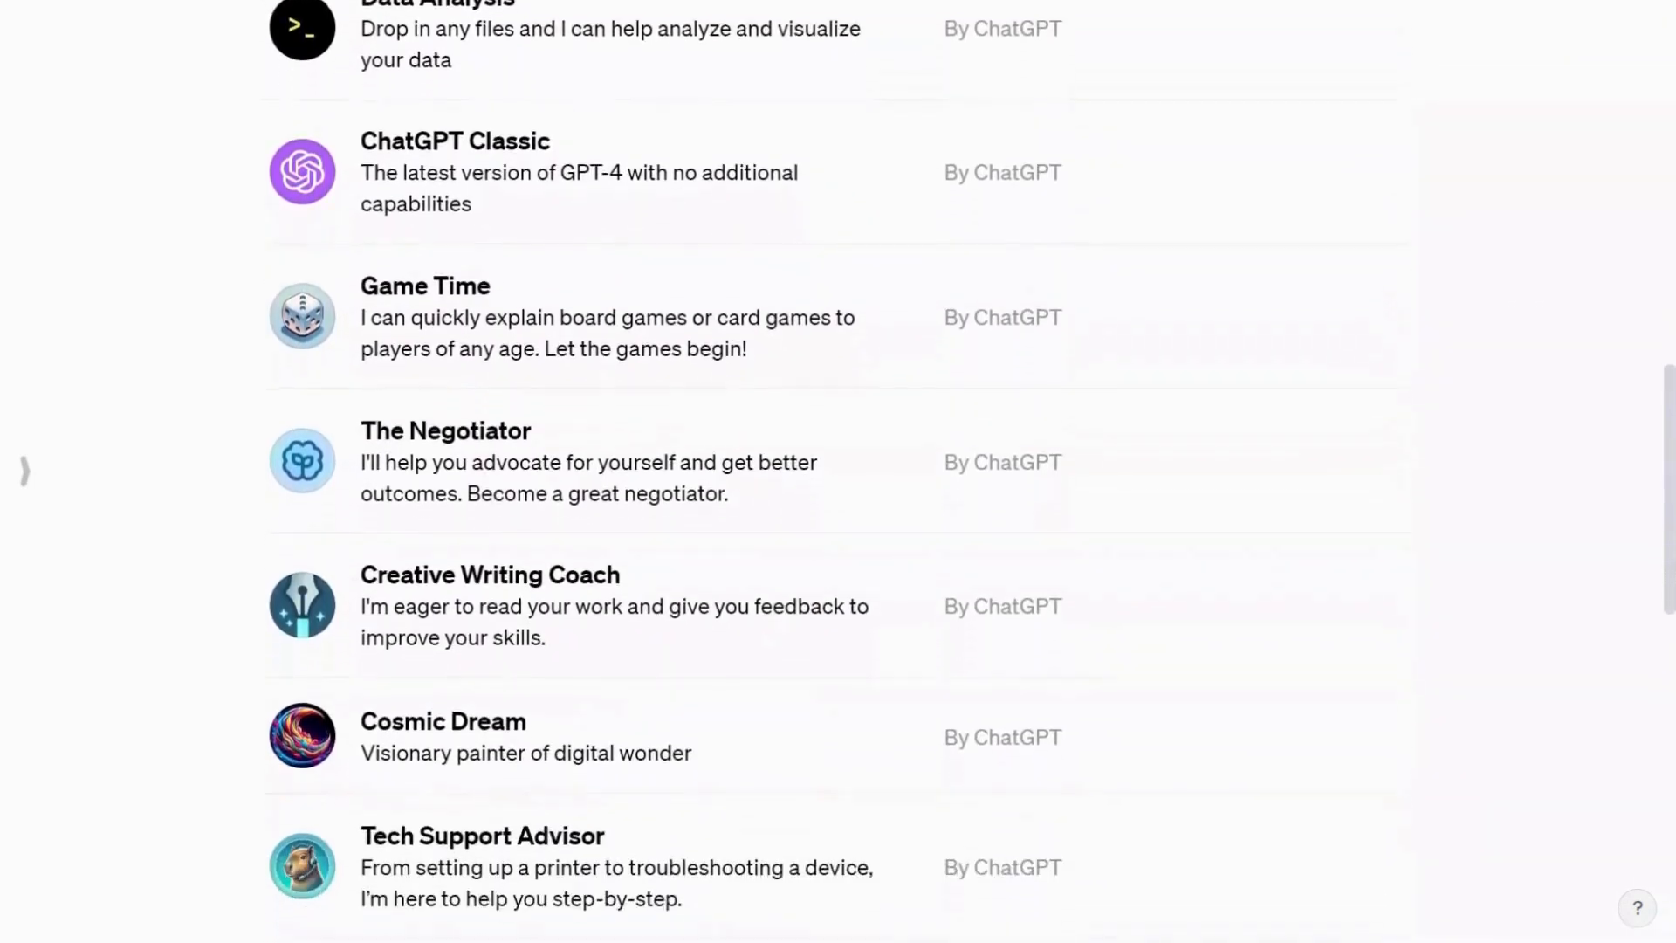
{"action": "scroll", "scroll_direction": "down", "scroll_amount": 3}
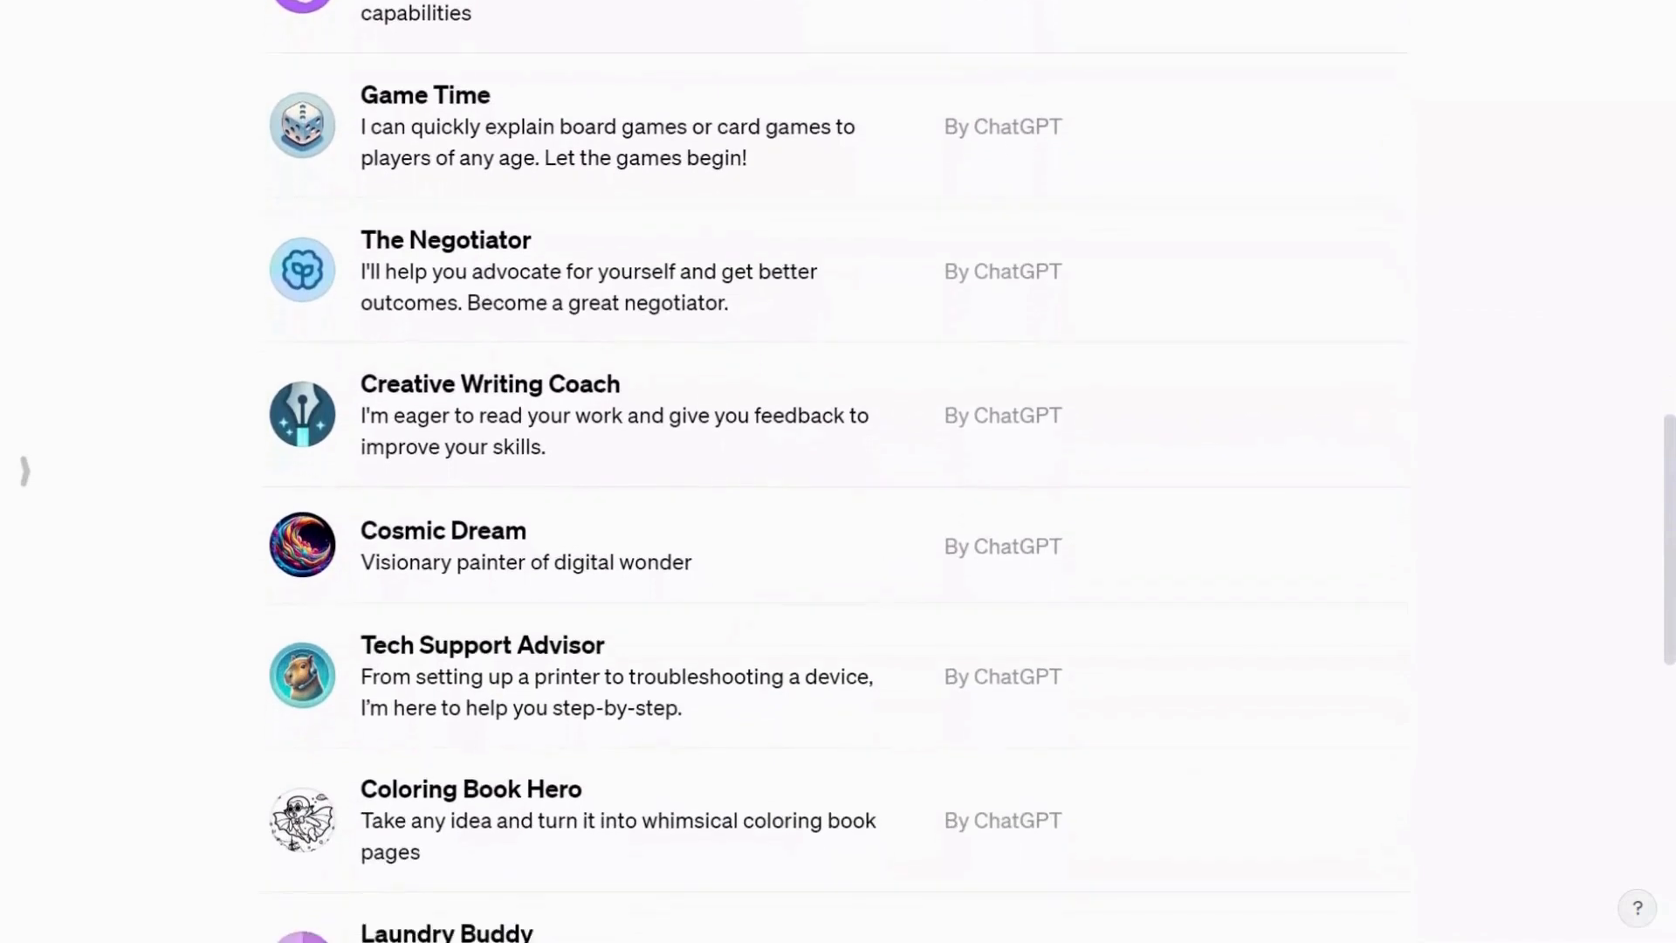
{"action": "scroll", "scroll_direction": "down", "scroll_amount": 3}
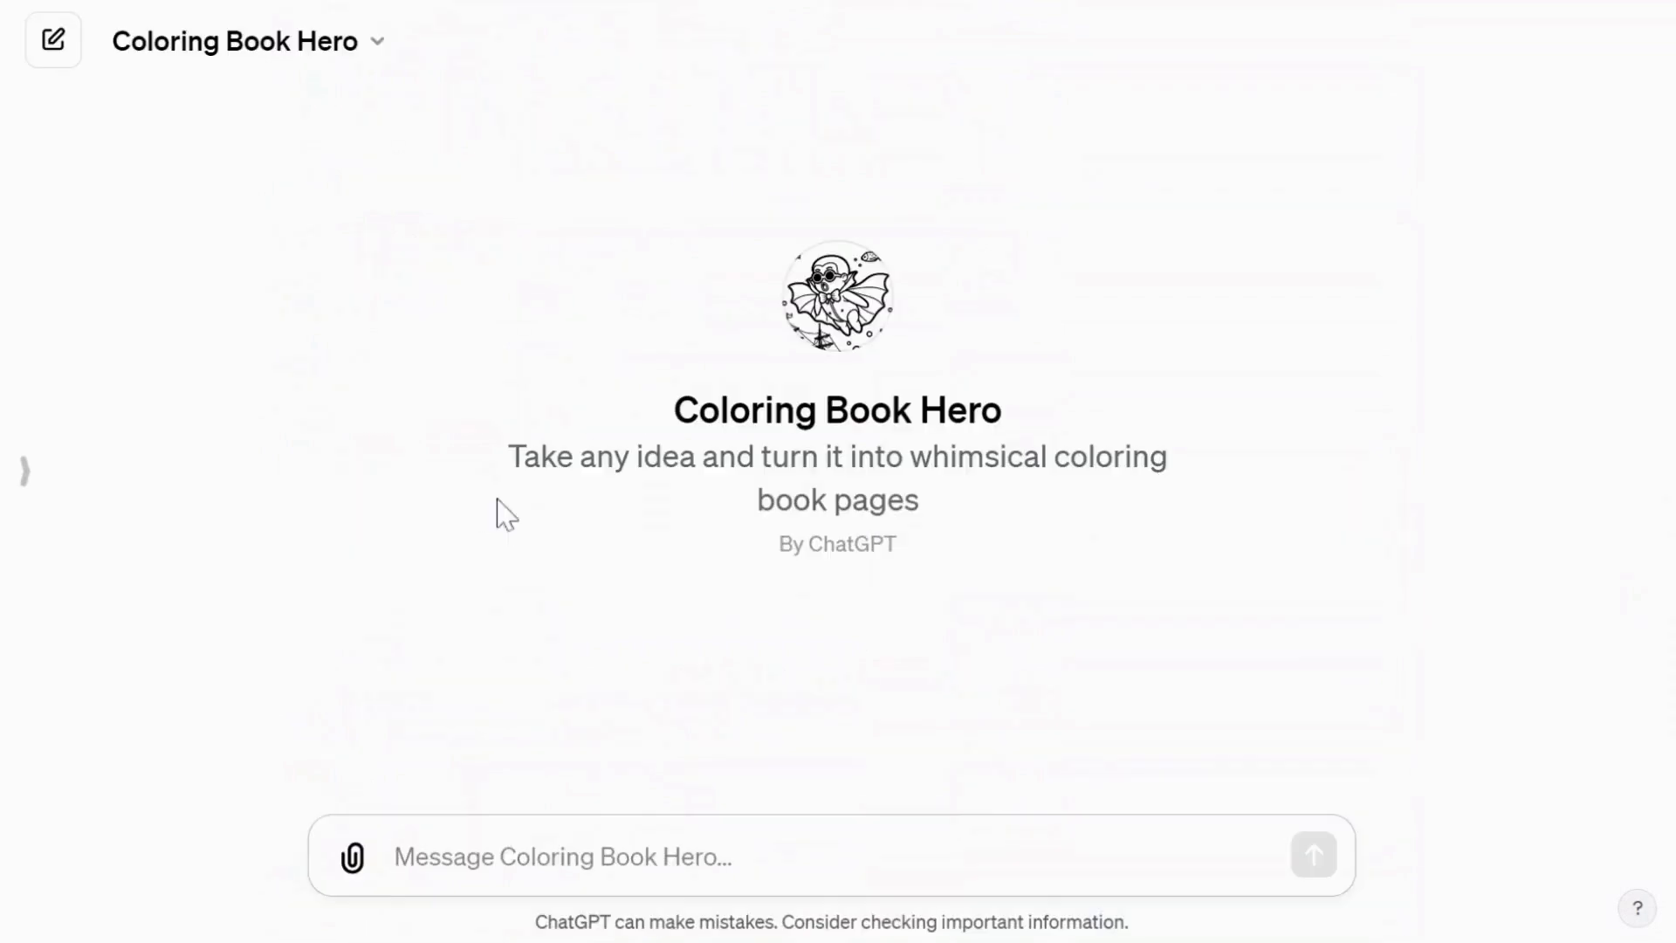
Draft 'Childre' in Coloring Book Hero and expand the sidebar of pinned GPTs and chats.
{"action": "type", "text": "Children helping their mom cleaning the house"}
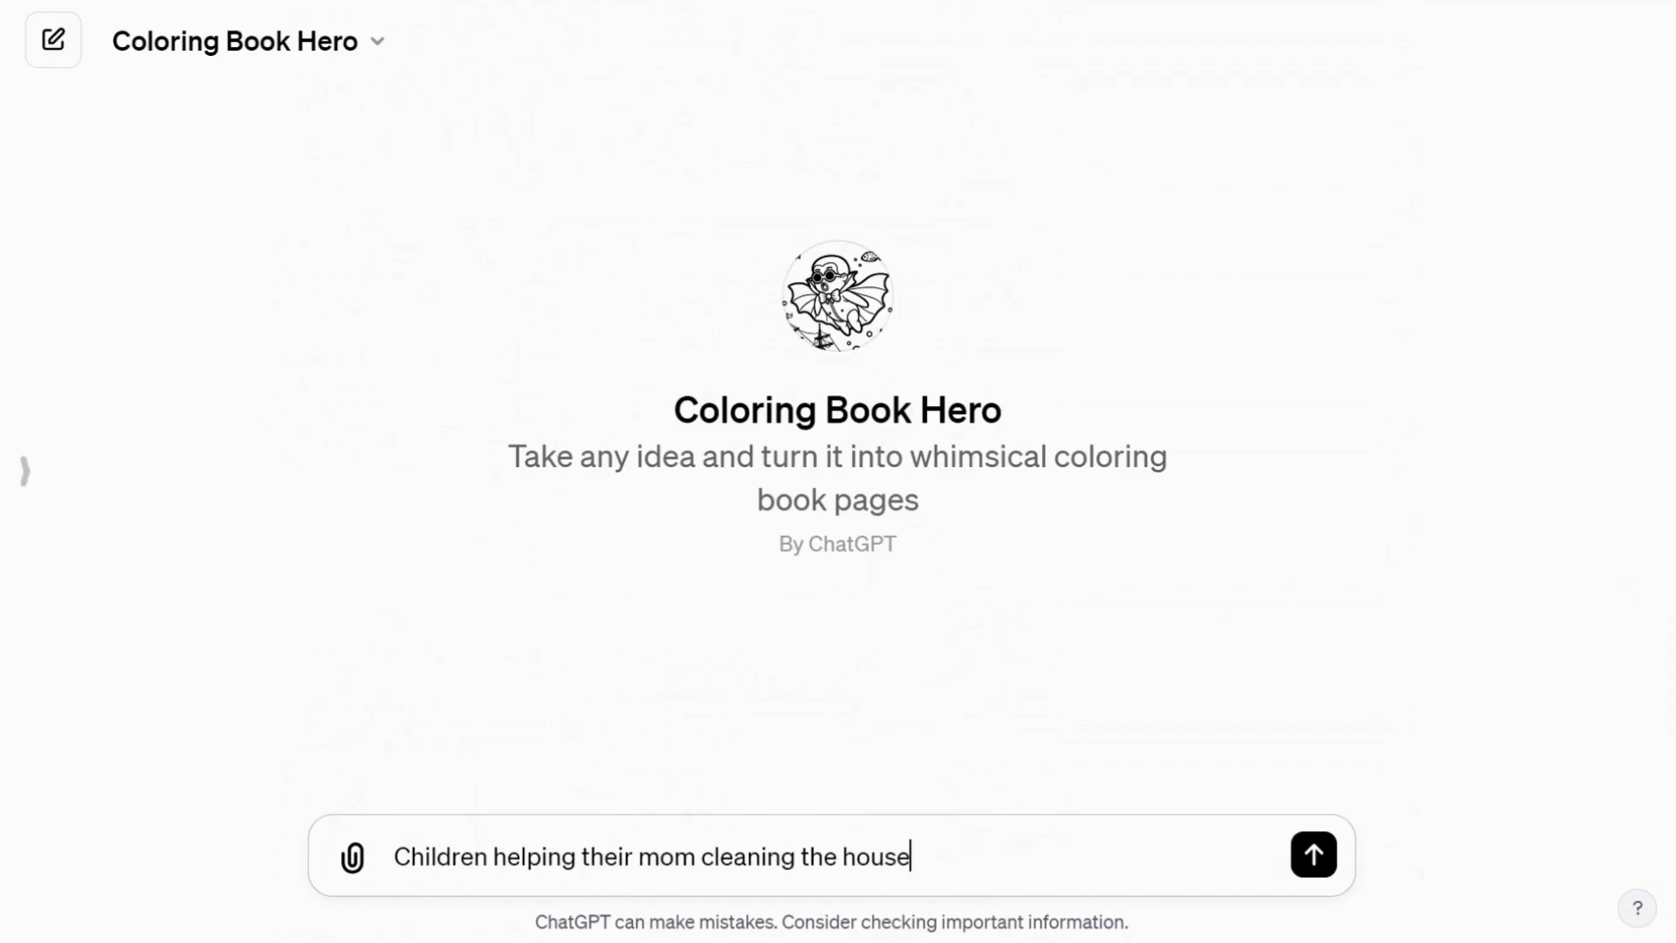
{"action": "left_click", "coordinate": [1313, 856]}
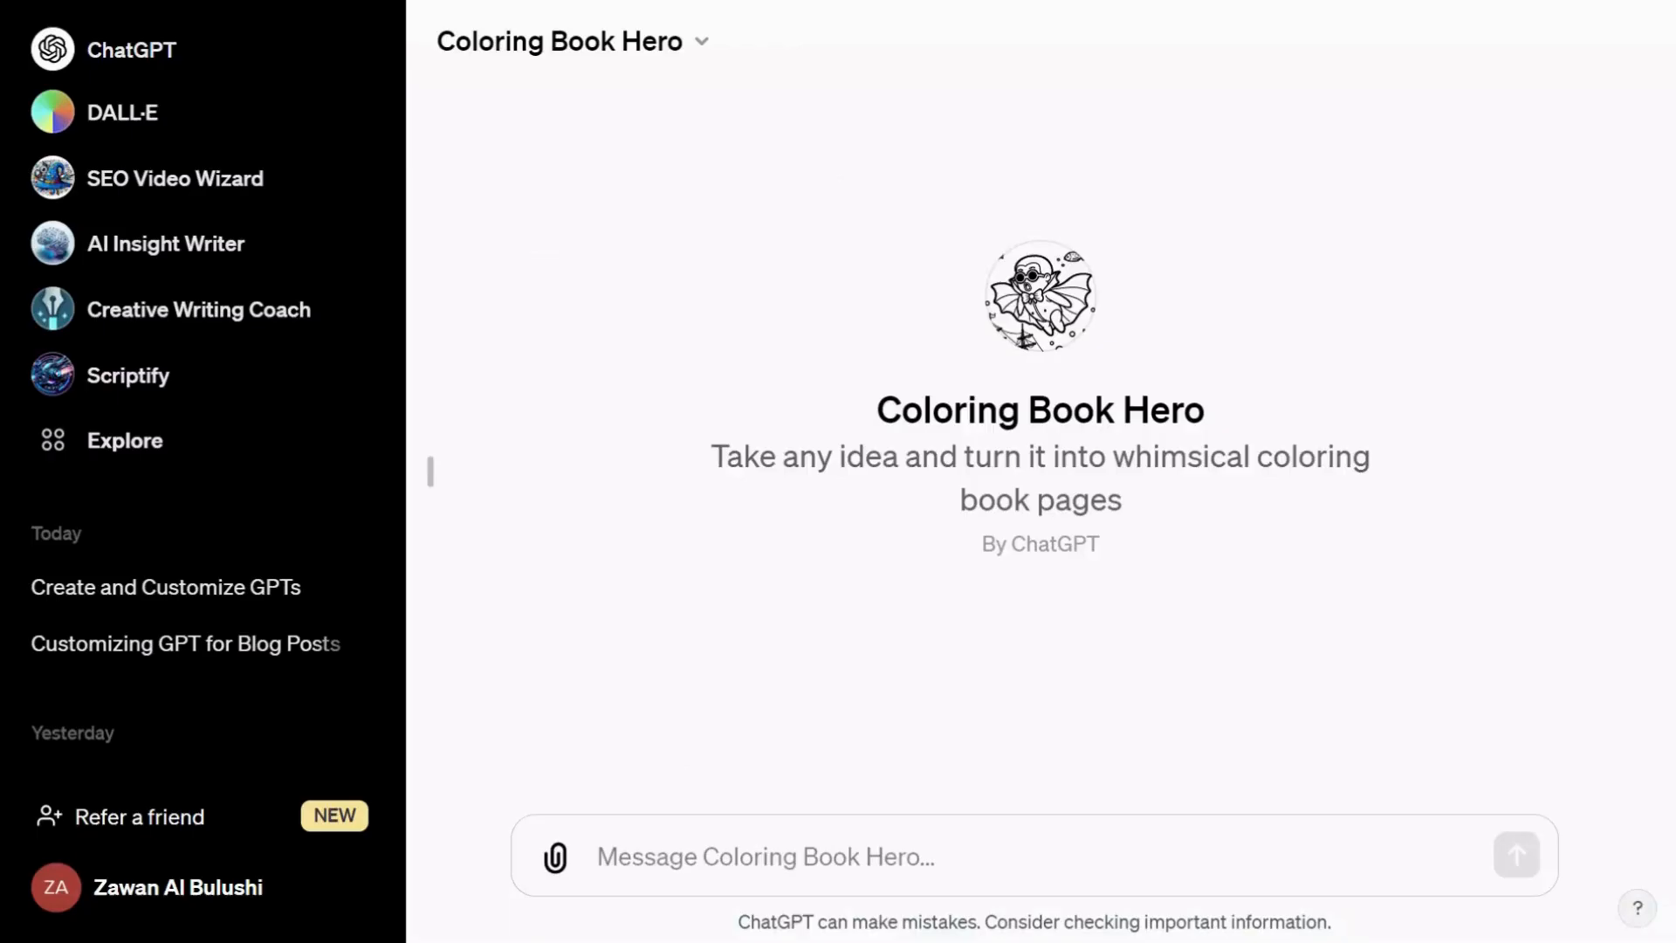
Choose Keep in sidebar for Coloring Book Hero so it stays pinned above Explore.
{"action": "left_click", "coordinate": [571, 40]}
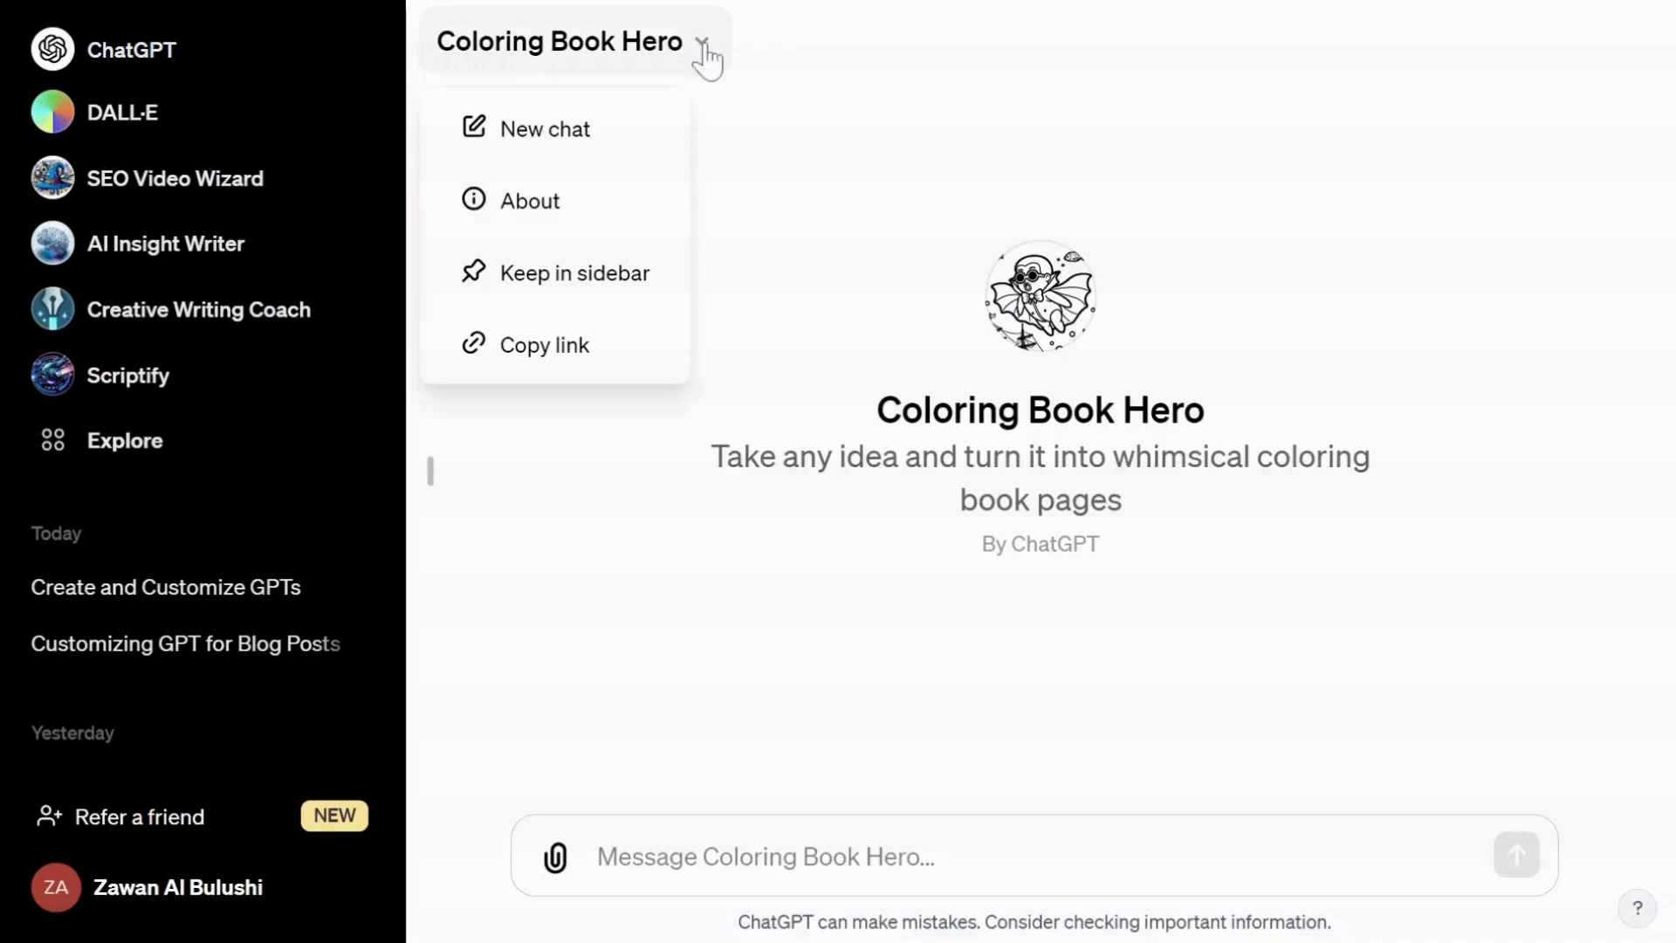
{"action": "mouse_move", "coordinate": [599, 272]}
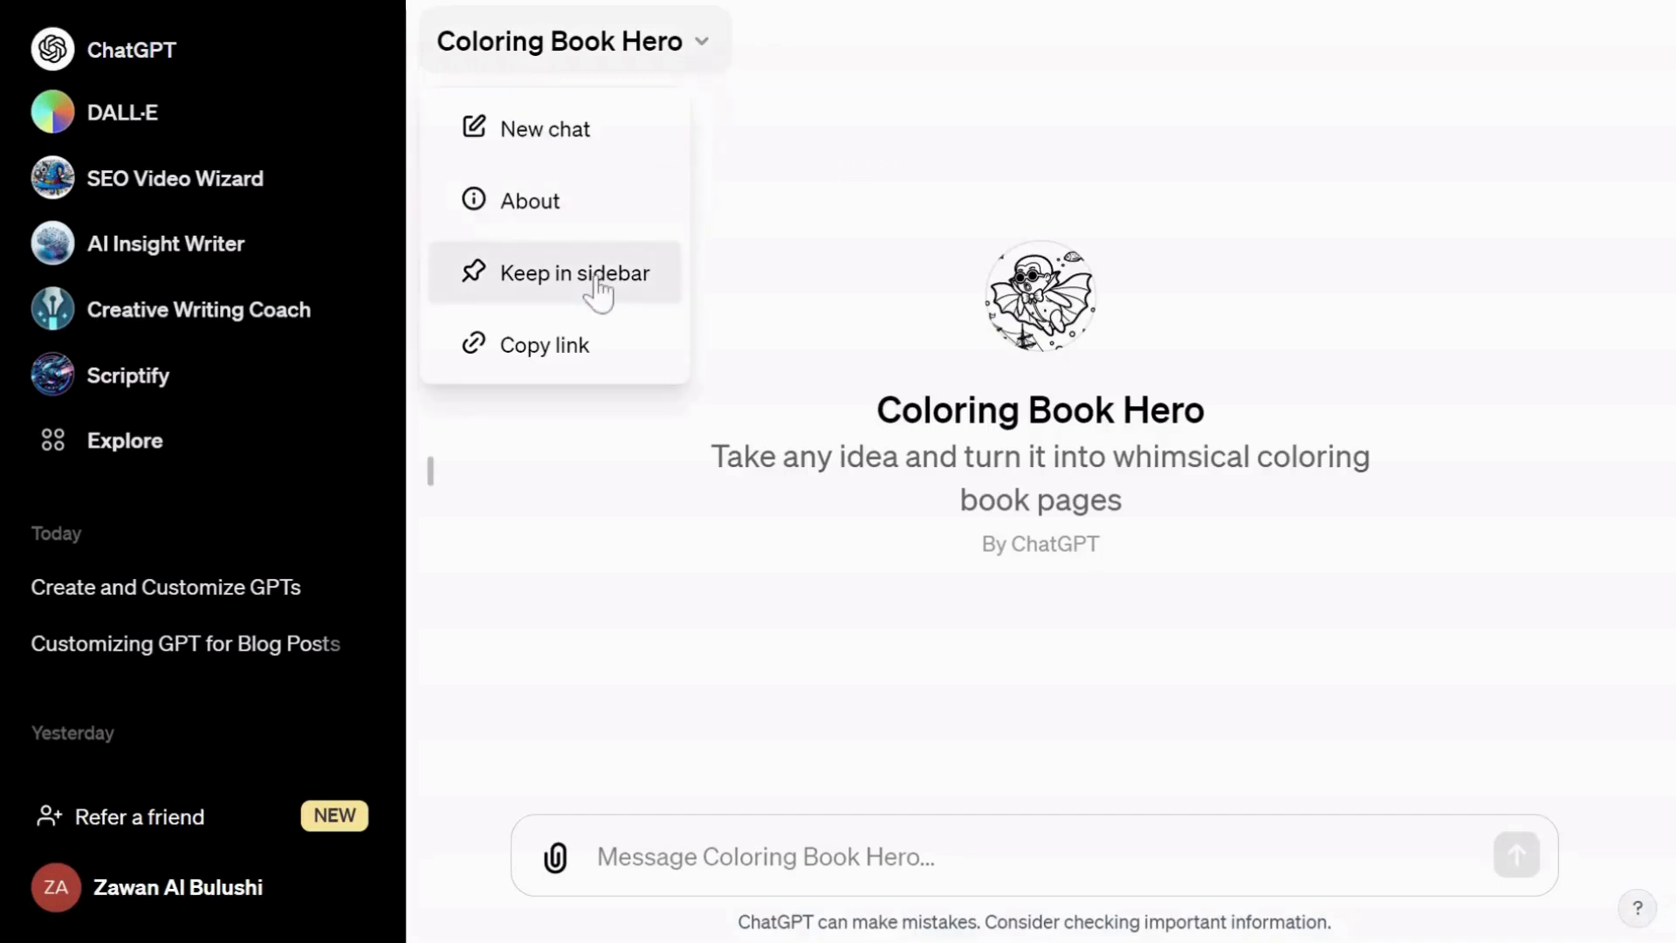
{"action": "left_click", "coordinate": [569, 272]}
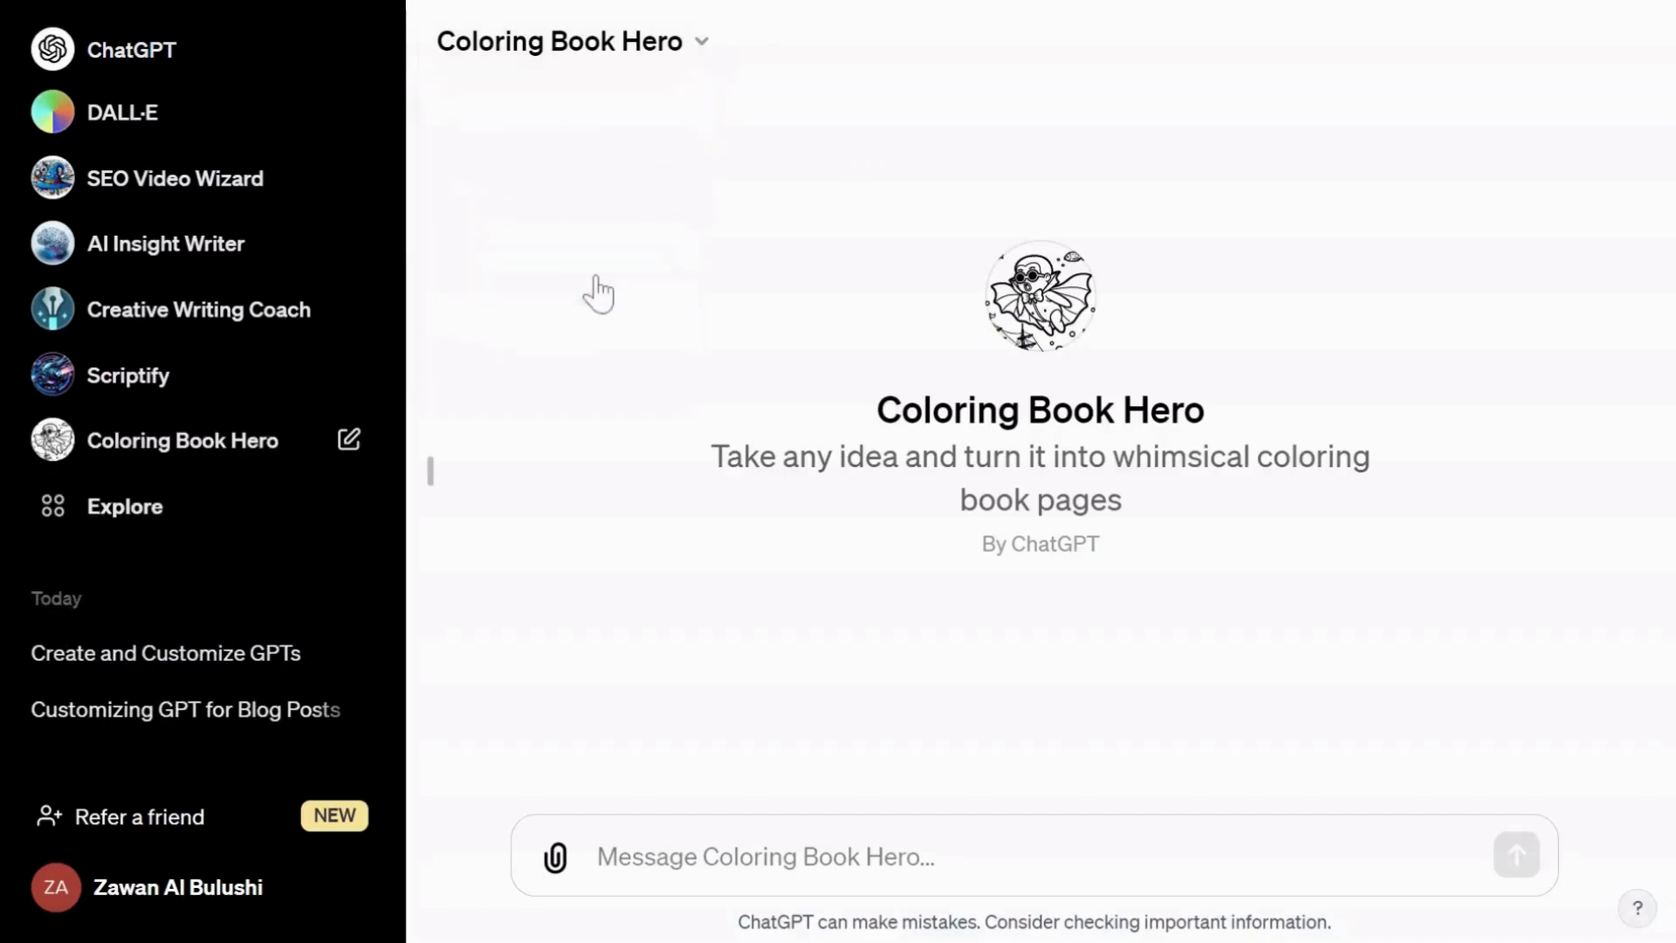